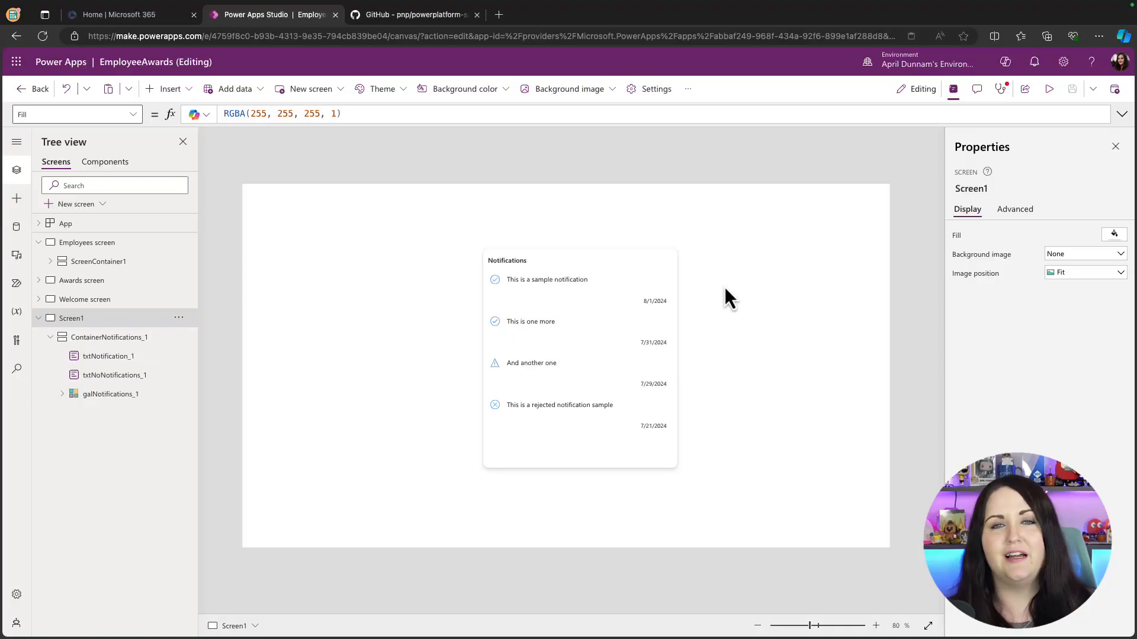
{"action": "mouse_move", "coordinate": [676, 308]}
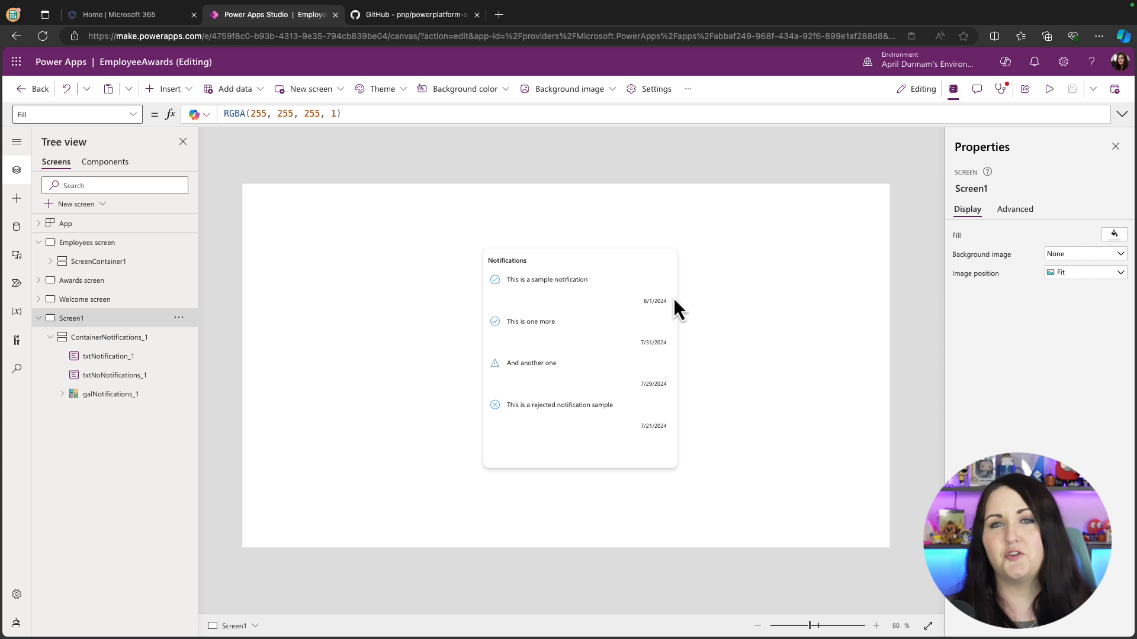
Step: Open the context menu on ContainerNotifications_1 to copy it
{"action": "right_click", "coordinate": [579, 359]}
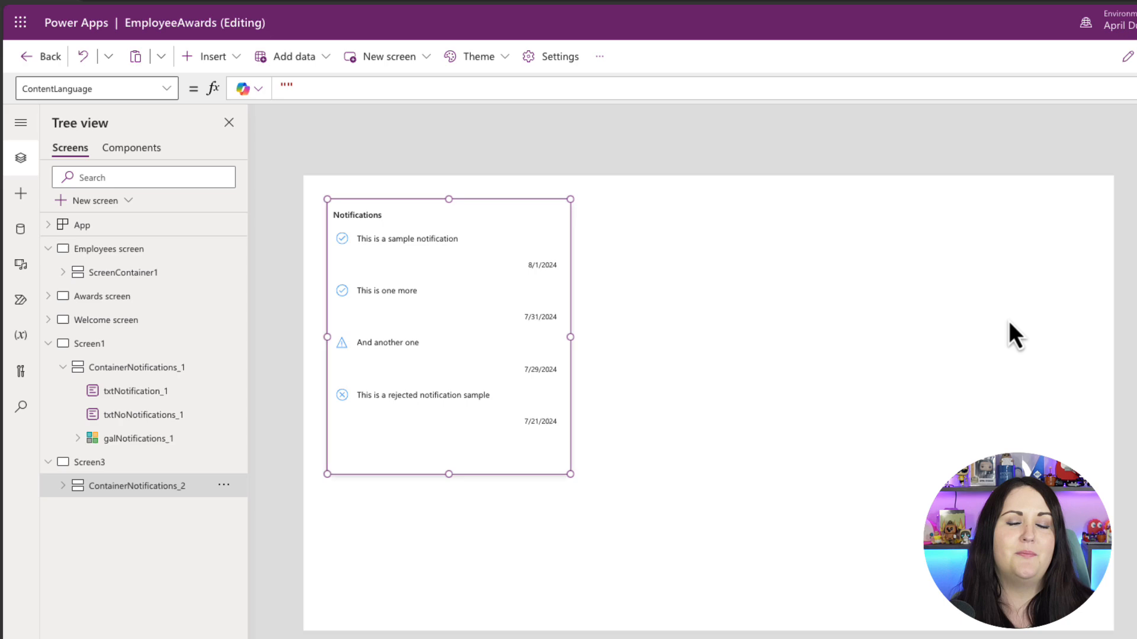
{"action": "mouse_move", "coordinate": [152, 158]}
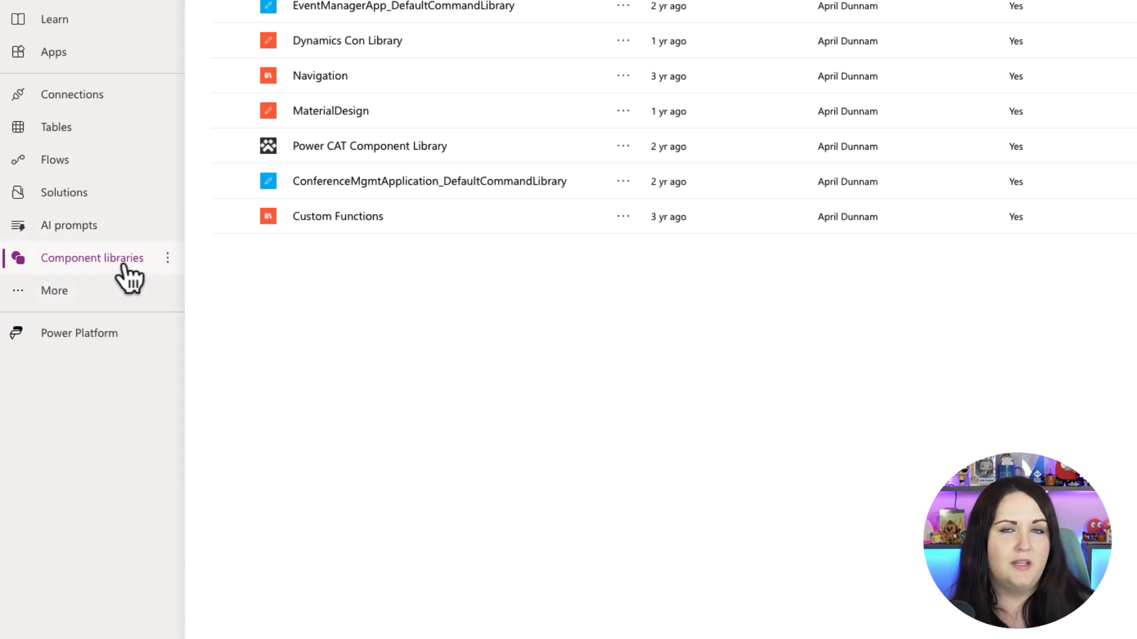
{"action": "mouse_move", "coordinate": [98, 294]}
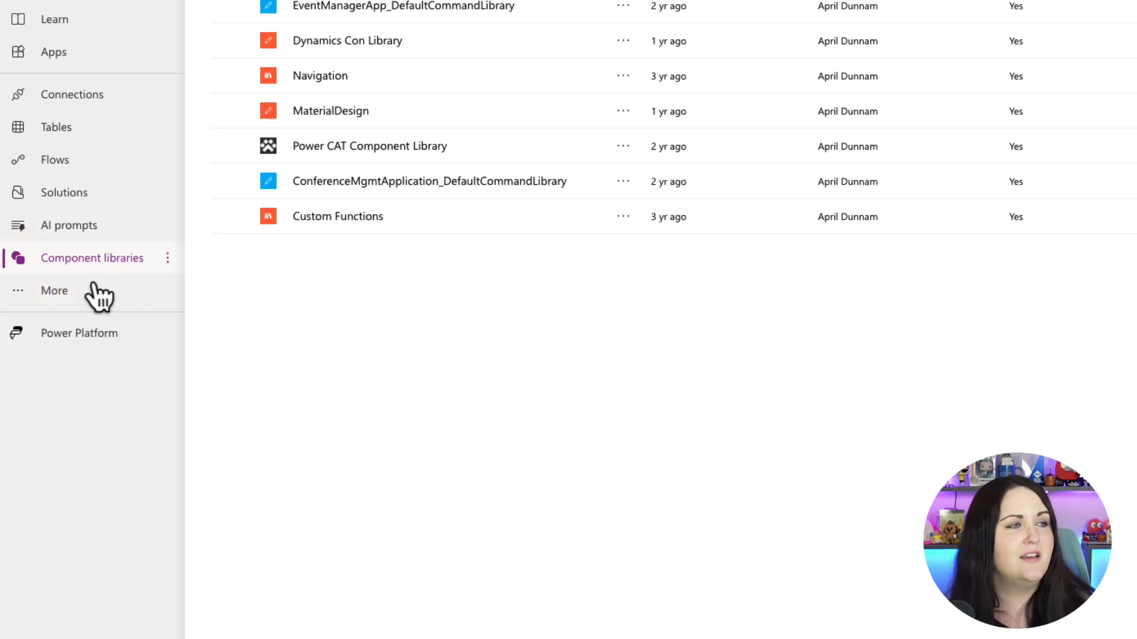
{"action": "left_click", "coordinate": [54, 290]}
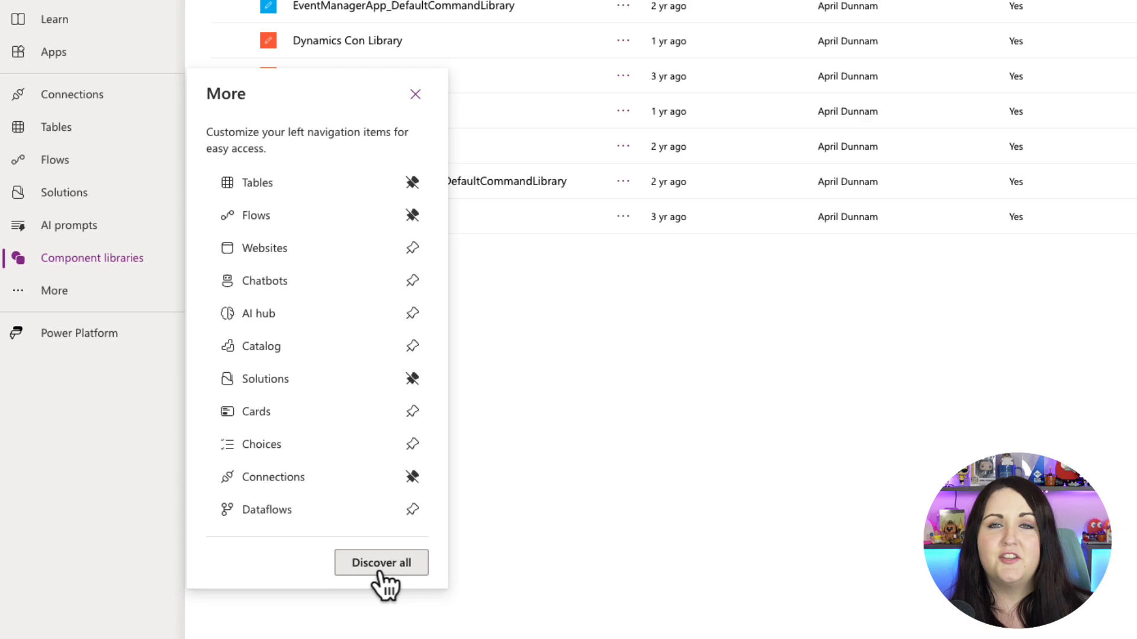
{"action": "left_click", "coordinate": [381, 562]}
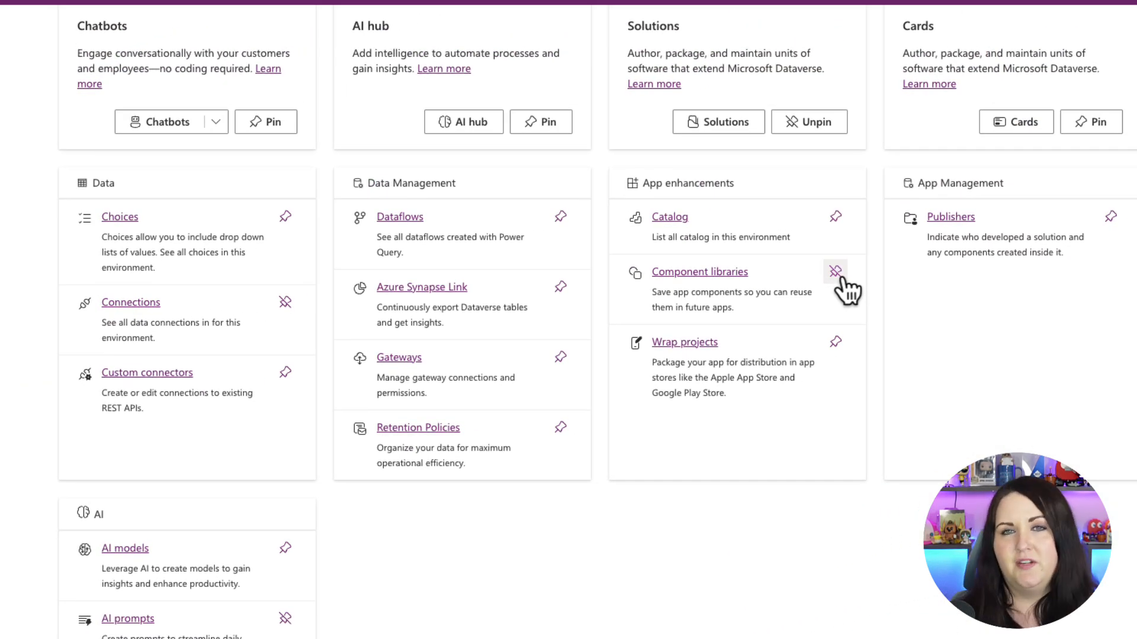
{"action": "left_click", "coordinate": [698, 271]}
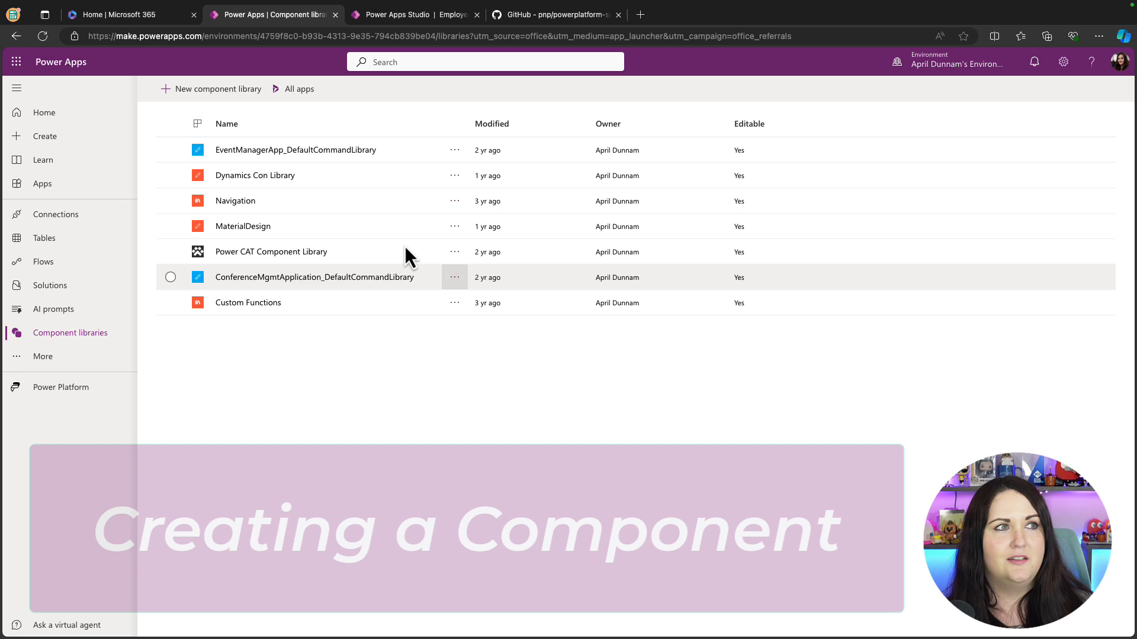
Step: Create a component library named 'Snippets' and view its Components tab
{"action": "left_click", "coordinate": [217, 88]}
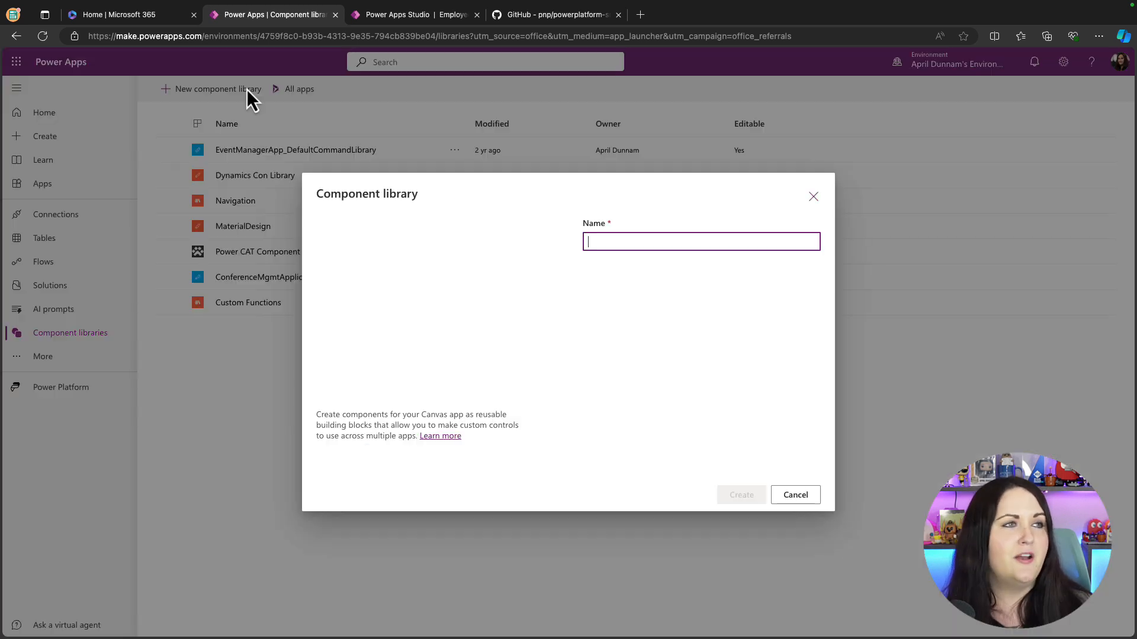
{"action": "type", "text": "S"}
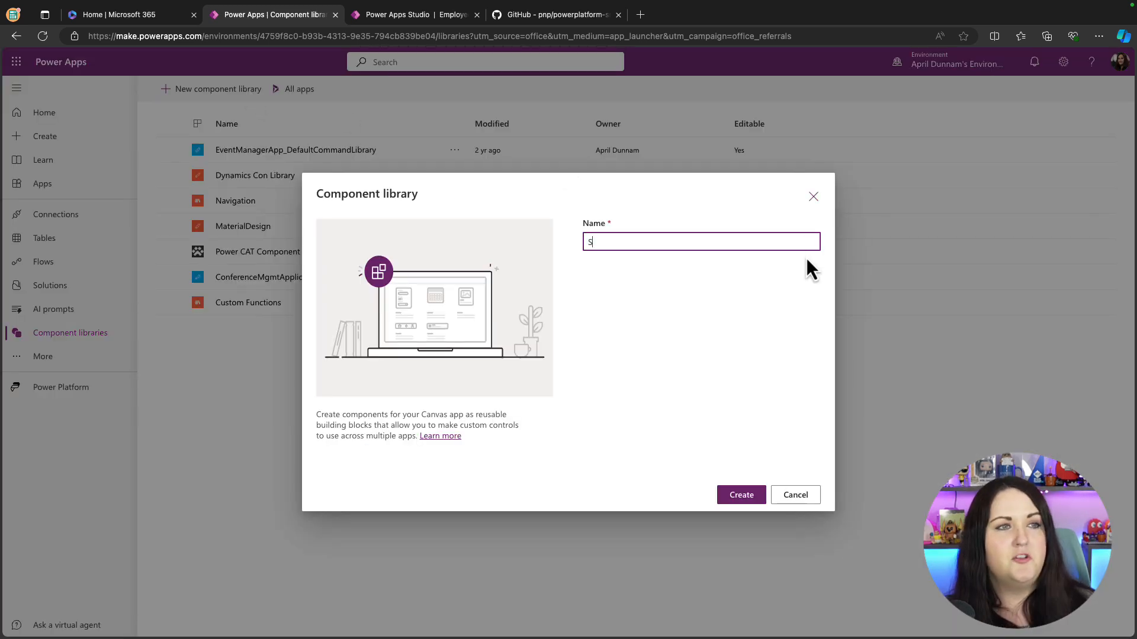
{"action": "type", "text": "nippets"}
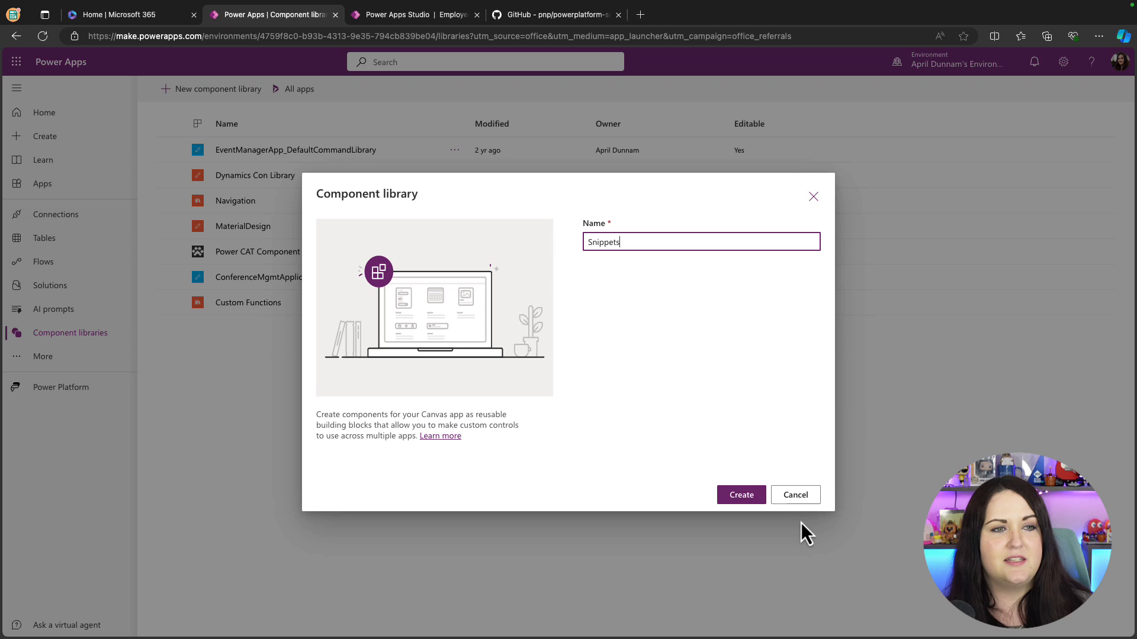
{"action": "left_click", "coordinate": [740, 494]}
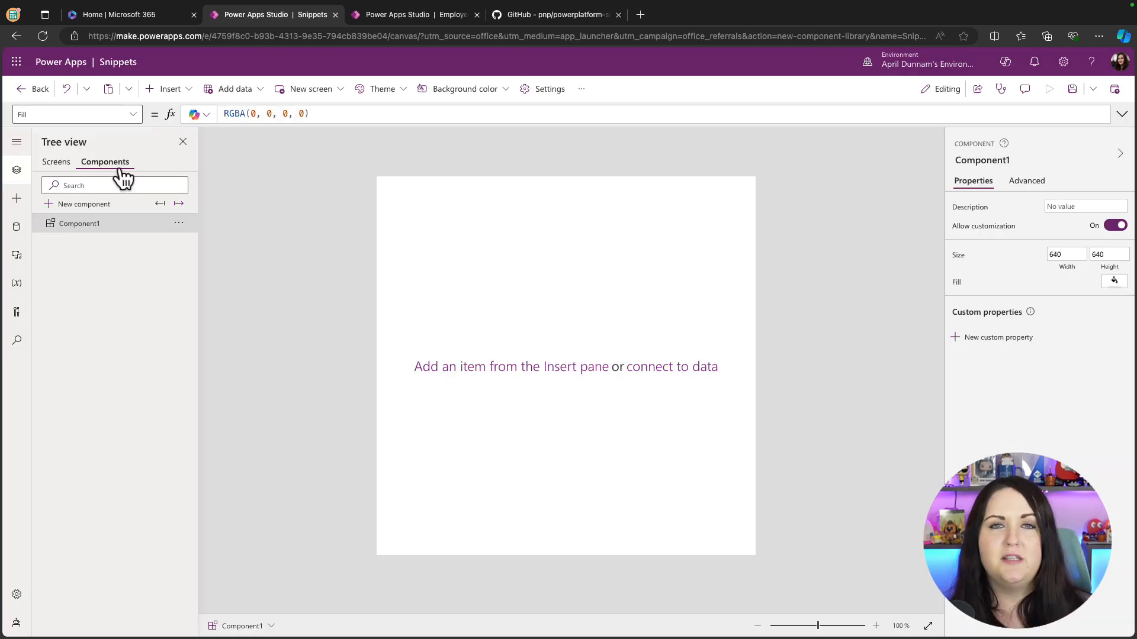
{"action": "left_click", "coordinate": [79, 223]}
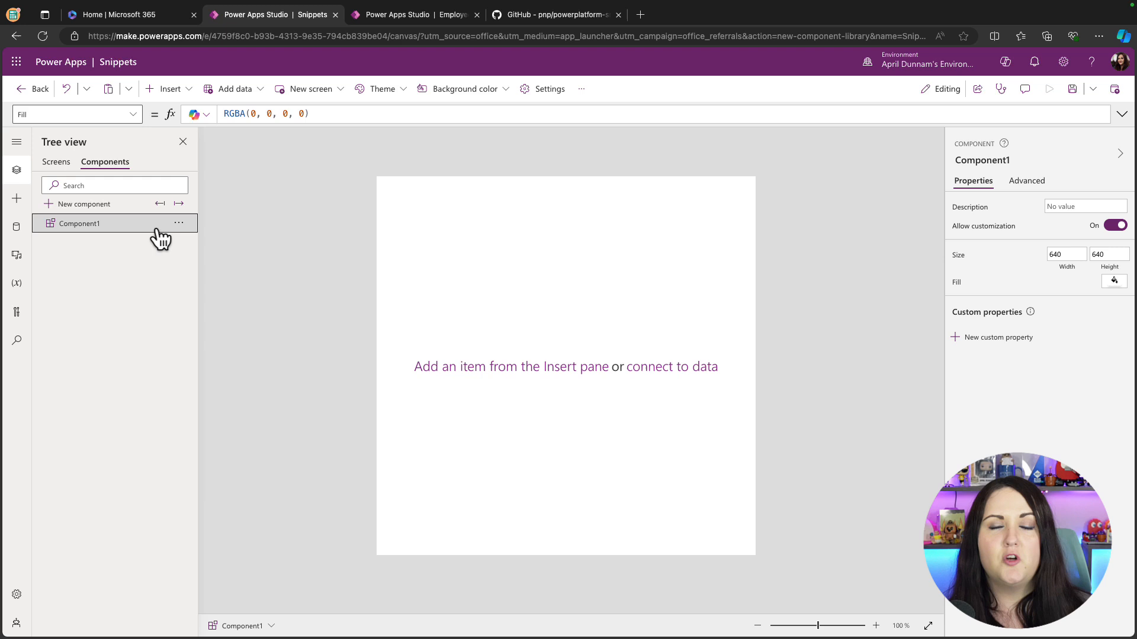
{"action": "mouse_move", "coordinate": [179, 223]}
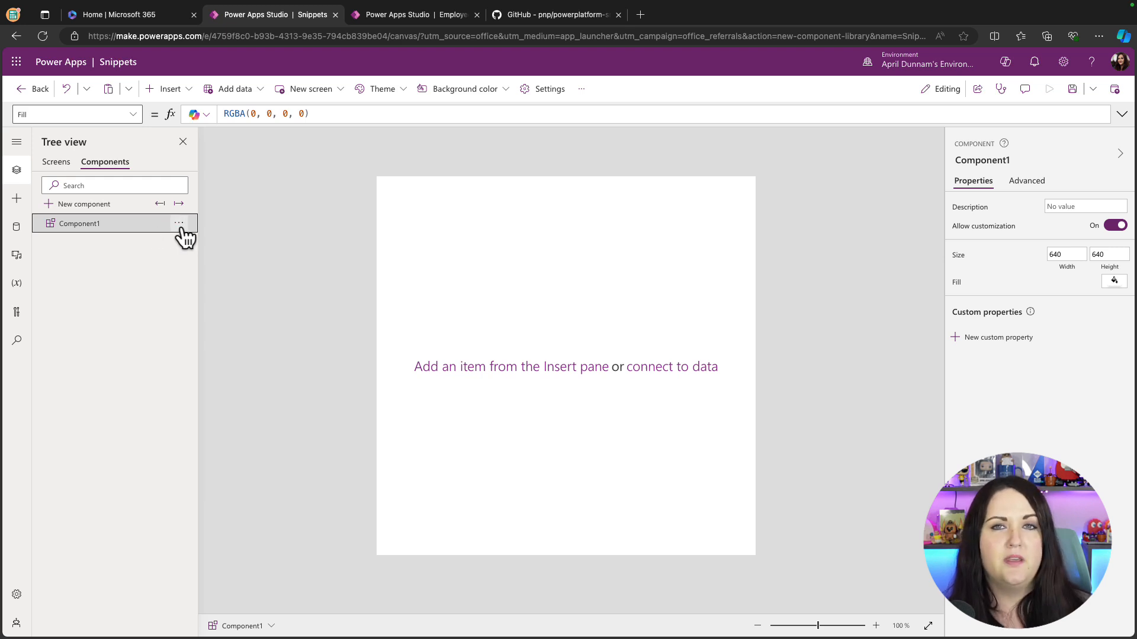
Step: Open the raw source/svg-donut.yaml from the powerplatform-snippets repo's power-apps folder
{"action": "left_click", "coordinate": [552, 14]}
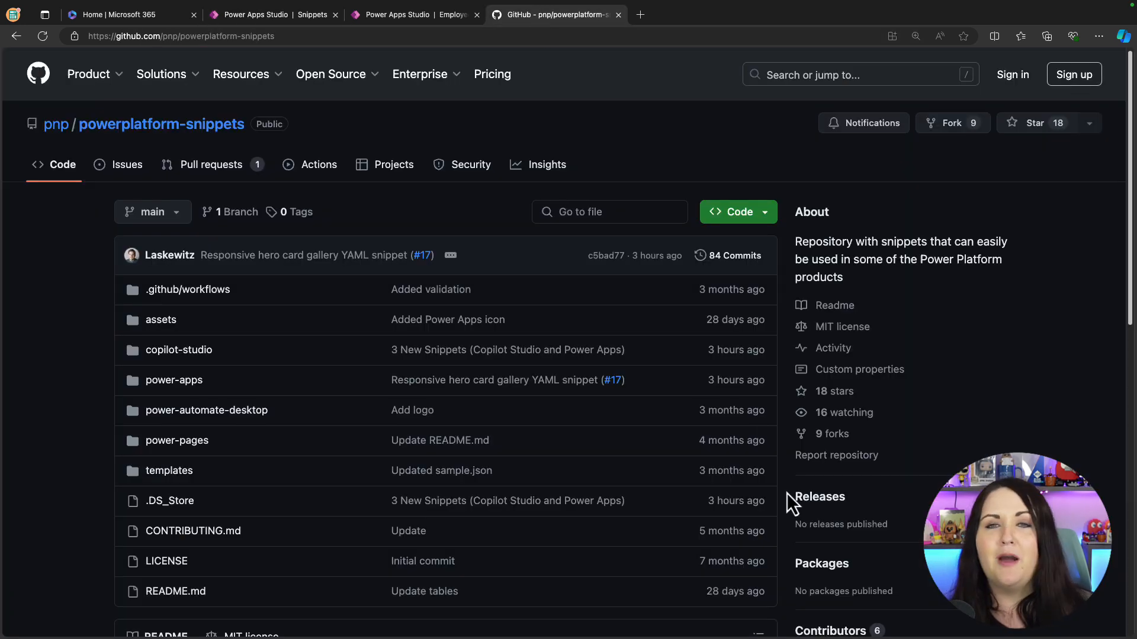
{"action": "mouse_move", "coordinate": [173, 380]}
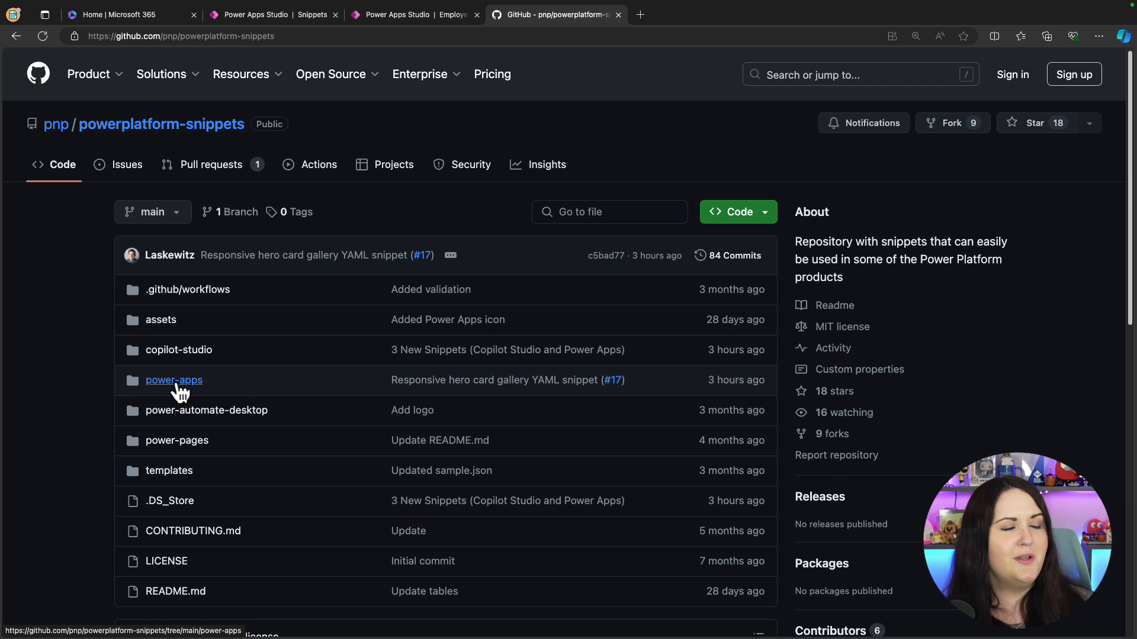
{"action": "left_click", "coordinate": [174, 380]}
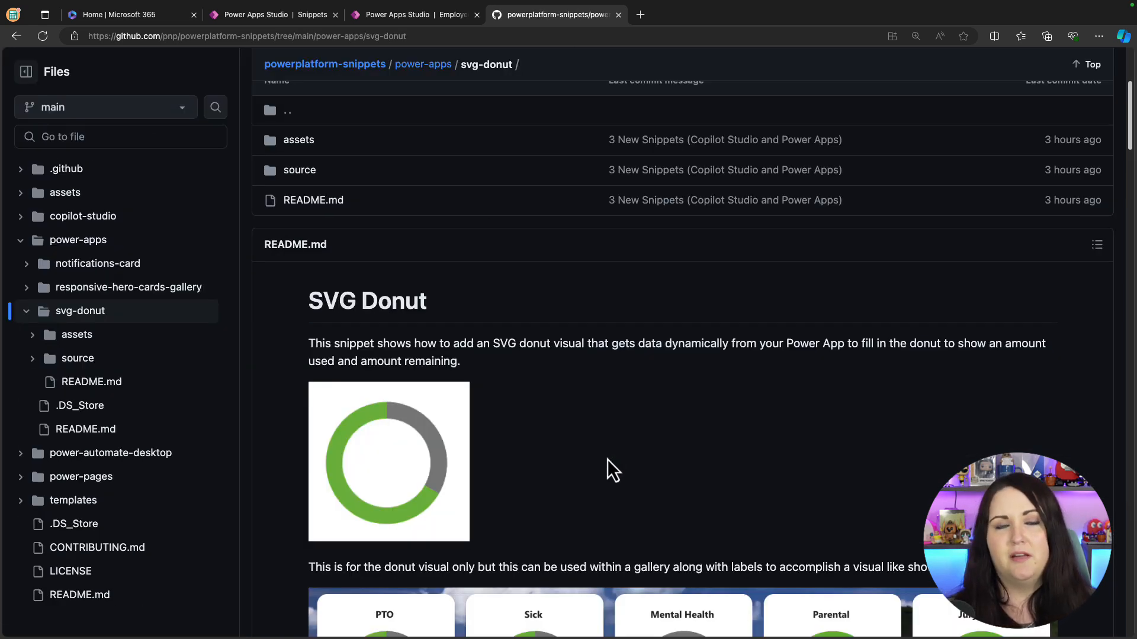
{"action": "scroll", "scroll_direction": "down", "scroll_amount": 3}
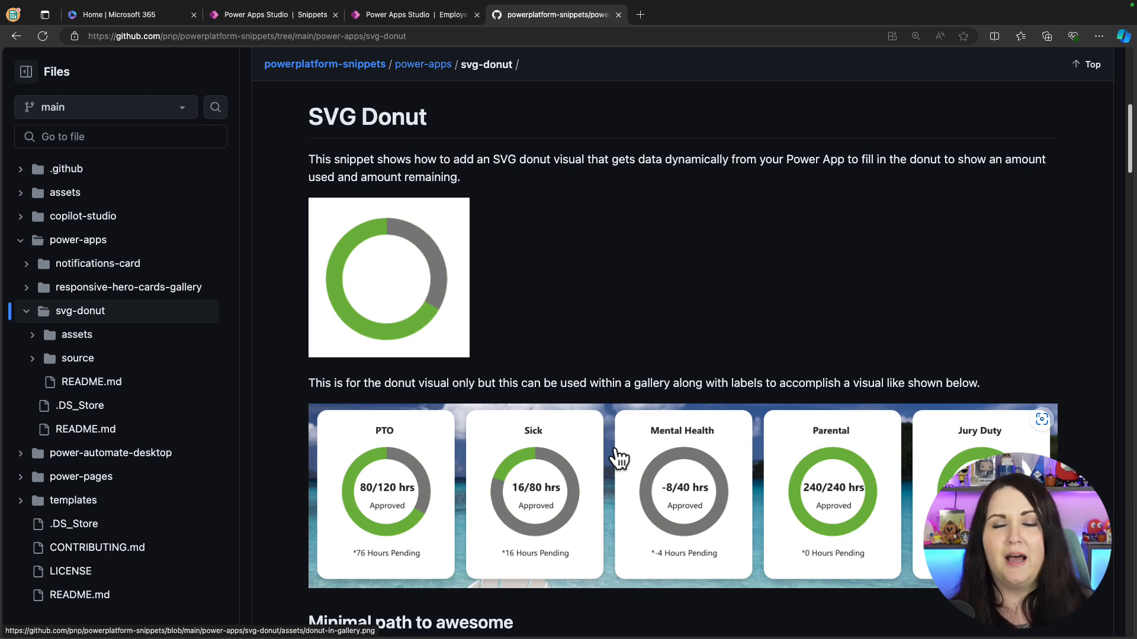
{"action": "left_click", "coordinate": [78, 358]}
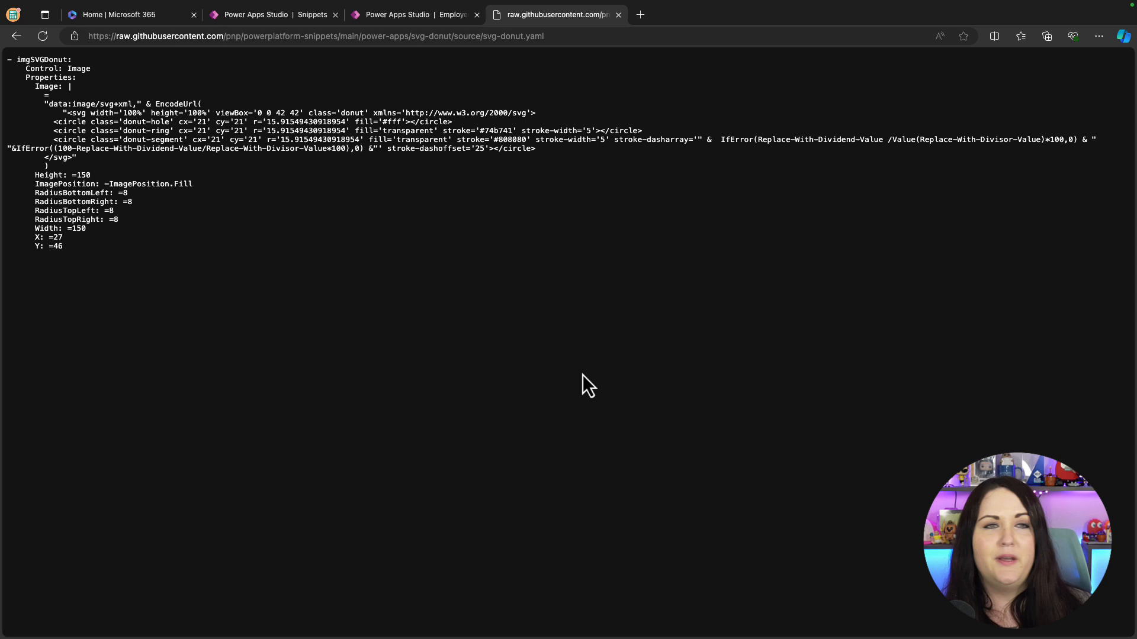
{"action": "left_click", "coordinate": [255, 14]}
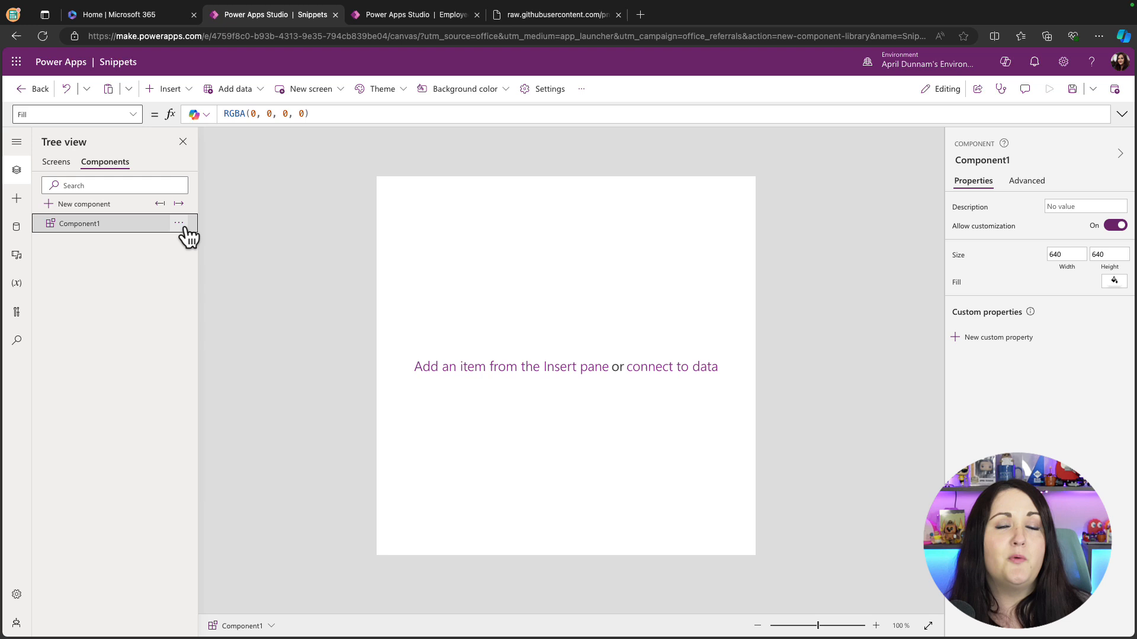
Step: Rename Component1 to SVGDonut, paste the donut image in, and select imgSVGDonut
{"action": "left_click", "coordinate": [179, 224]}
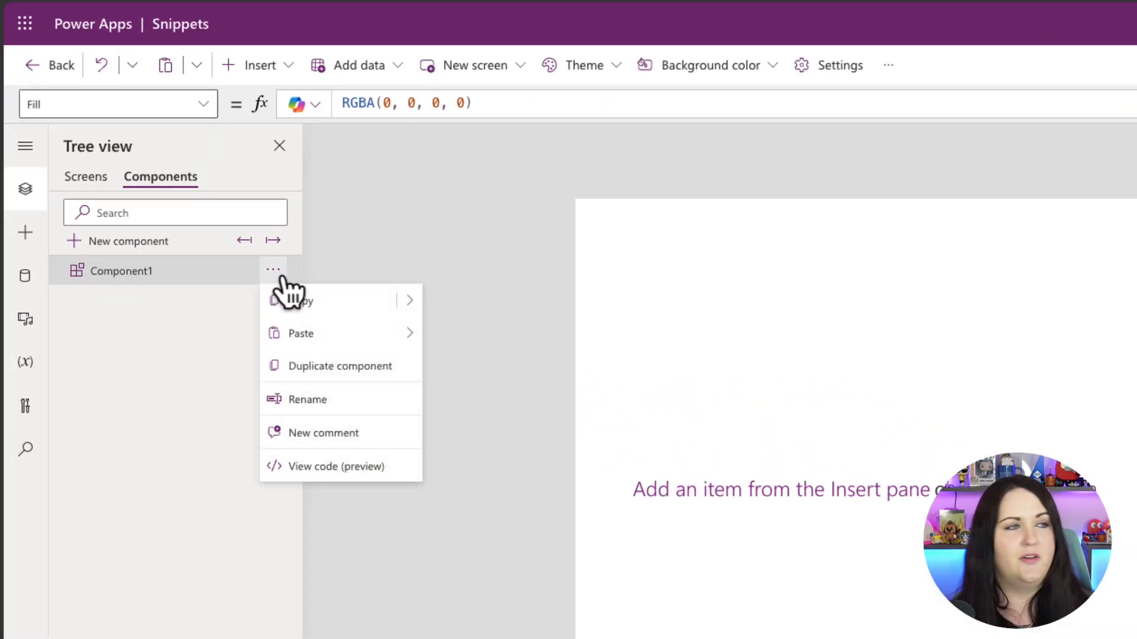
{"action": "left_click", "coordinate": [307, 400]}
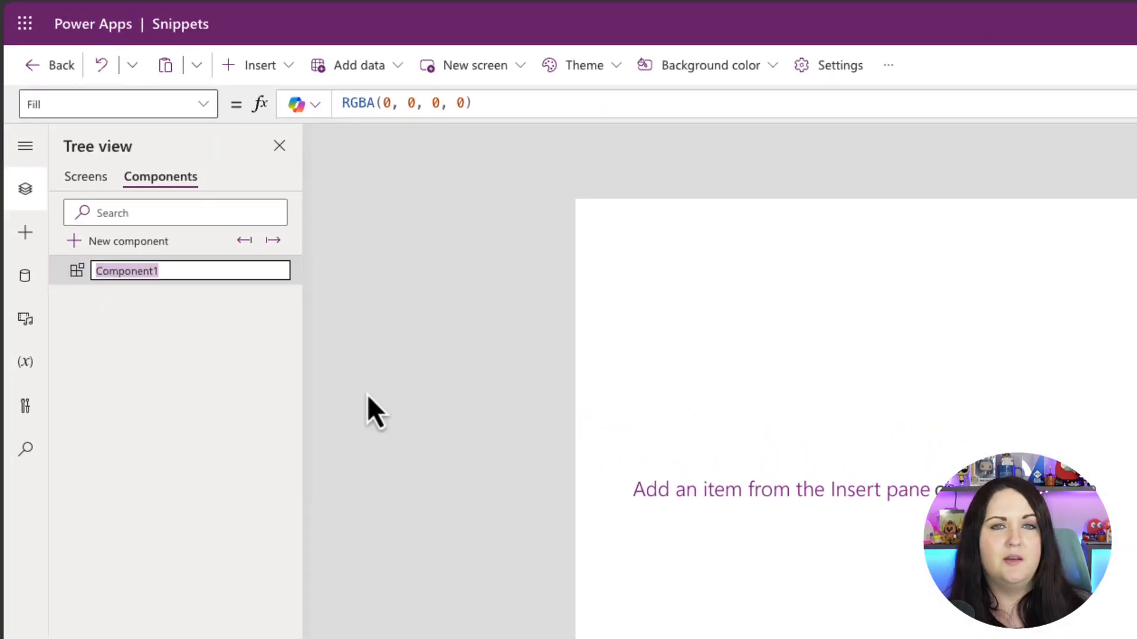
{"action": "type", "text": "SVGDonut"}
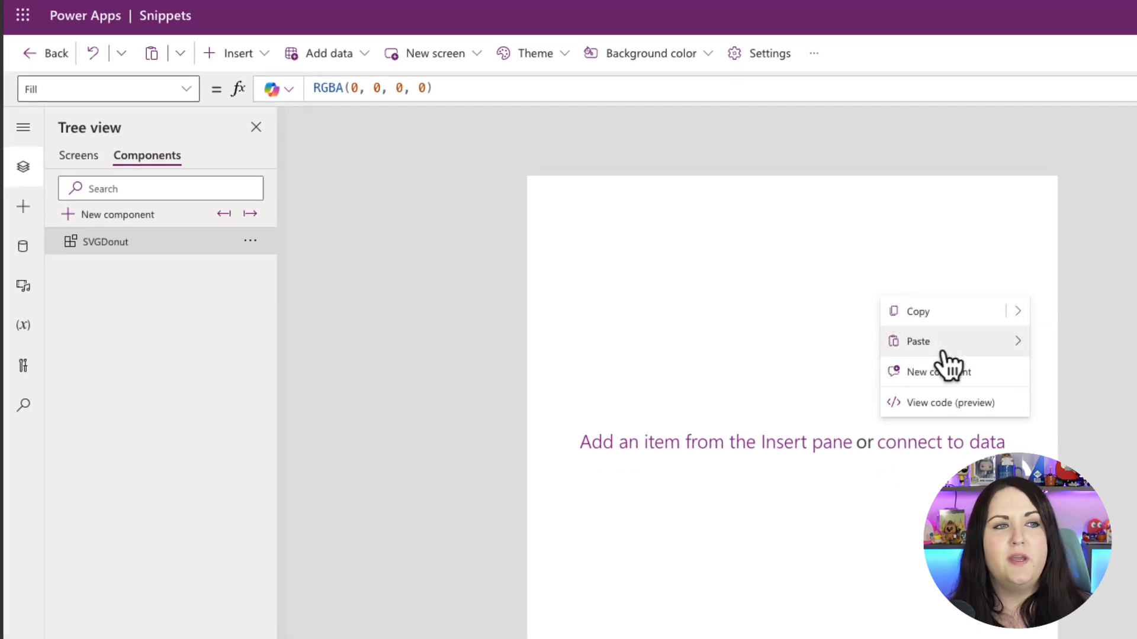
{"action": "left_click", "coordinate": [1099, 395]}
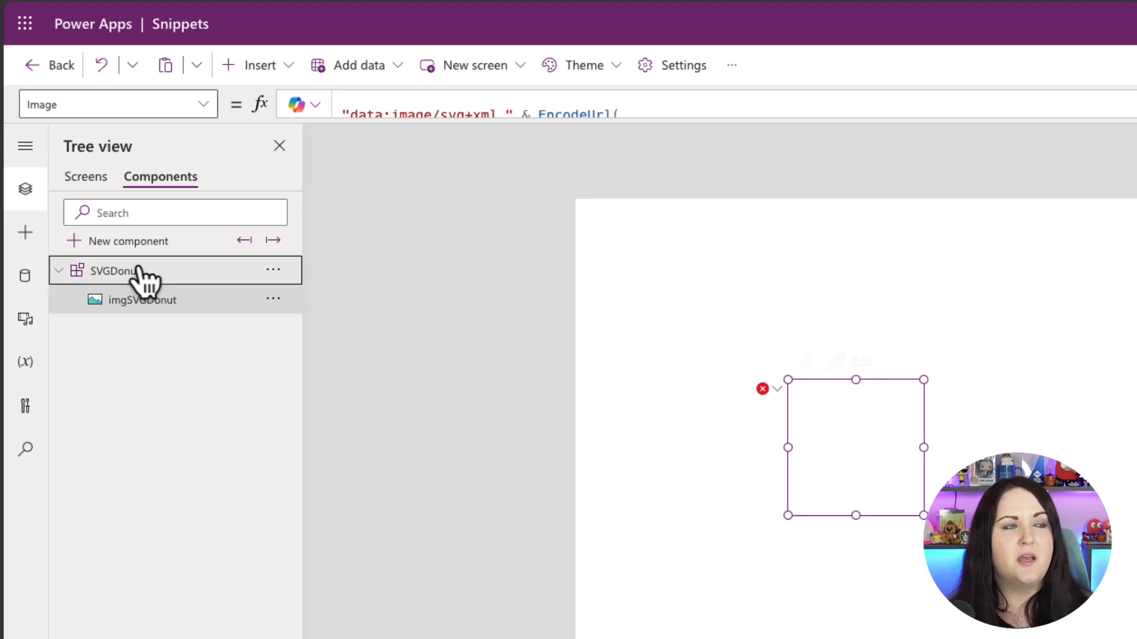
{"action": "left_click", "coordinate": [112, 270]}
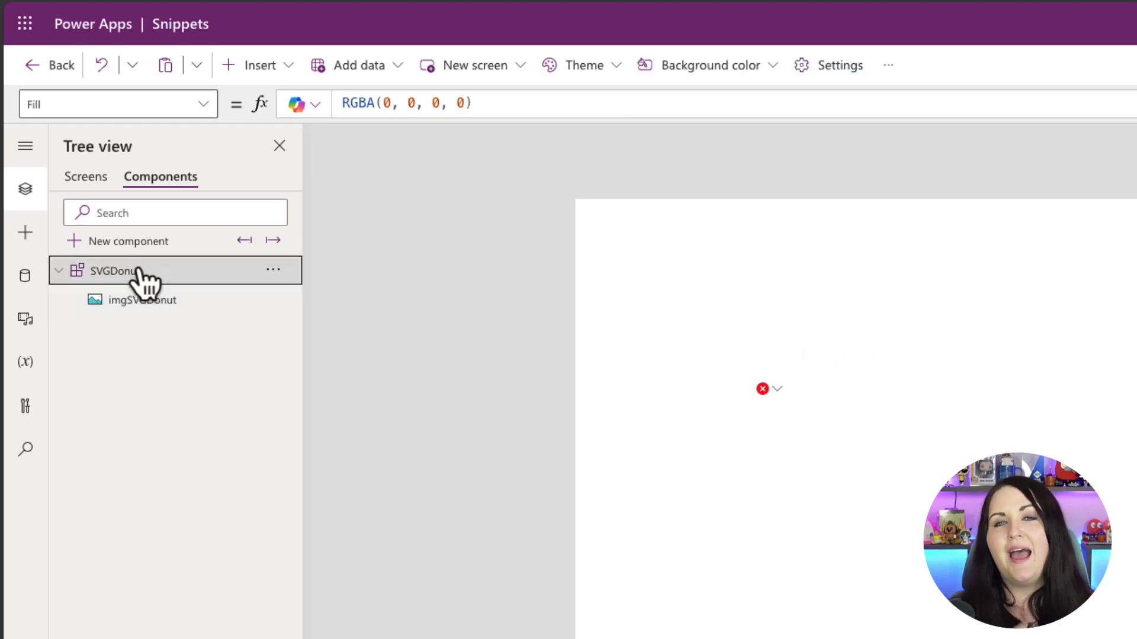
{"action": "left_click", "coordinate": [143, 299]}
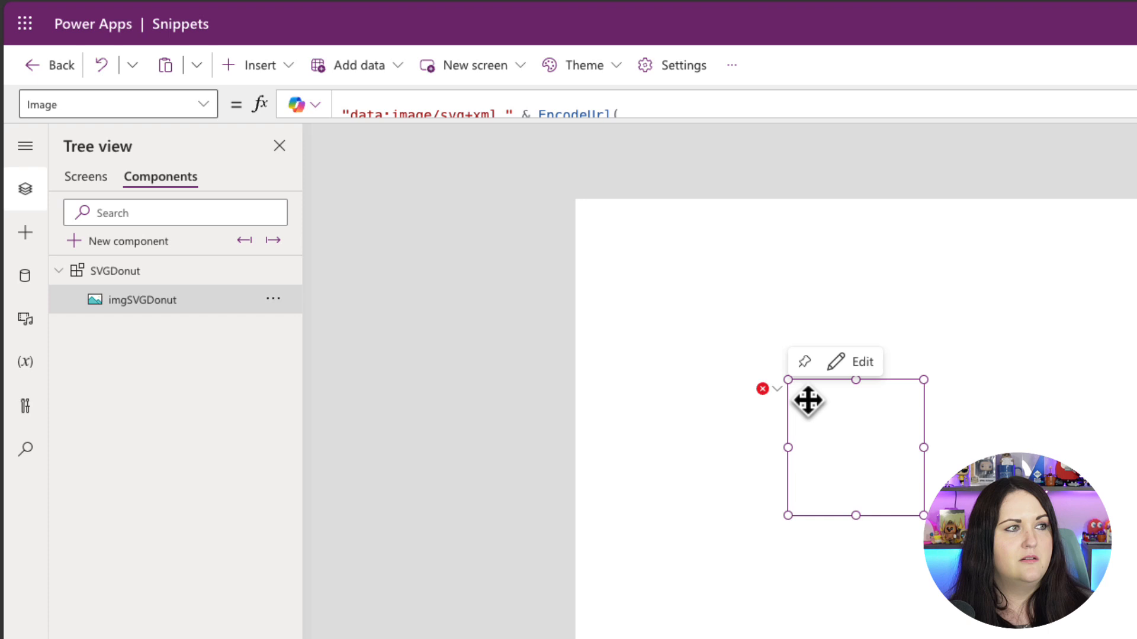
{"action": "mouse_move", "coordinate": [229, 127]}
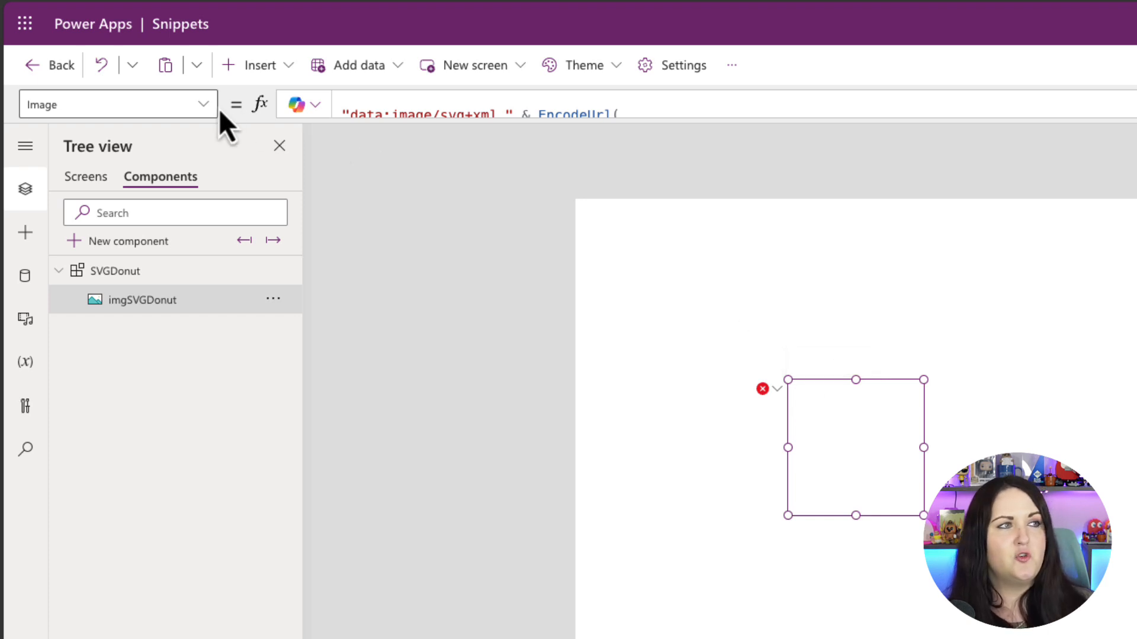
Step: Browse the imgSVGDonut image's property list
{"action": "left_click", "coordinate": [204, 104]}
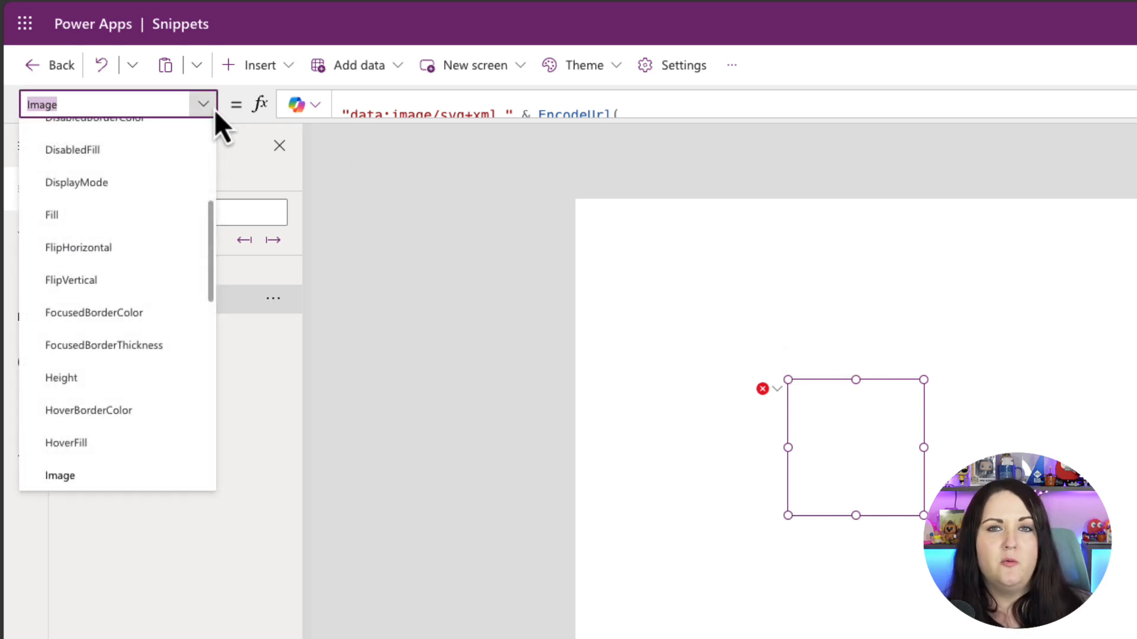
{"action": "scroll", "scroll_direction": "down", "scroll_amount": 3}
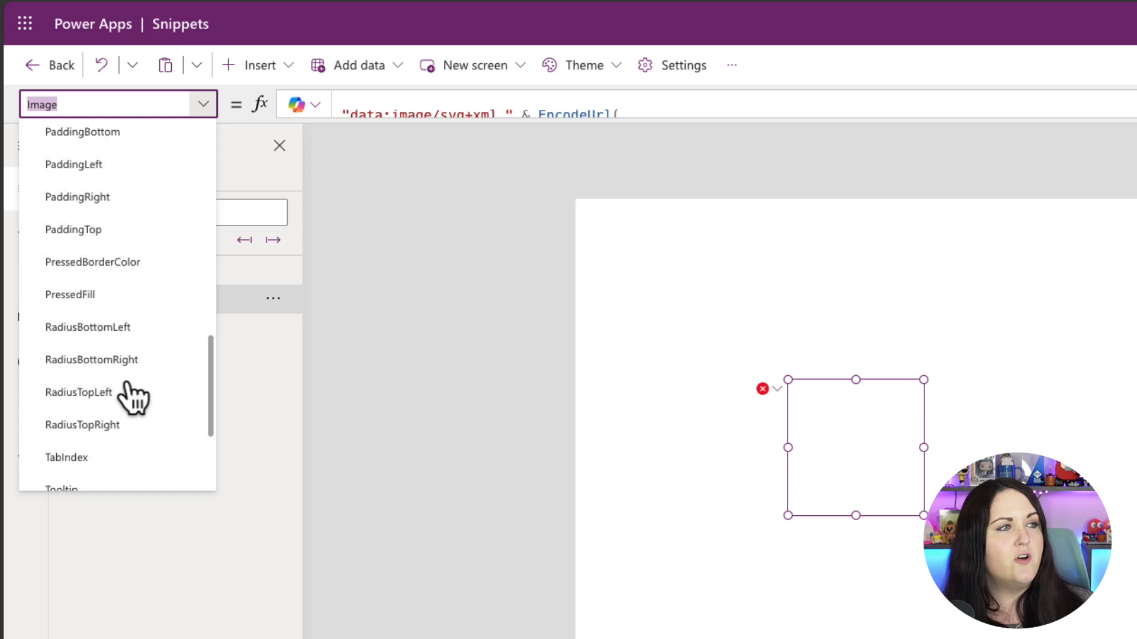
{"action": "scroll", "scroll_direction": "down", "scroll_amount": 3}
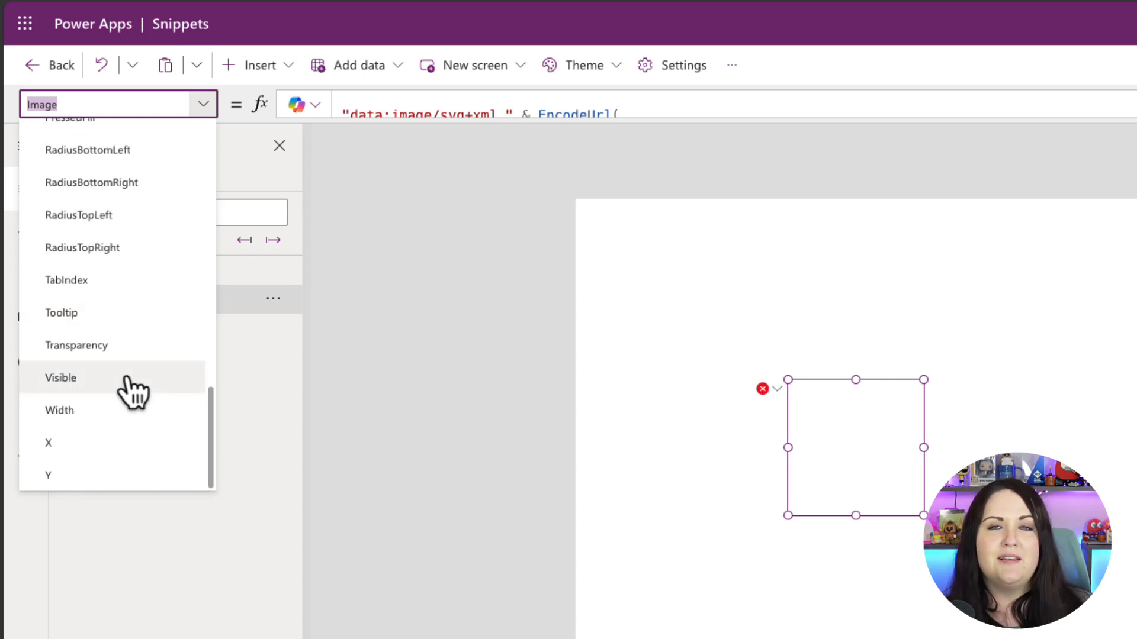
{"action": "mouse_move", "coordinate": [134, 381]}
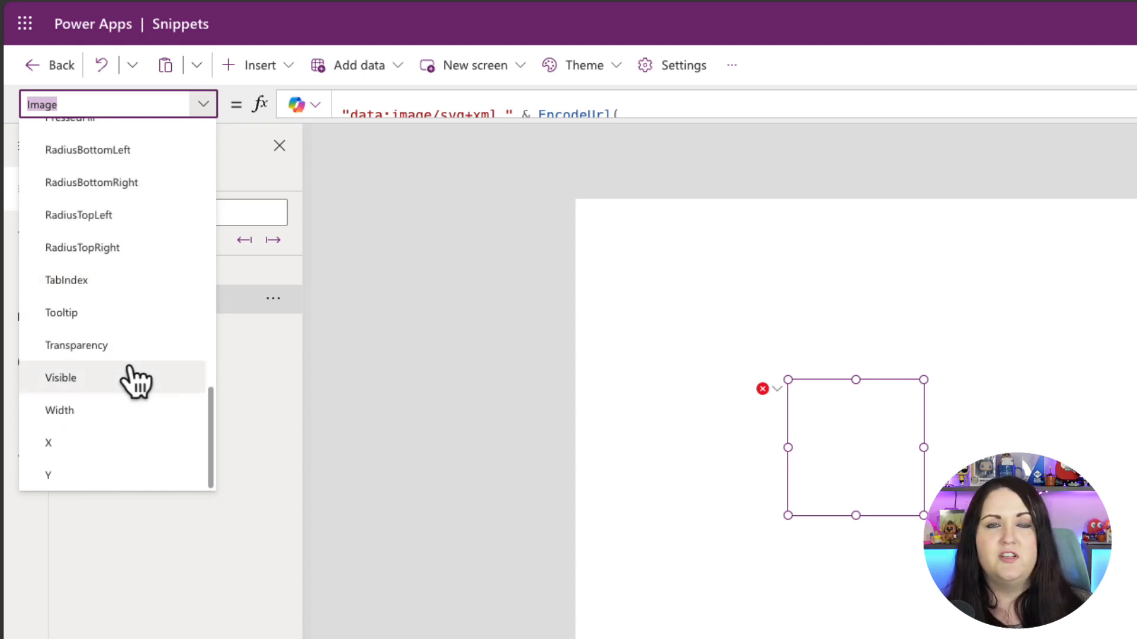
{"action": "scroll", "scroll_direction": "up", "scroll_amount": 3}
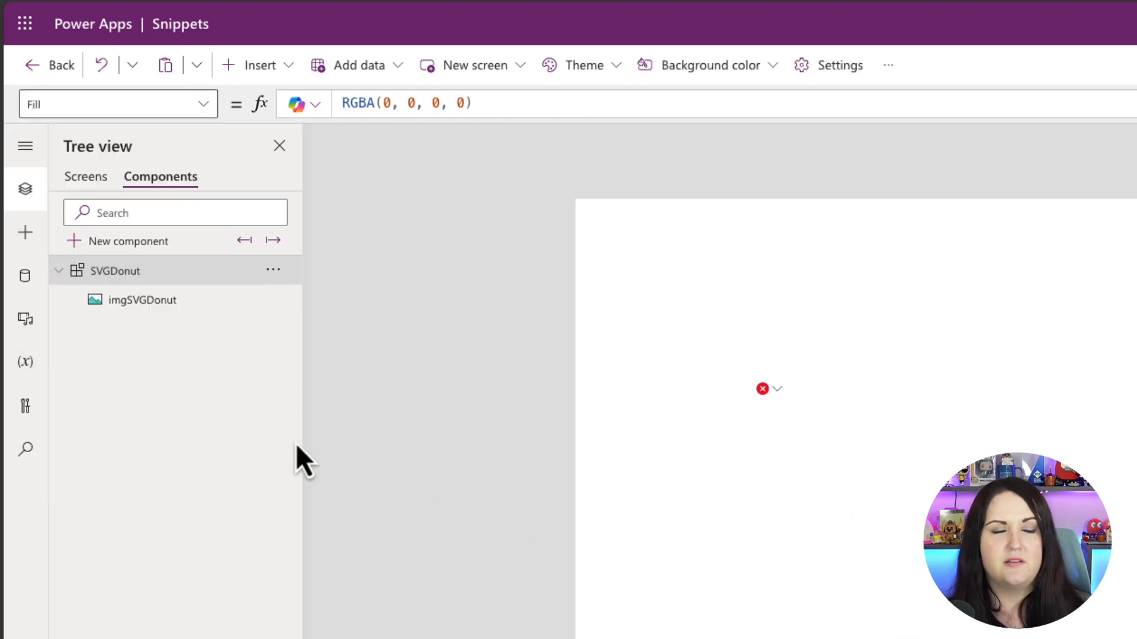
{"action": "left_click", "coordinate": [142, 299]}
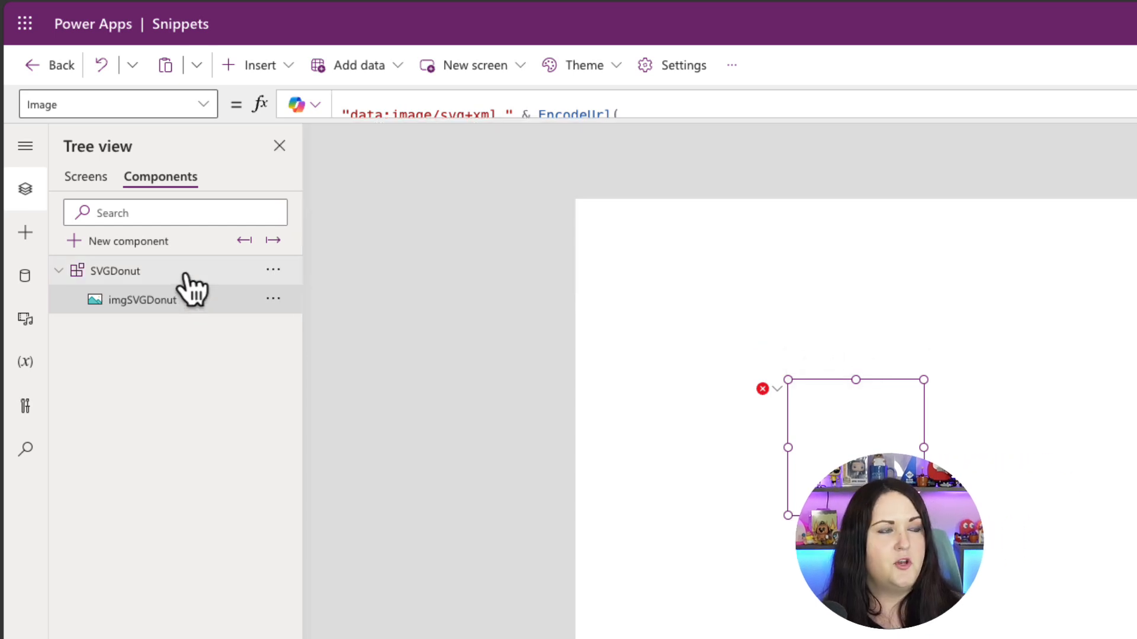
Step: Add a Number-type Dividend custom property to SVGDonut and begin a Divisor property
{"action": "left_click", "coordinate": [113, 271]}
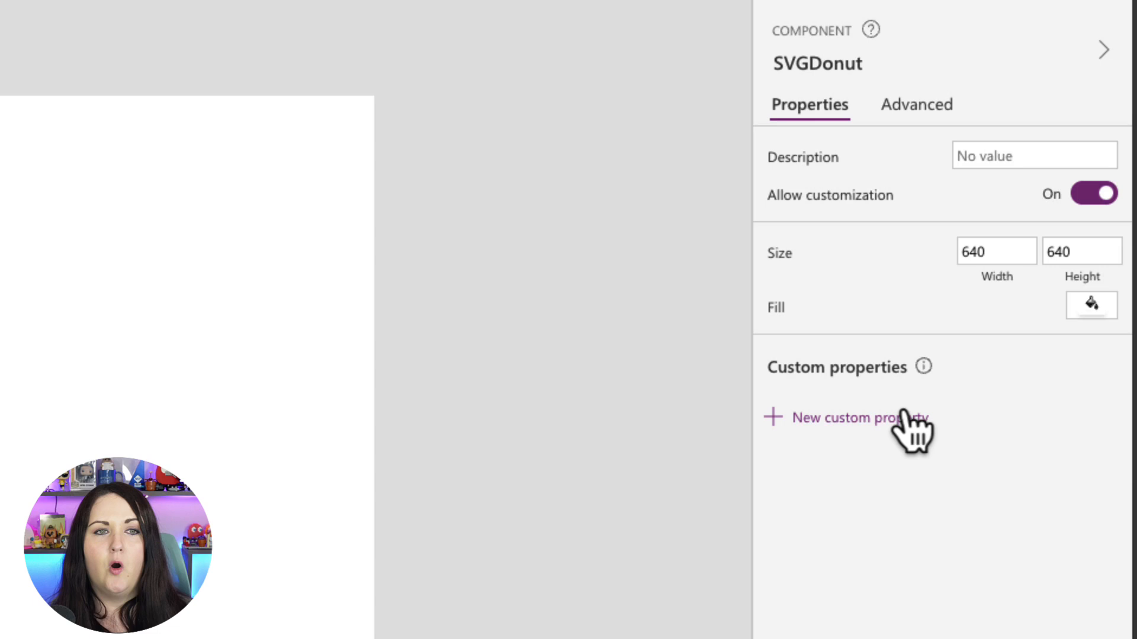
{"action": "mouse_move", "coordinate": [892, 446]}
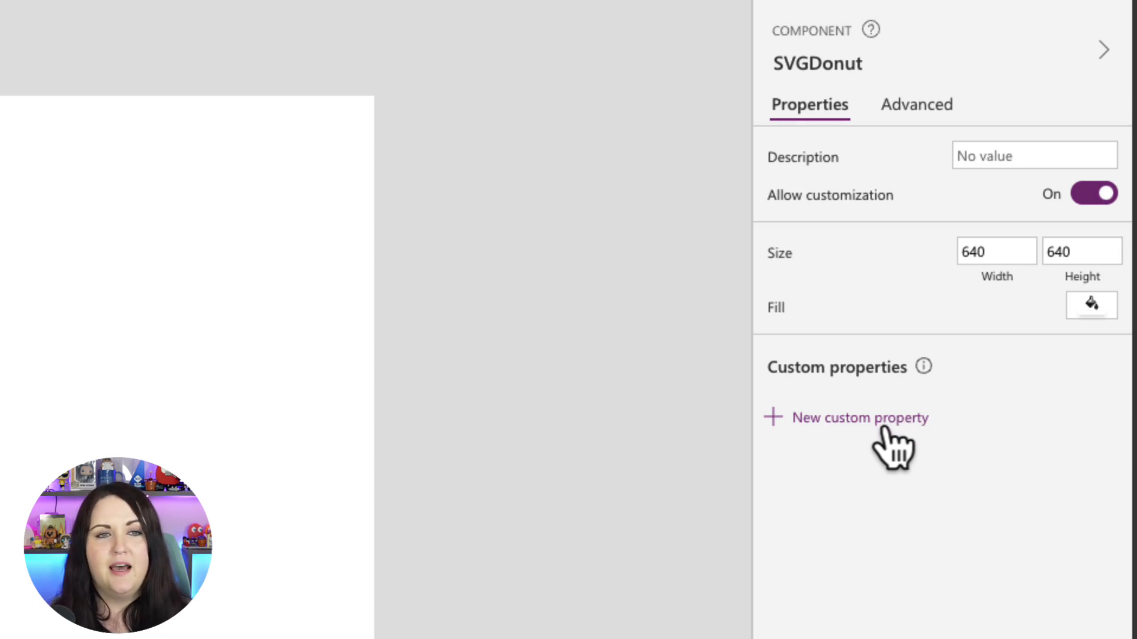
{"action": "left_click", "coordinate": [860, 417]}
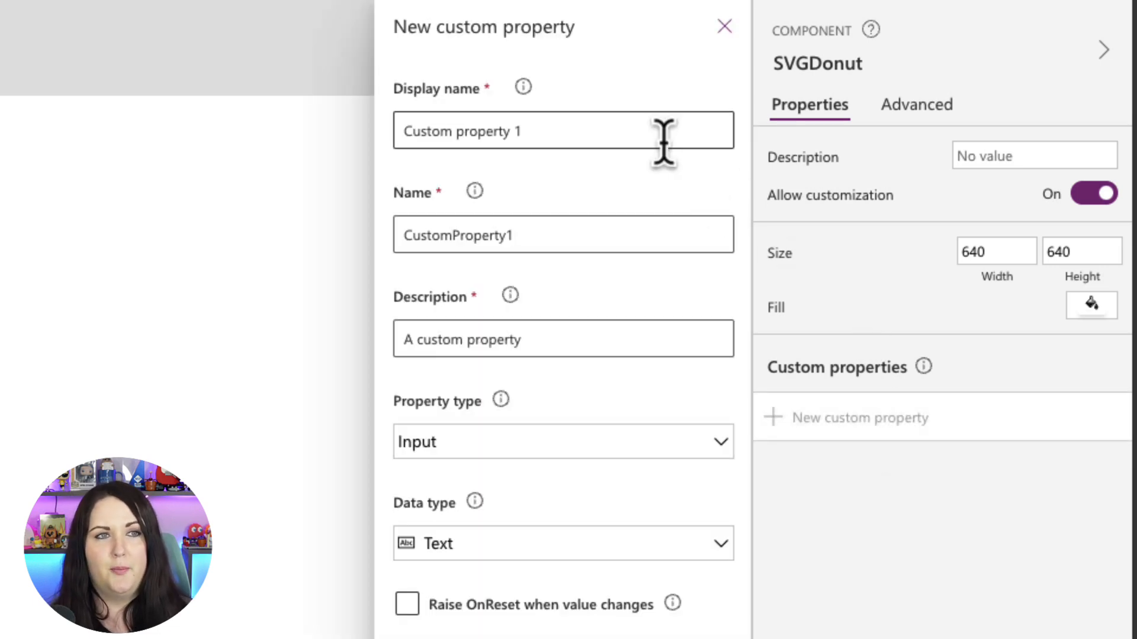
{"action": "type", "text": "Divi"}
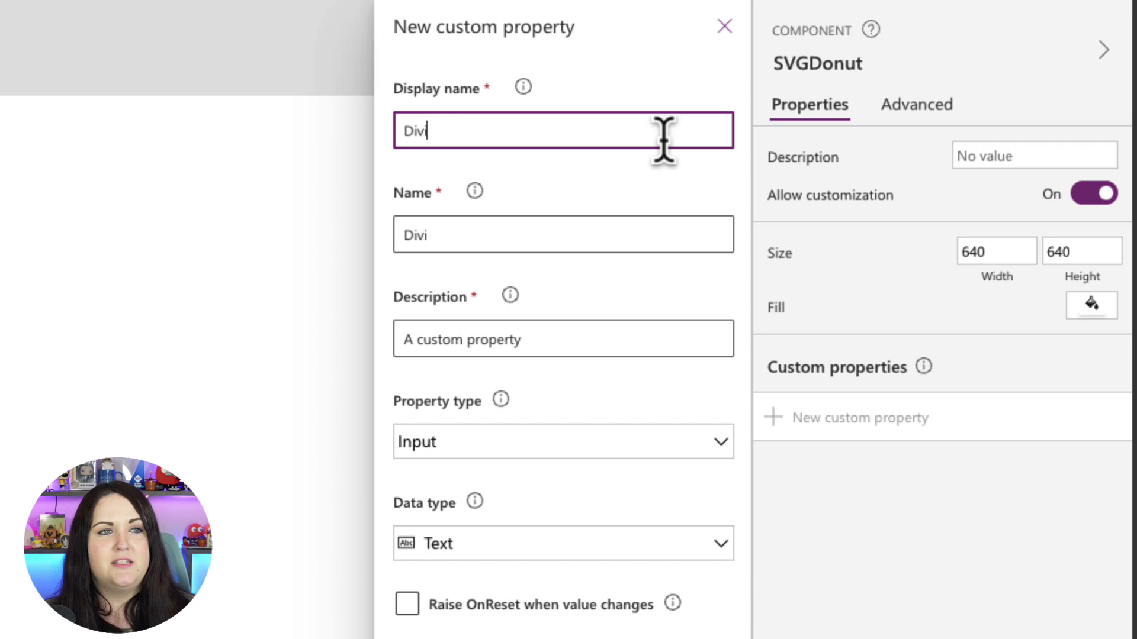
{"action": "left_click", "coordinate": [718, 441]}
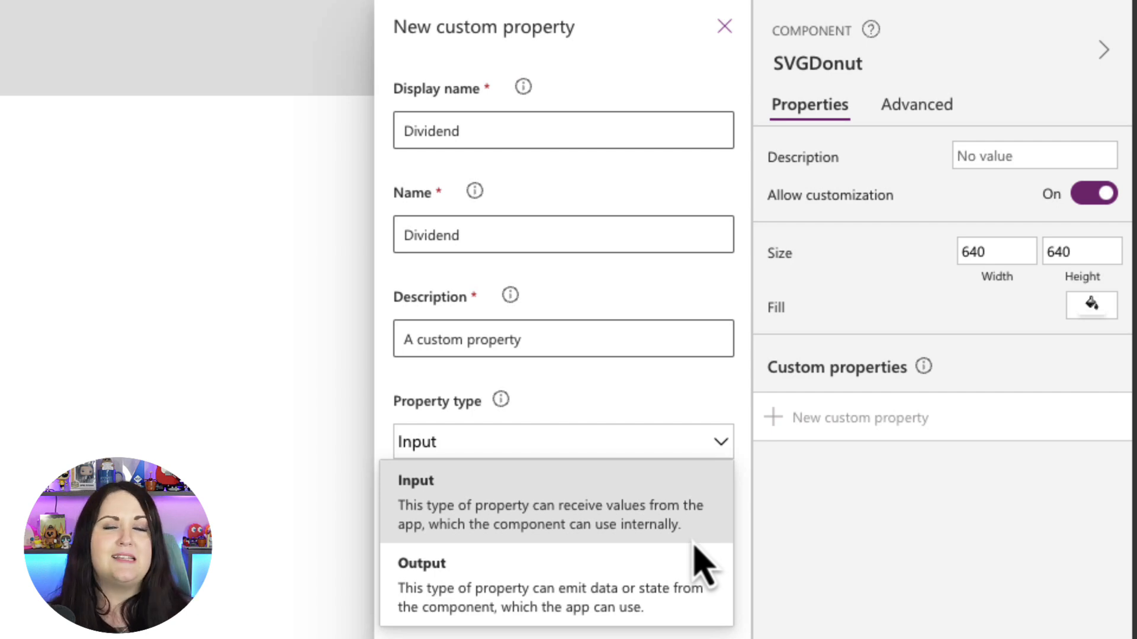
{"action": "mouse_move", "coordinate": [682, 617]}
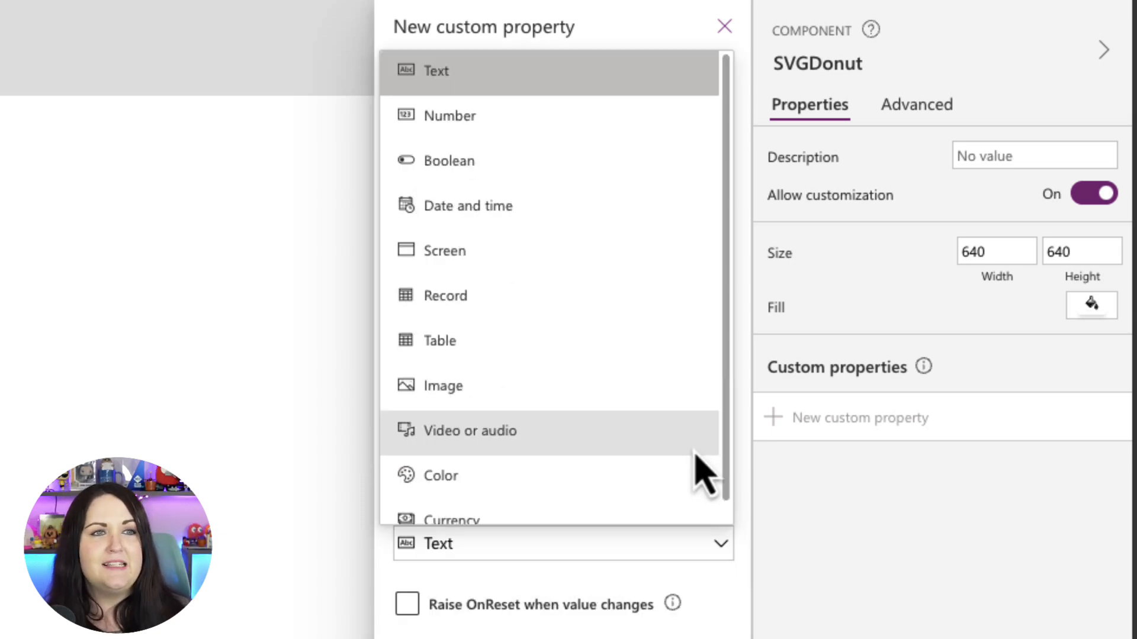
{"action": "mouse_move", "coordinate": [634, 374]}
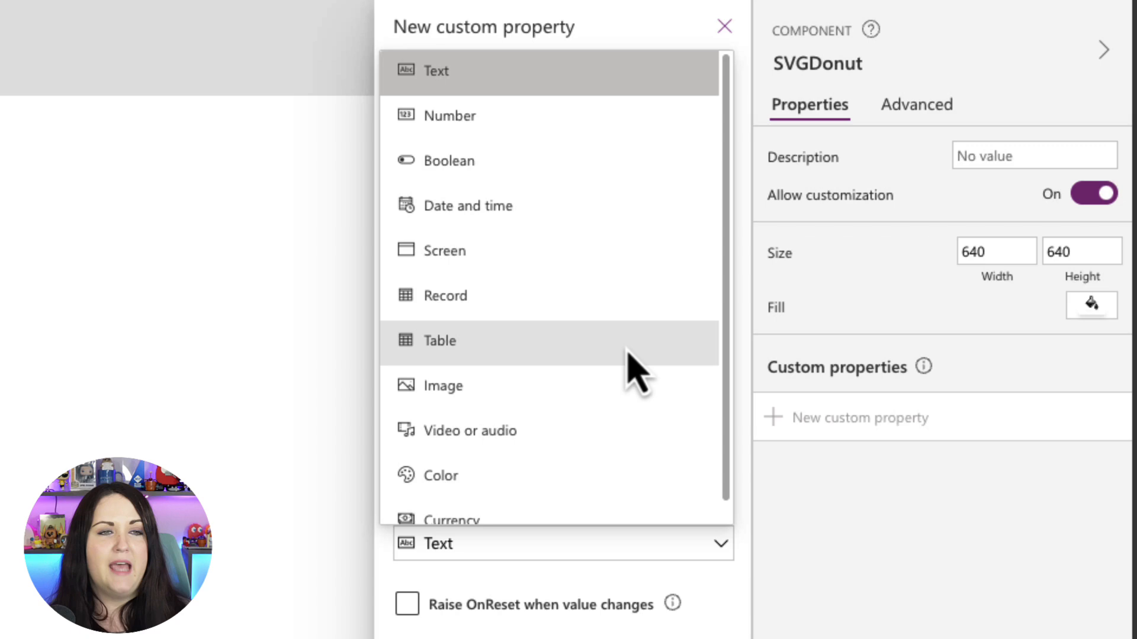
{"action": "mouse_move", "coordinate": [601, 116]}
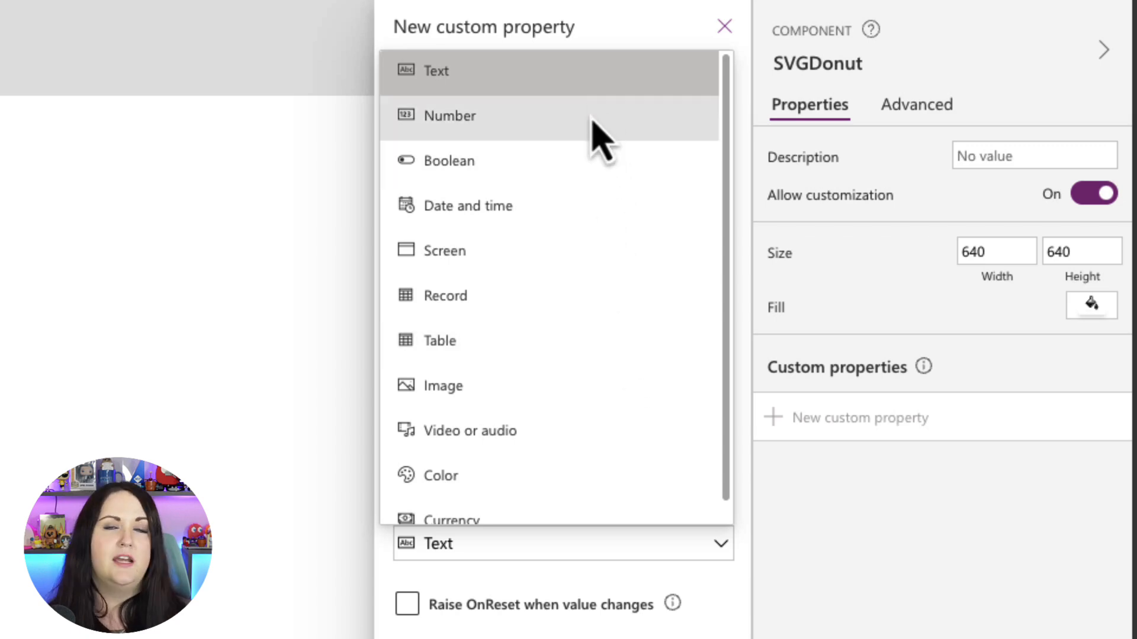
{"action": "left_click", "coordinate": [450, 116]}
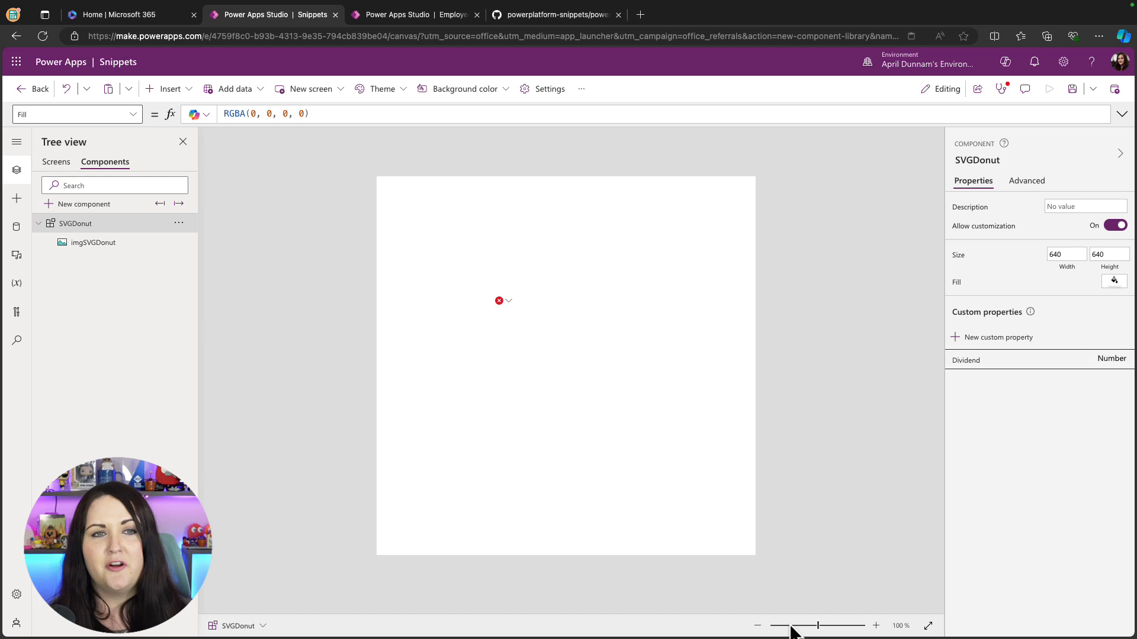
{"action": "left_click", "coordinate": [998, 337]}
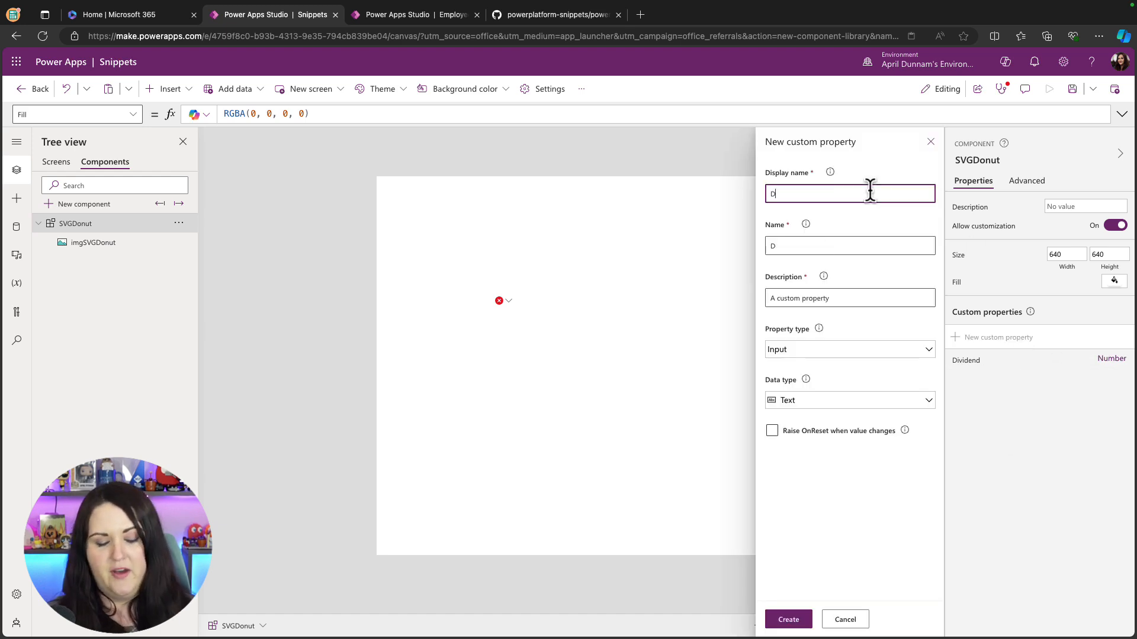
{"action": "type", "text": "Divisor"}
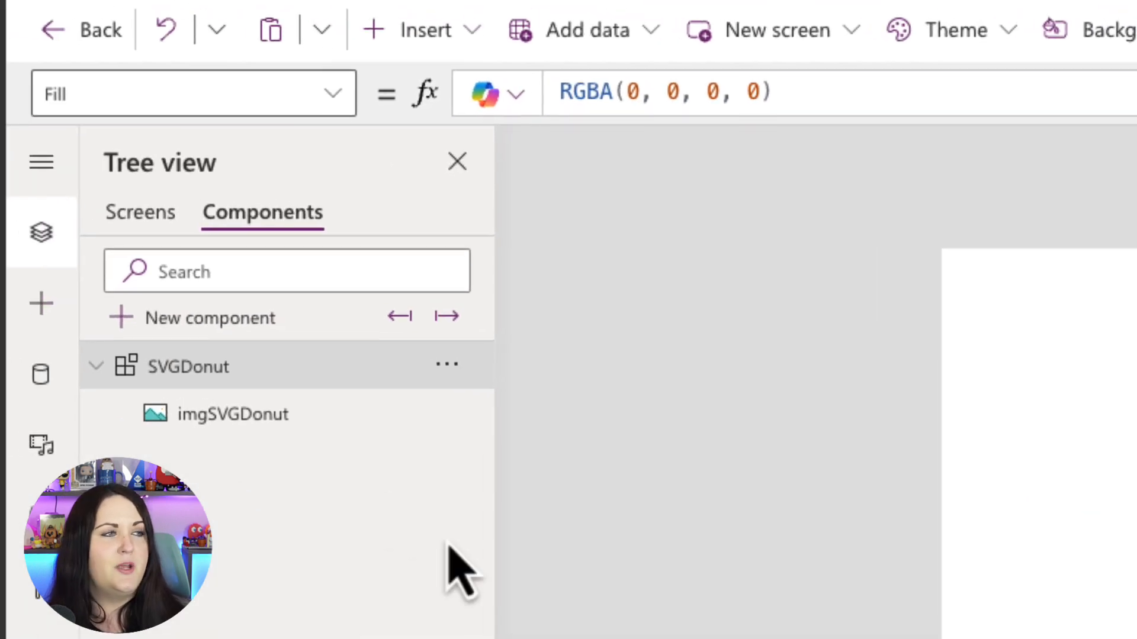
{"action": "mouse_move", "coordinate": [319, 152]}
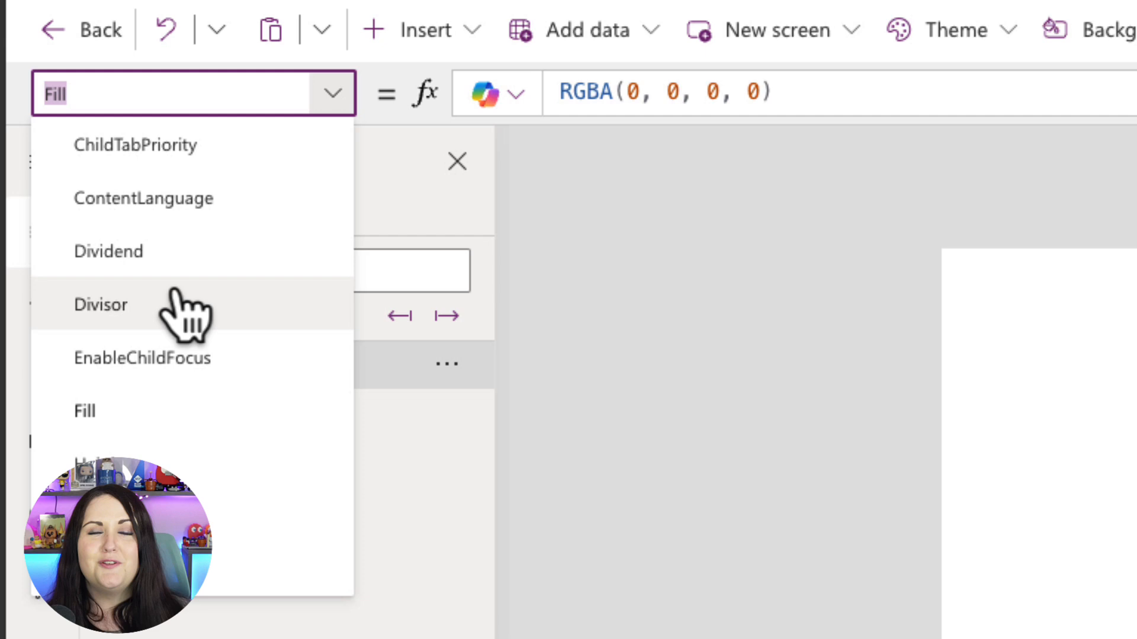
{"action": "mouse_move", "coordinate": [203, 301]}
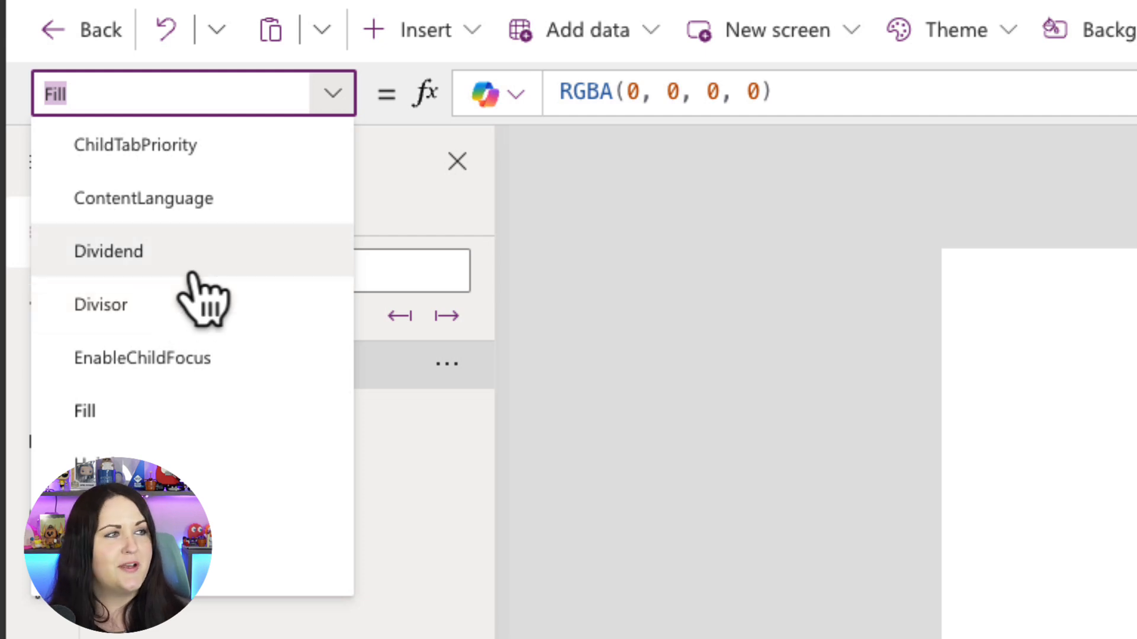
Step: Set the Dividend property's default value to 35
{"action": "left_click", "coordinate": [107, 251]}
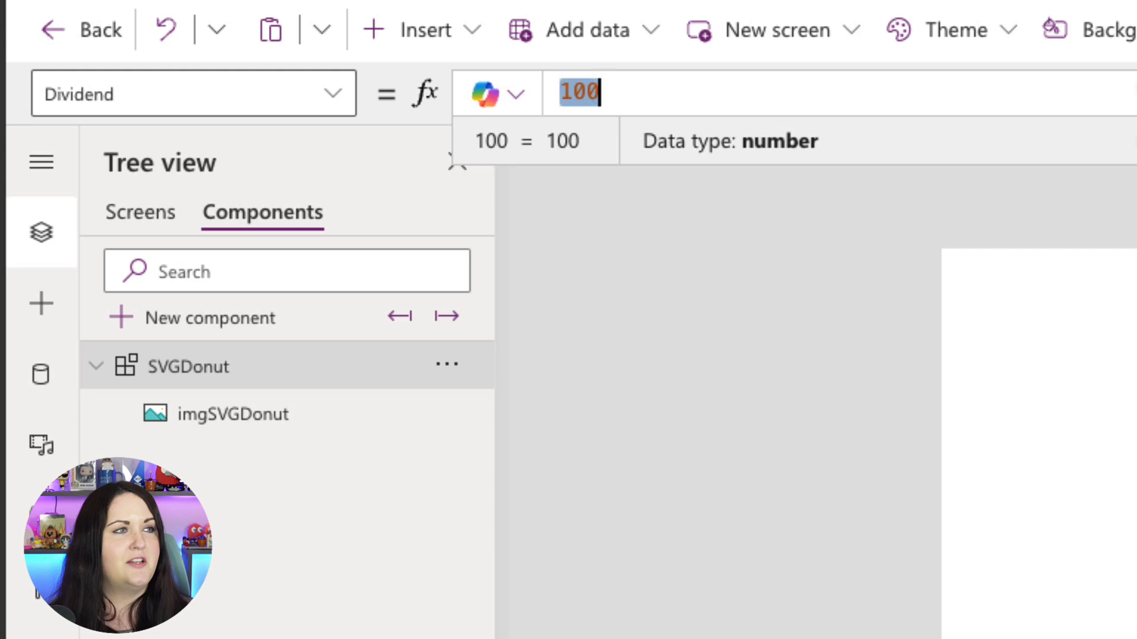
{"action": "type", "text": "35"}
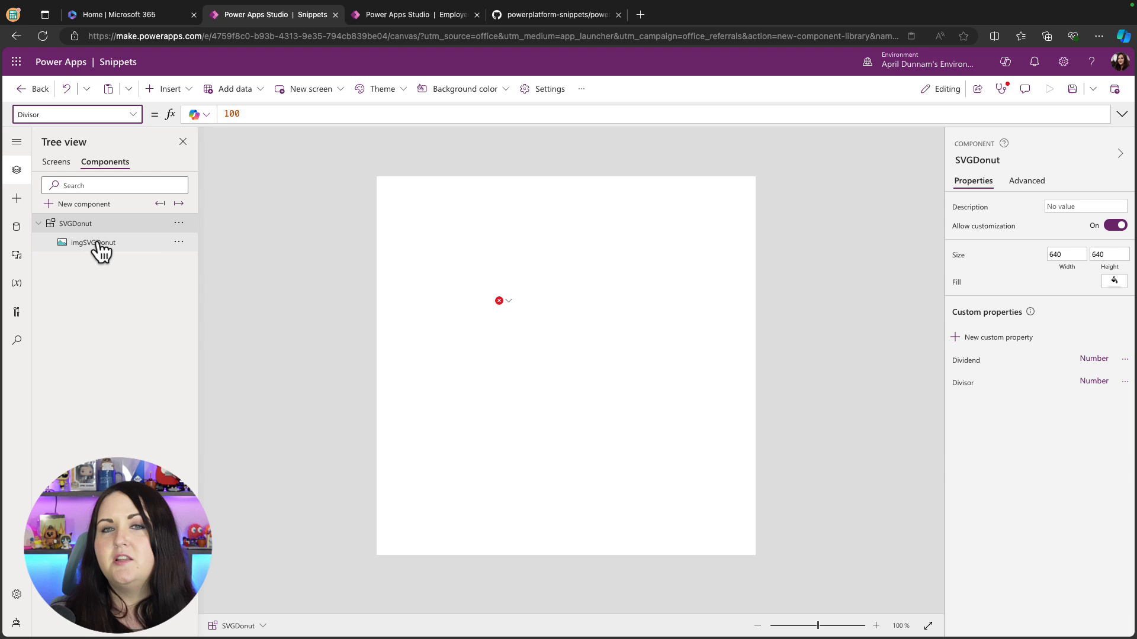
{"action": "mouse_move", "coordinate": [93, 242]}
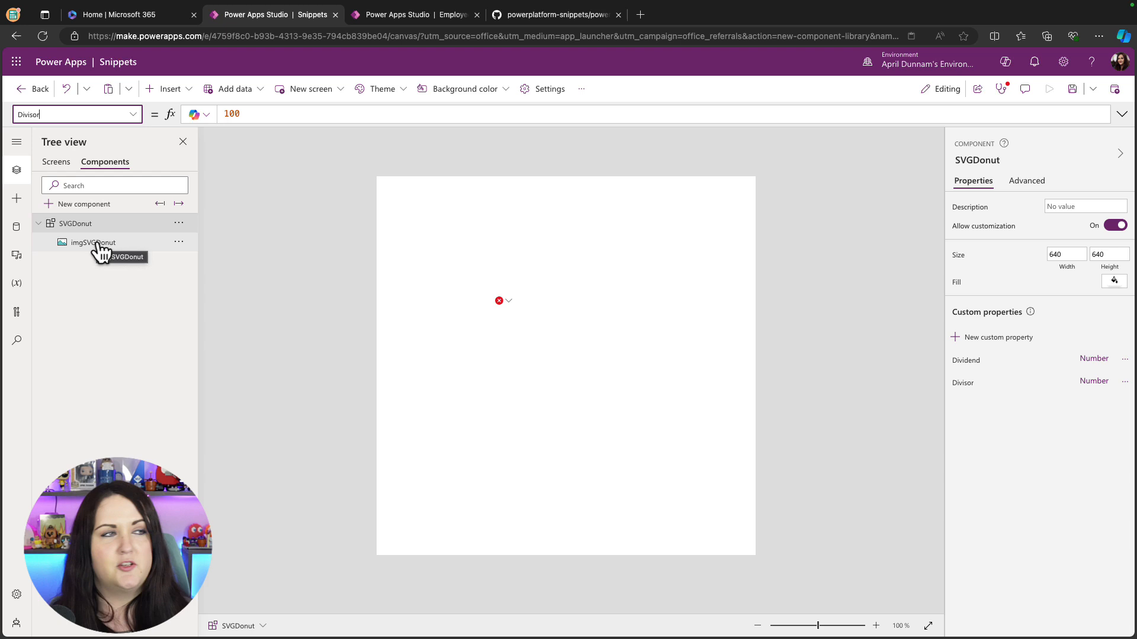
Step: Select the imgSVGDonut image inside the SVGDonut component
{"action": "left_click", "coordinate": [92, 242]}
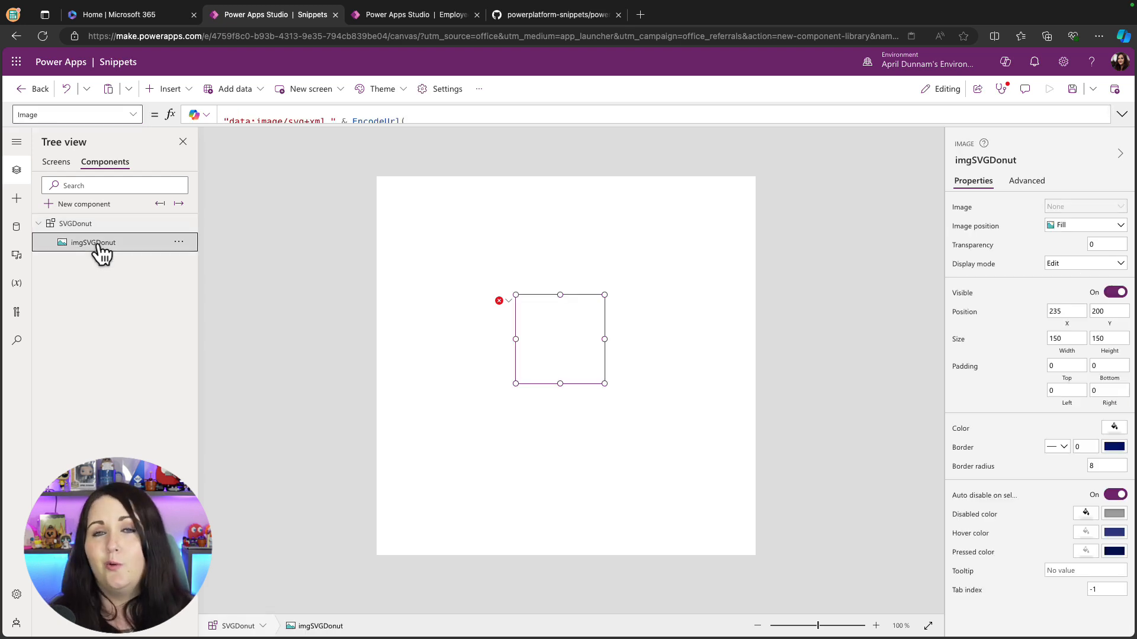
{"action": "mouse_move", "coordinate": [120, 267]}
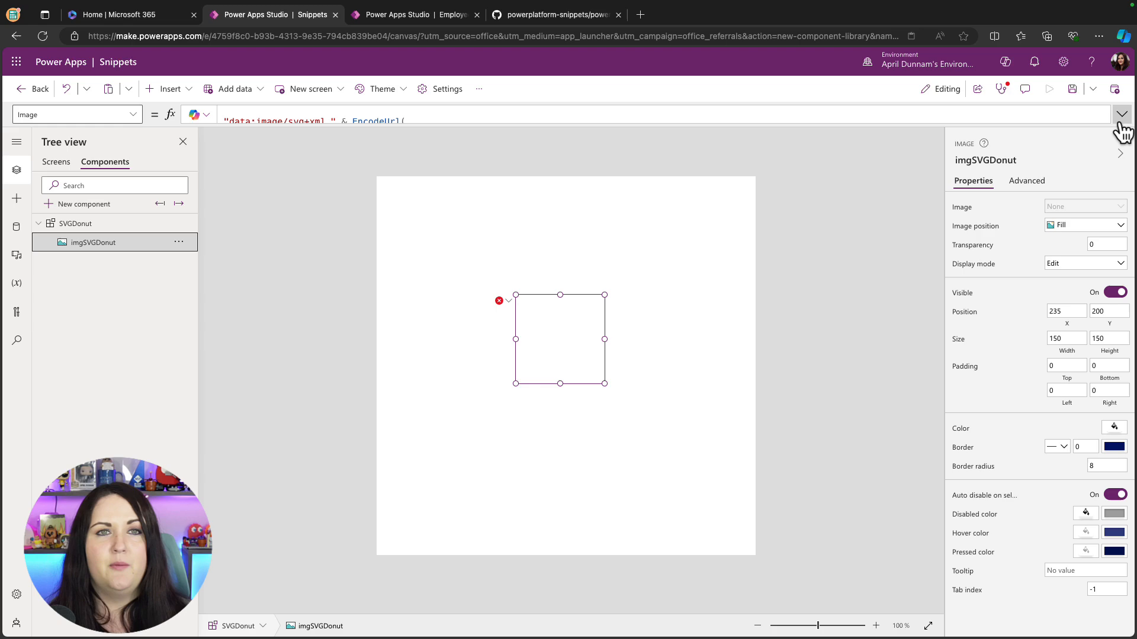
Step: Replace the formula's placeholders with SVGDonut.Dividend and SVGDonut.Divisor
{"action": "left_click", "coordinate": [1121, 114]}
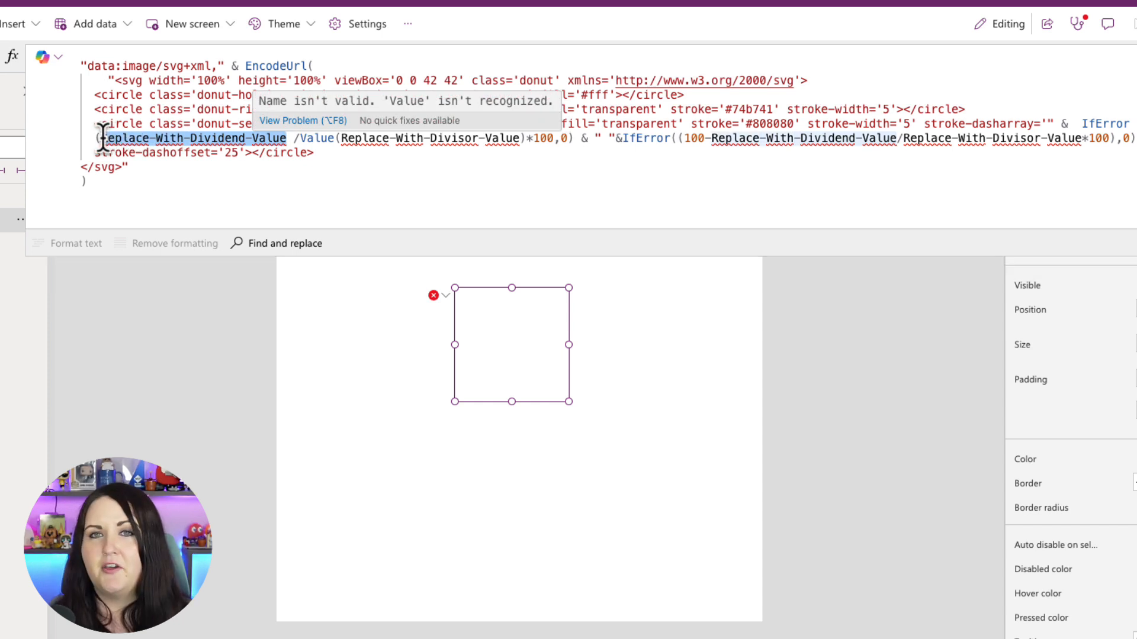
{"action": "mouse_move", "coordinate": [609, 313]}
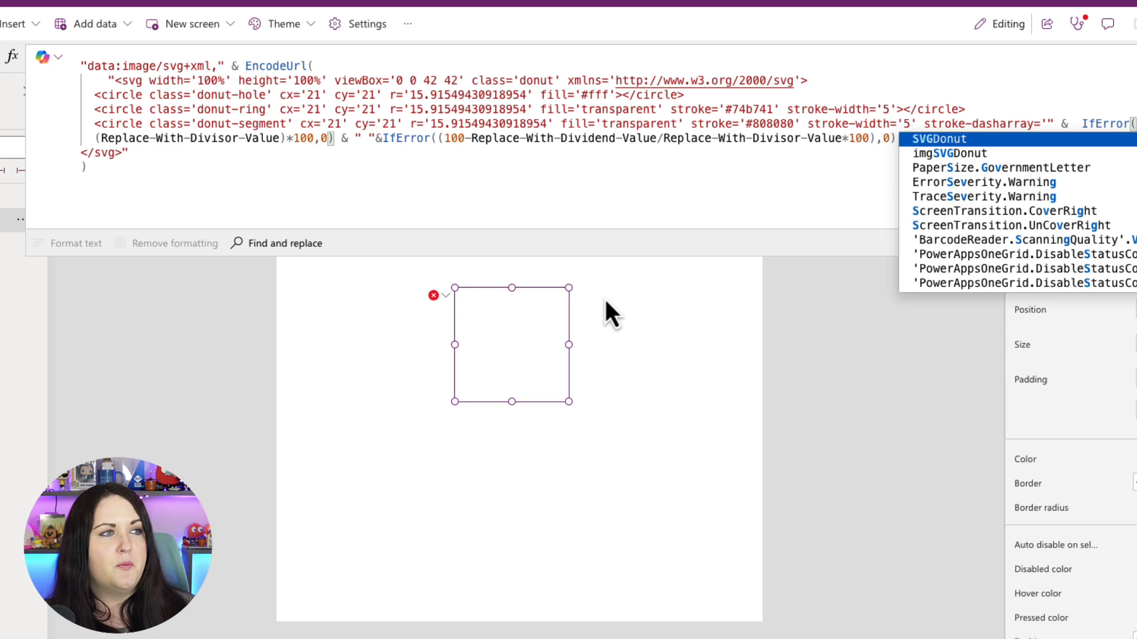
{"action": "left_click", "coordinate": [938, 138]}
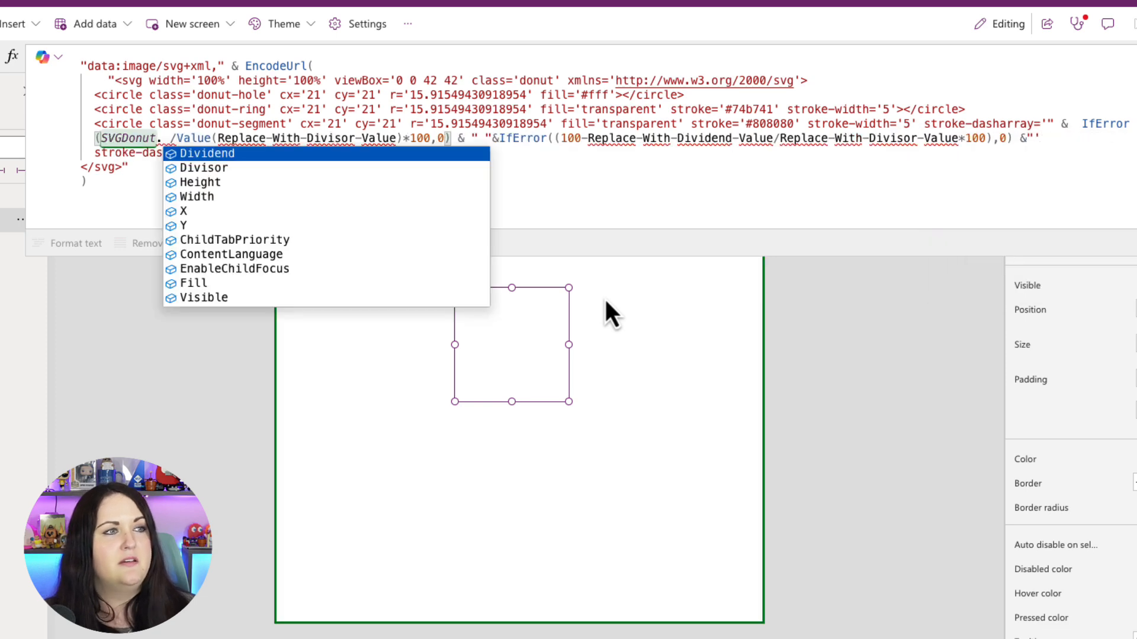
{"action": "left_click", "coordinate": [208, 153]}
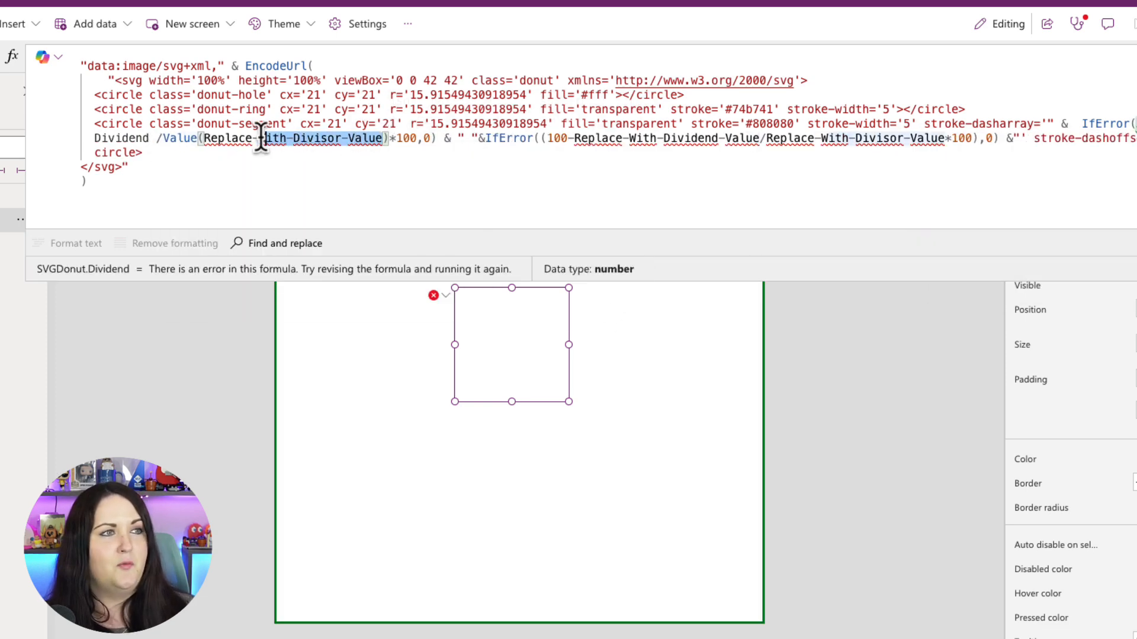
{"action": "type", "text": "SVGDonut.d"}
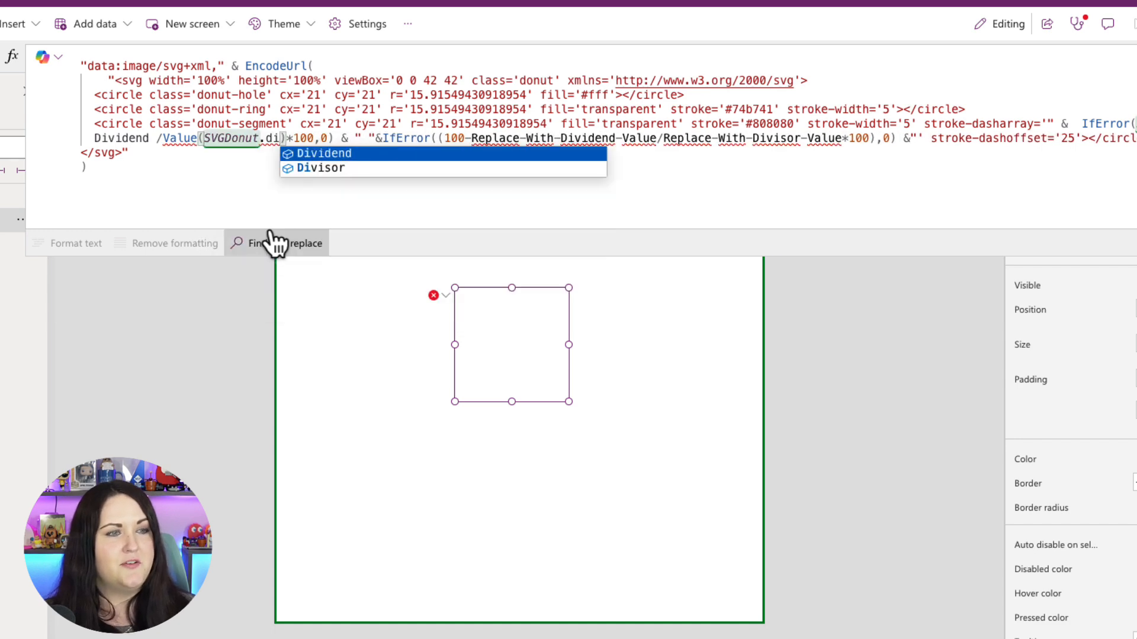
{"action": "left_click", "coordinate": [320, 168]}
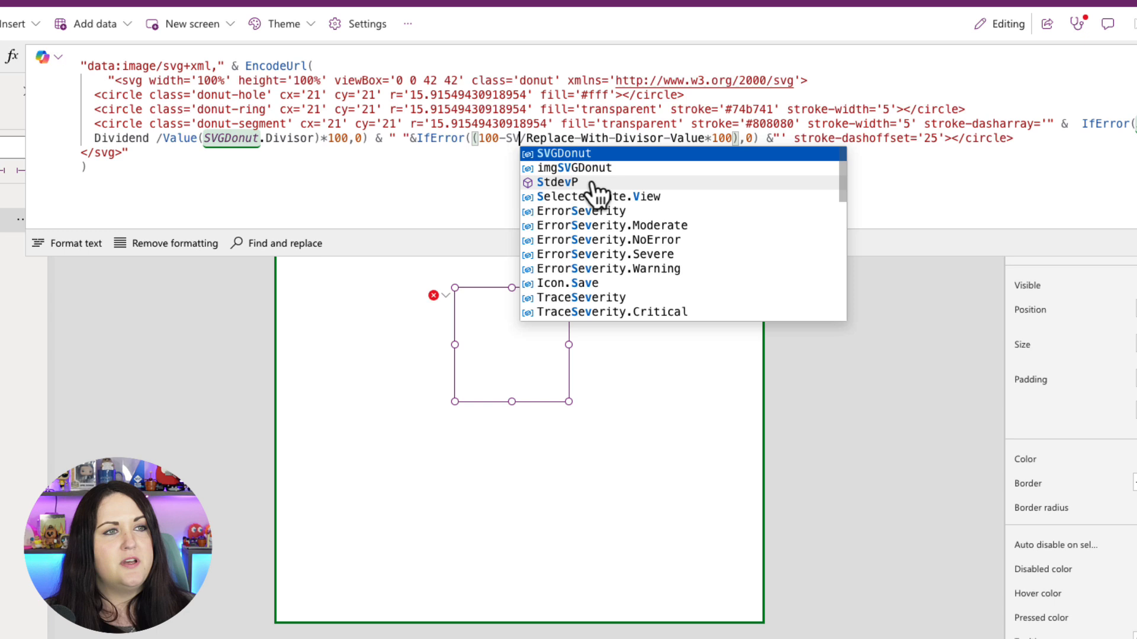
{"action": "left_click", "coordinate": [562, 153]}
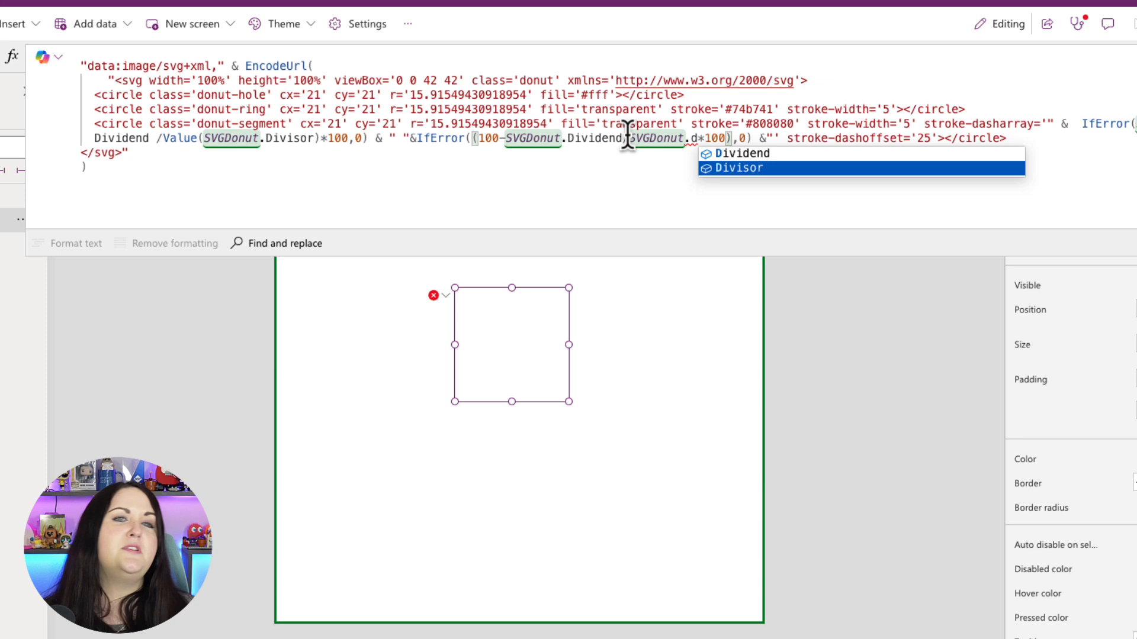
{"action": "left_click", "coordinate": [737, 168]}
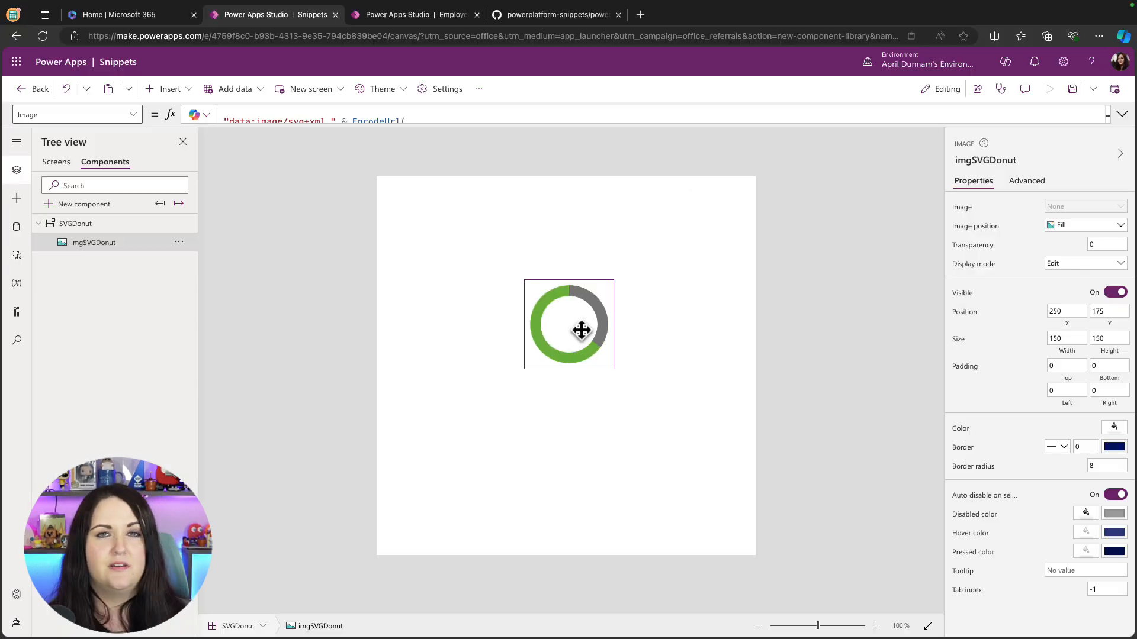
{"action": "left_click", "coordinate": [568, 325]}
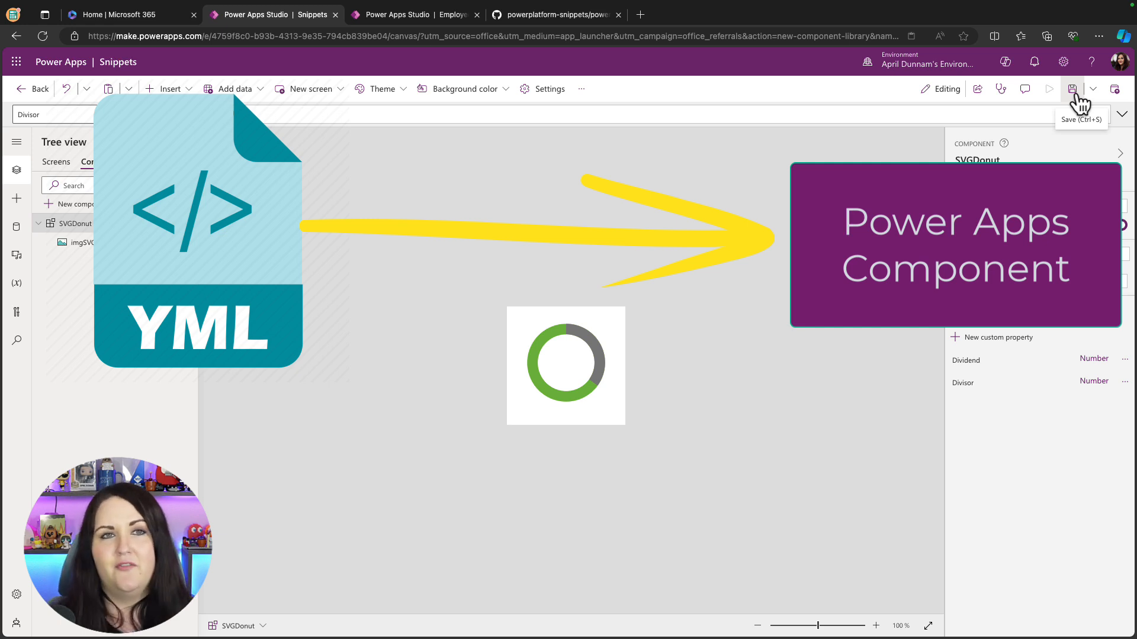
Step: Save the Snippets component library
{"action": "left_click", "coordinate": [1072, 89]}
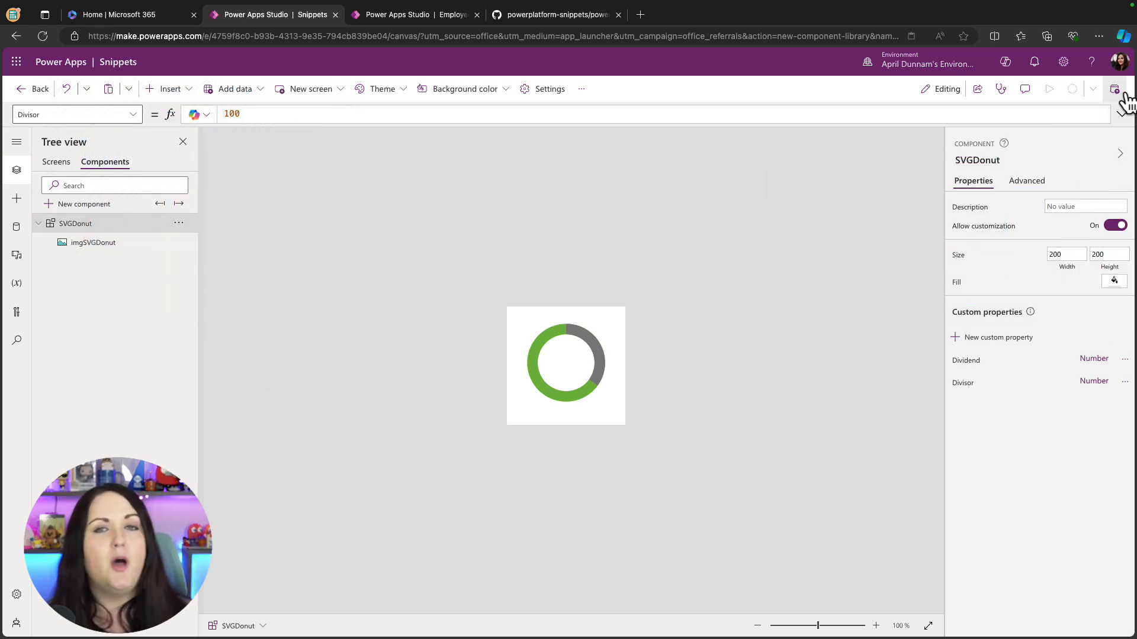
{"action": "mouse_move", "coordinate": [1115, 89]}
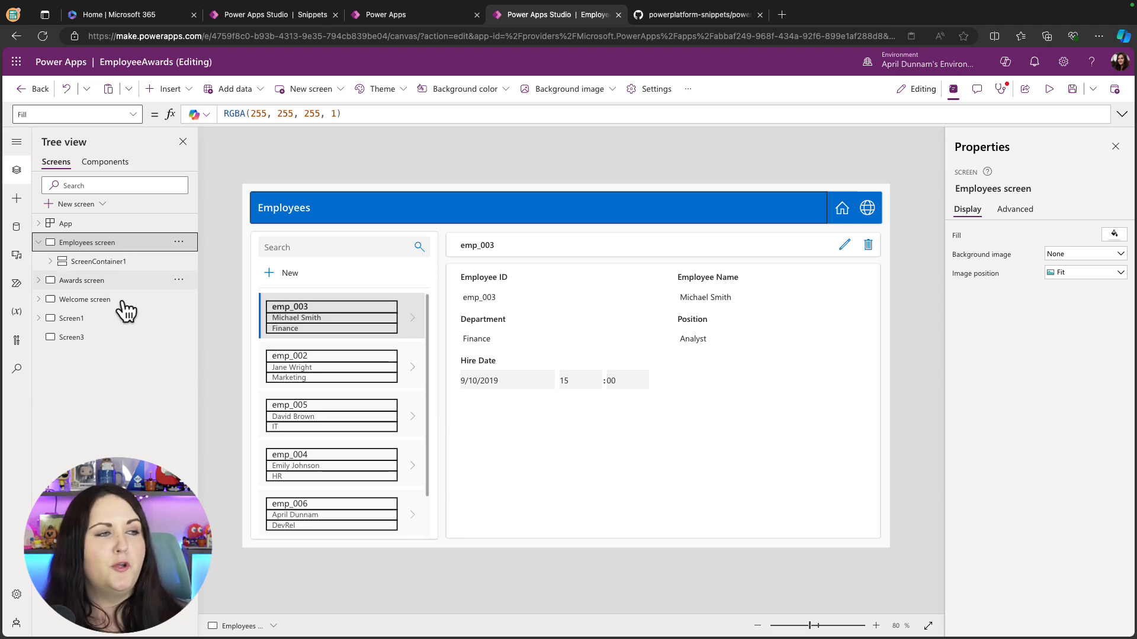
Step: Select Screen3 in EmployeeAwards and show the insertable controls
{"action": "left_click", "coordinate": [73, 337]}
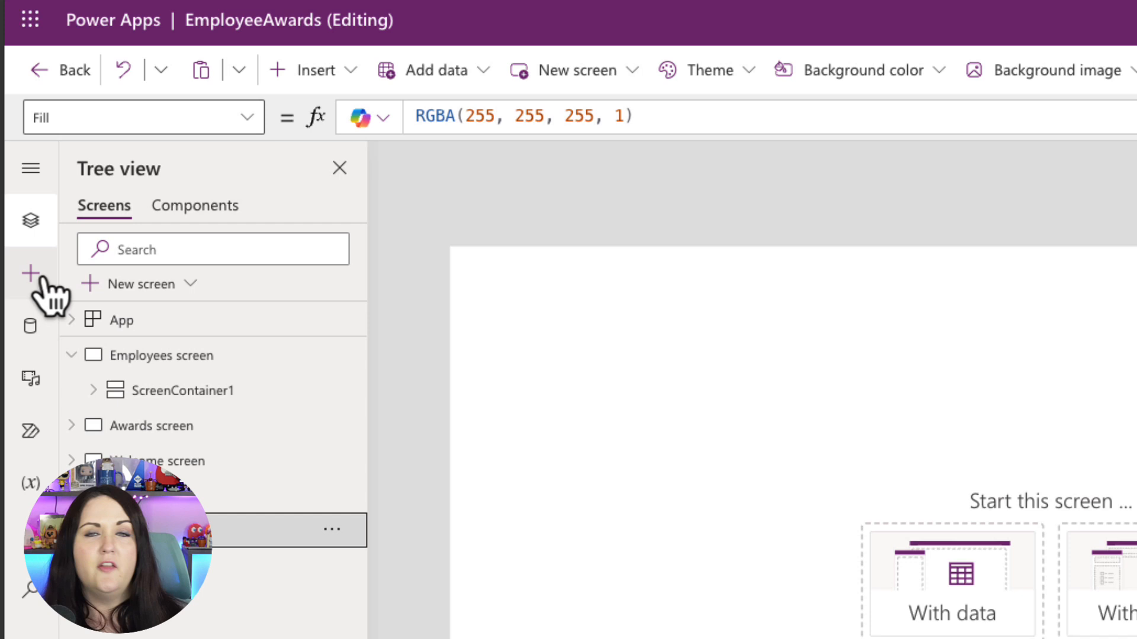
{"action": "left_click", "coordinate": [30, 274]}
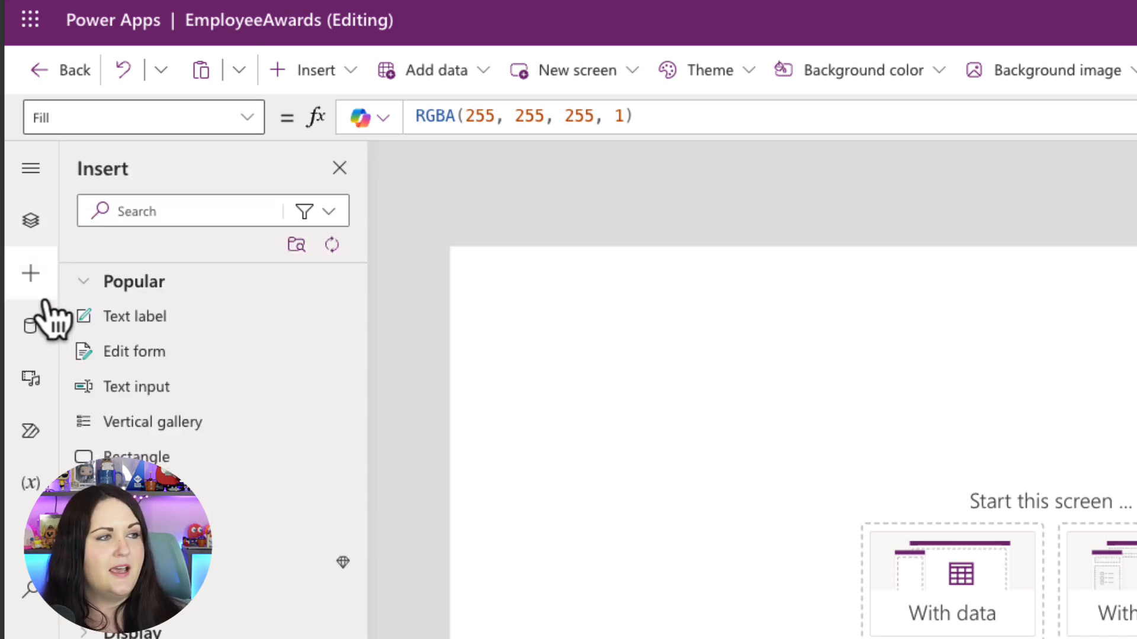
{"action": "mouse_move", "coordinate": [297, 245]}
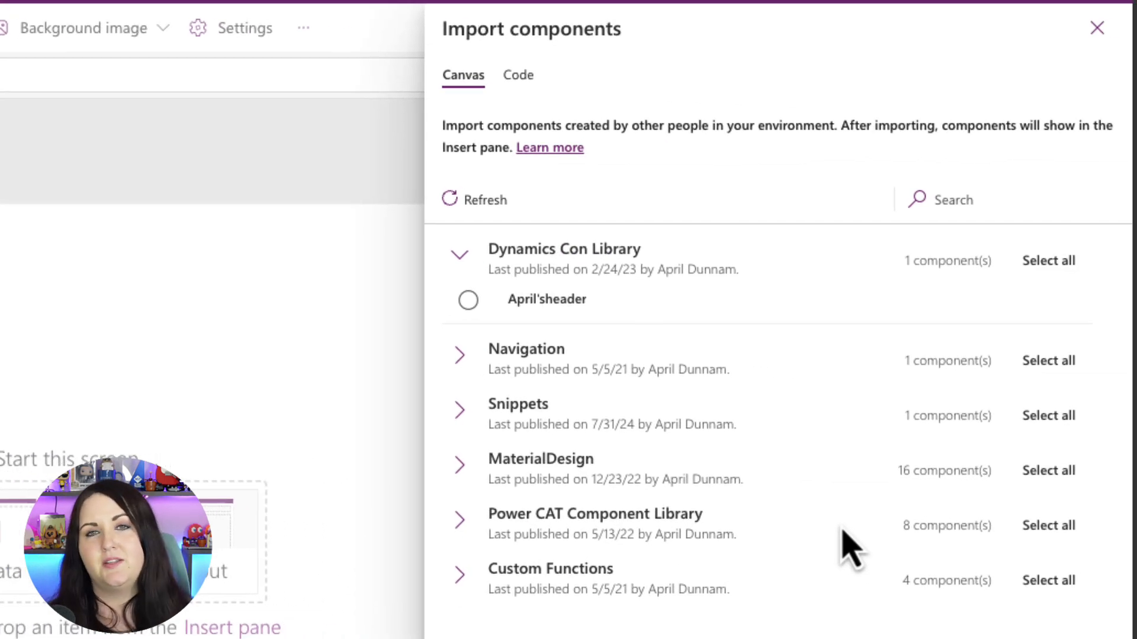
Step: Import SVGDonut from the Snippets library via Get more components
{"action": "left_click", "coordinate": [458, 411]}
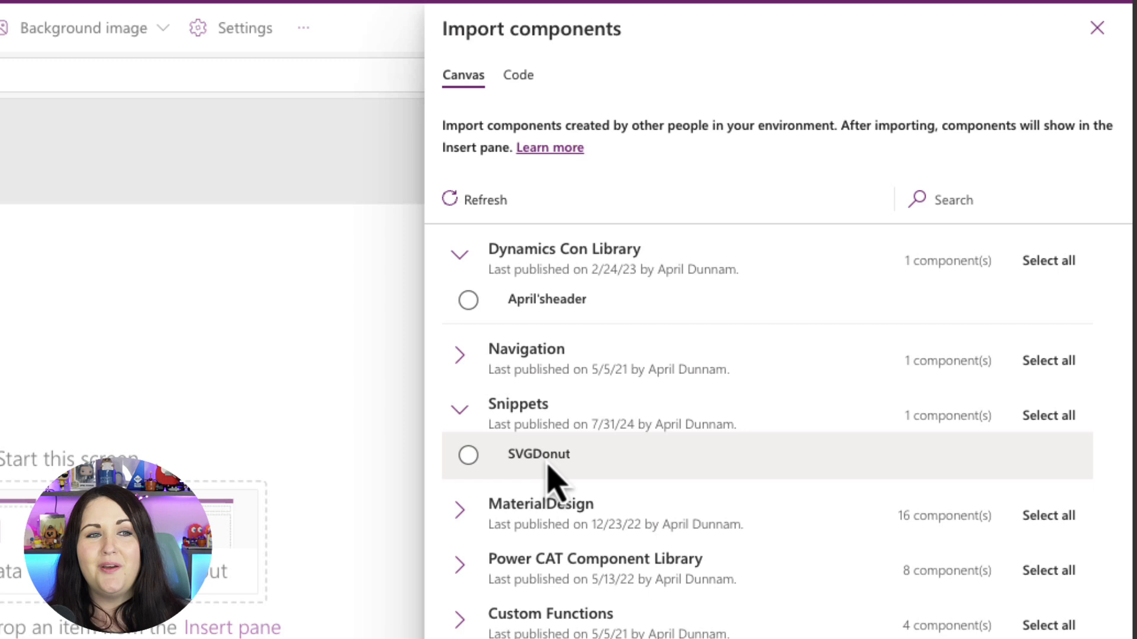
{"action": "mouse_move", "coordinate": [572, 485]}
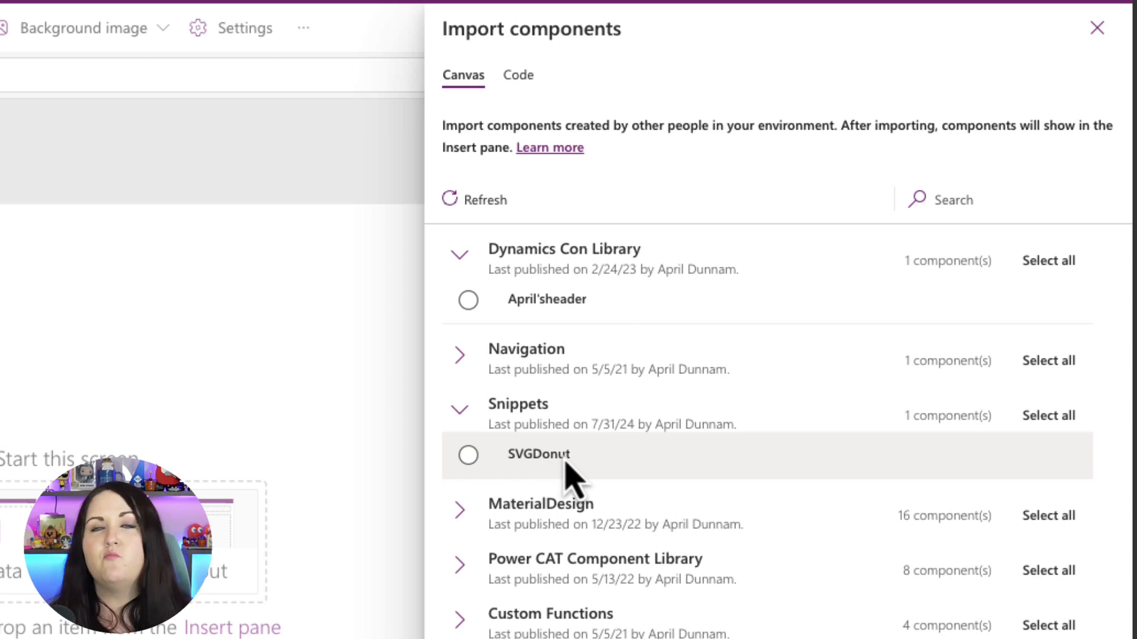
{"action": "mouse_move", "coordinate": [521, 475]}
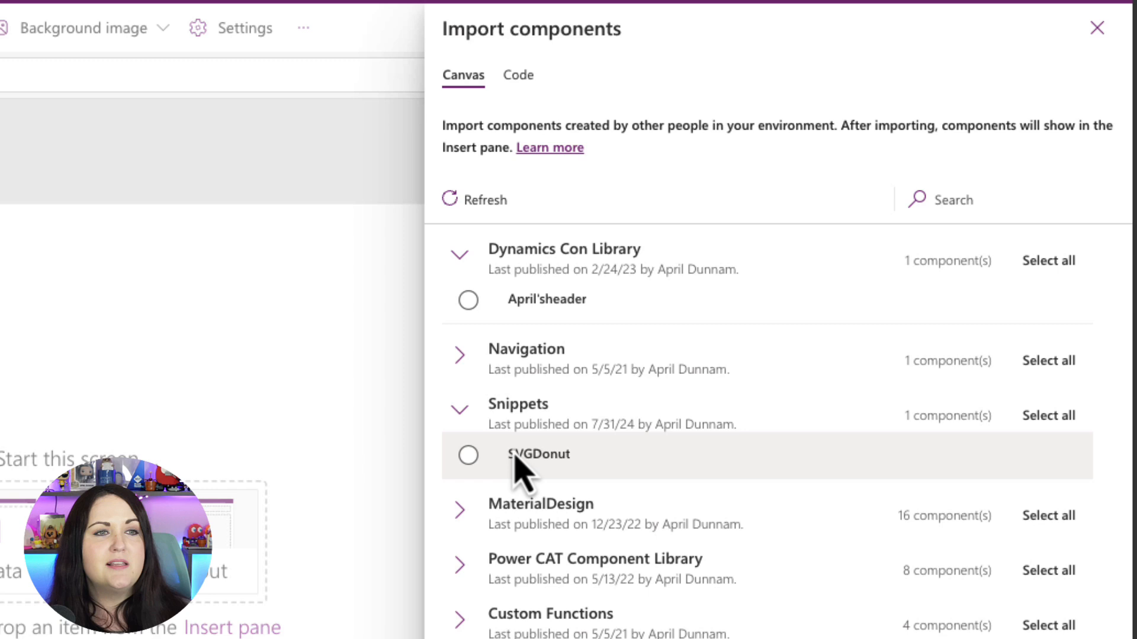
{"action": "left_click", "coordinate": [468, 455]}
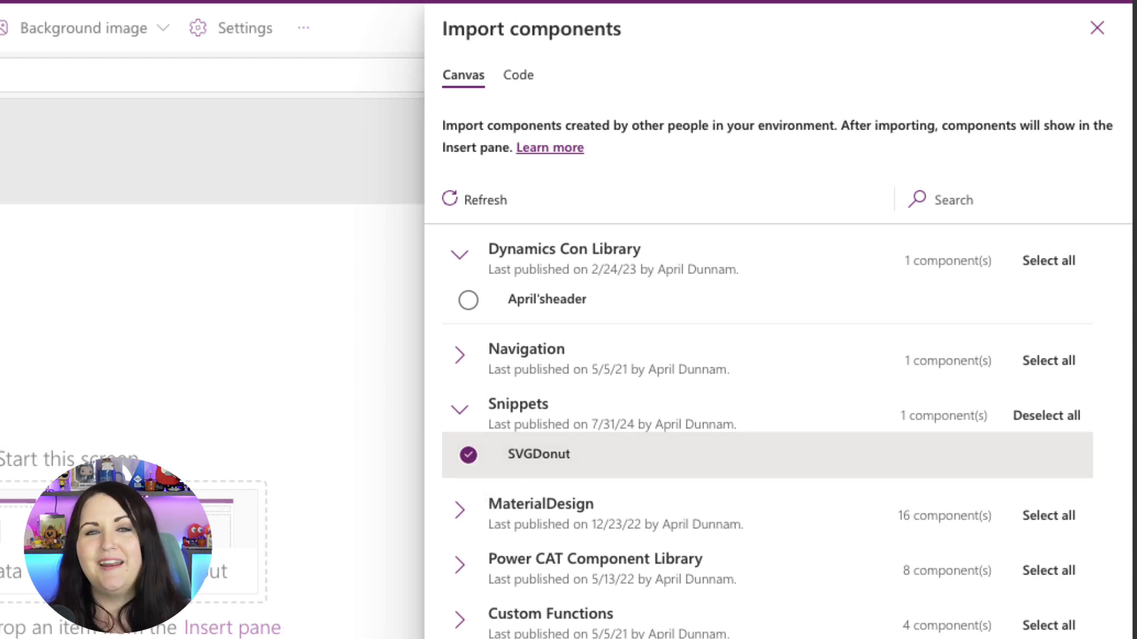
{"action": "scroll", "scroll_direction": "down", "scroll_amount": 3}
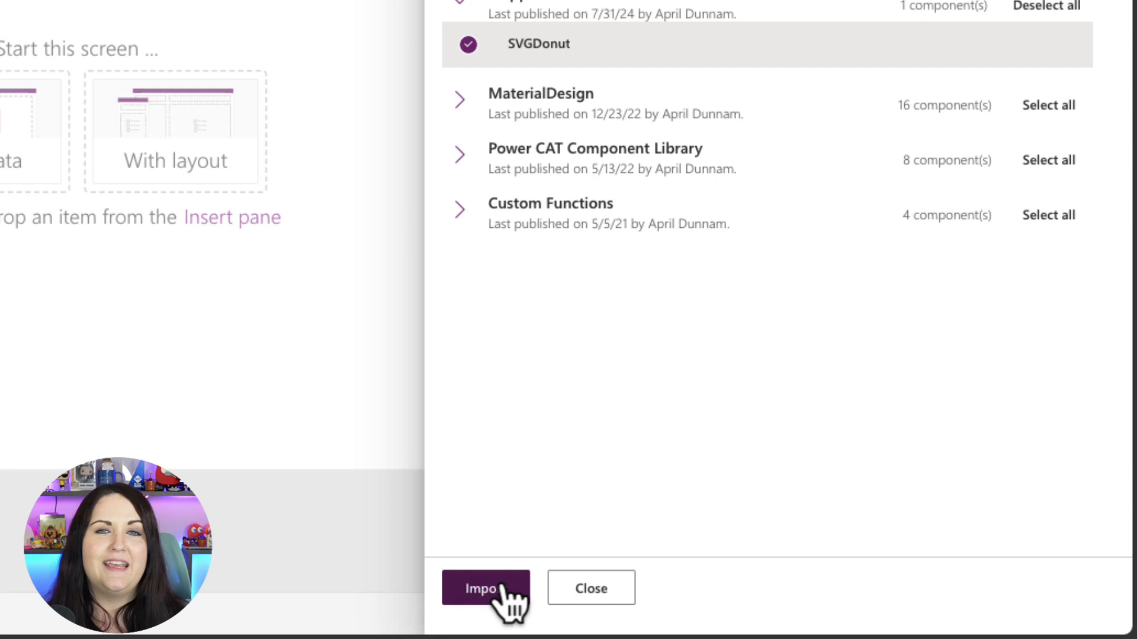
{"action": "left_click", "coordinate": [485, 587]}
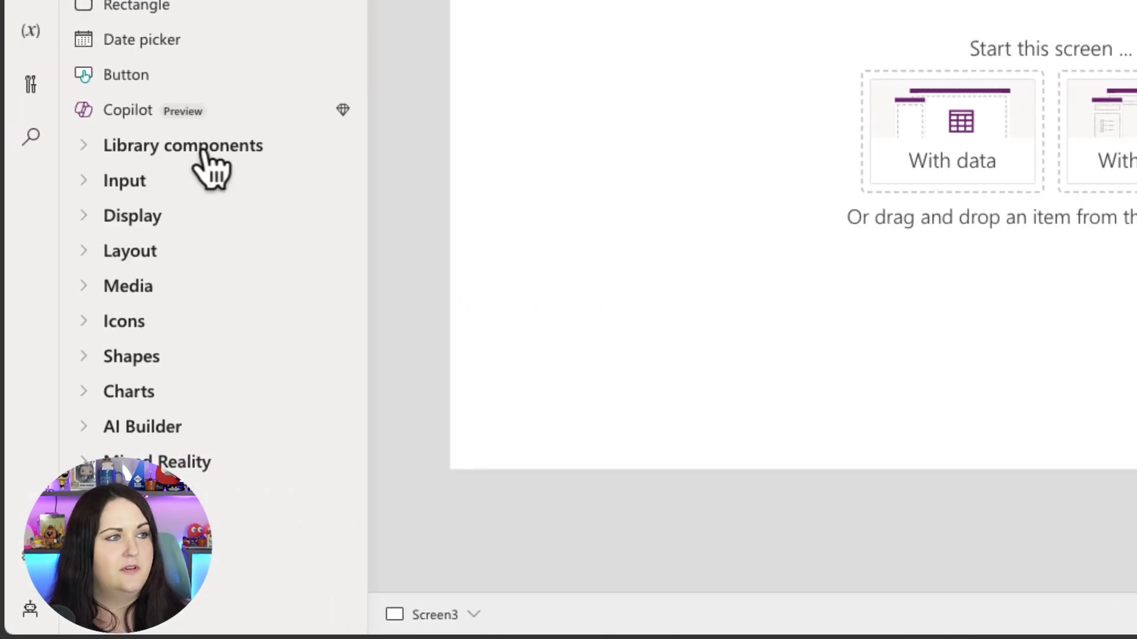
{"action": "mouse_move", "coordinate": [210, 167]}
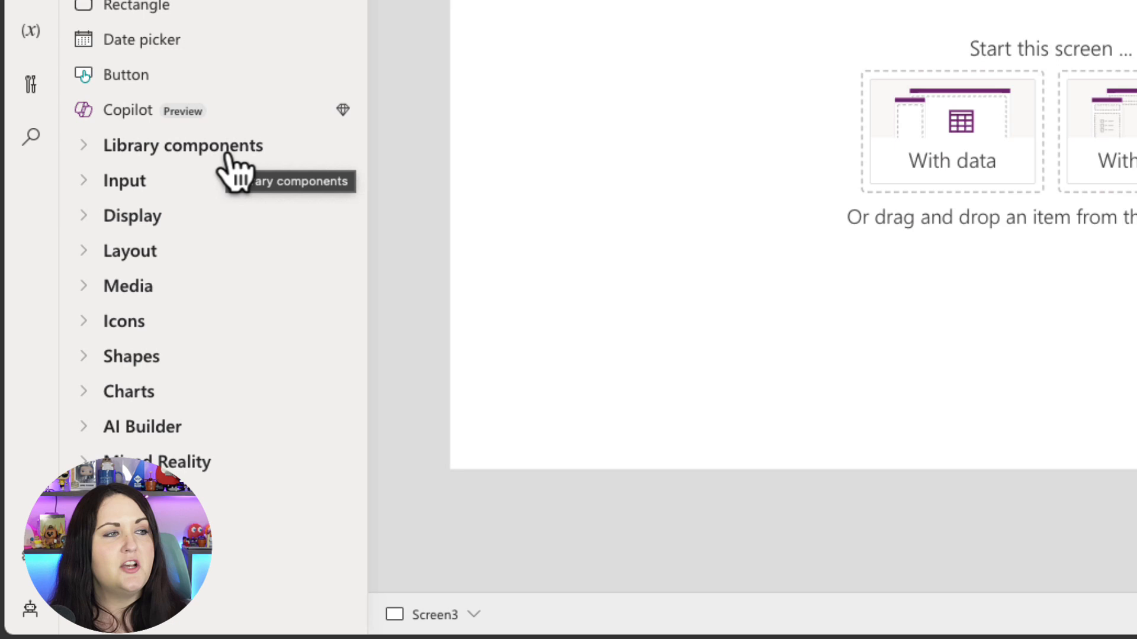
Step: Add SVGDonut to Screen3 and change its Dividend from 35 to 80
{"action": "left_click", "coordinate": [183, 145]}
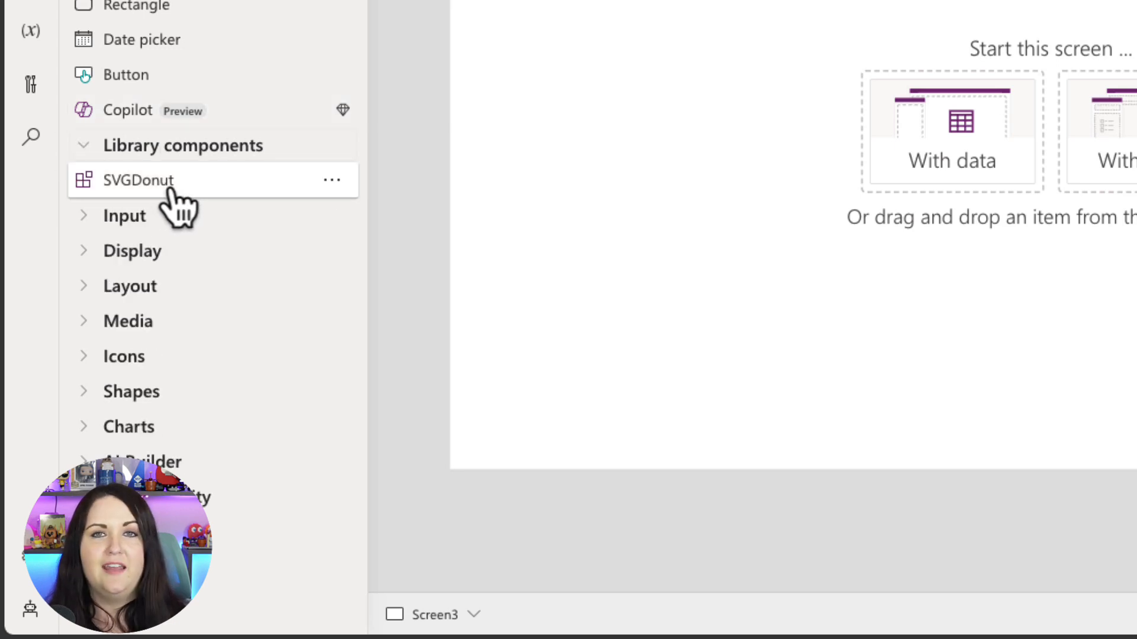
{"action": "mouse_move", "coordinate": [178, 211]}
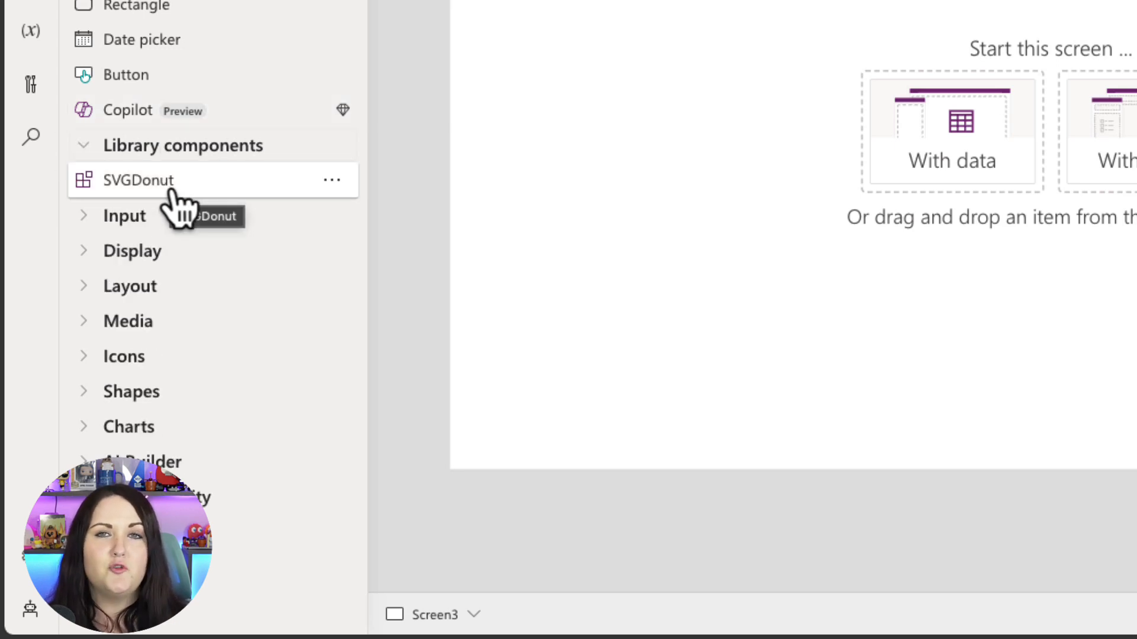
{"action": "left_click", "coordinate": [138, 180]}
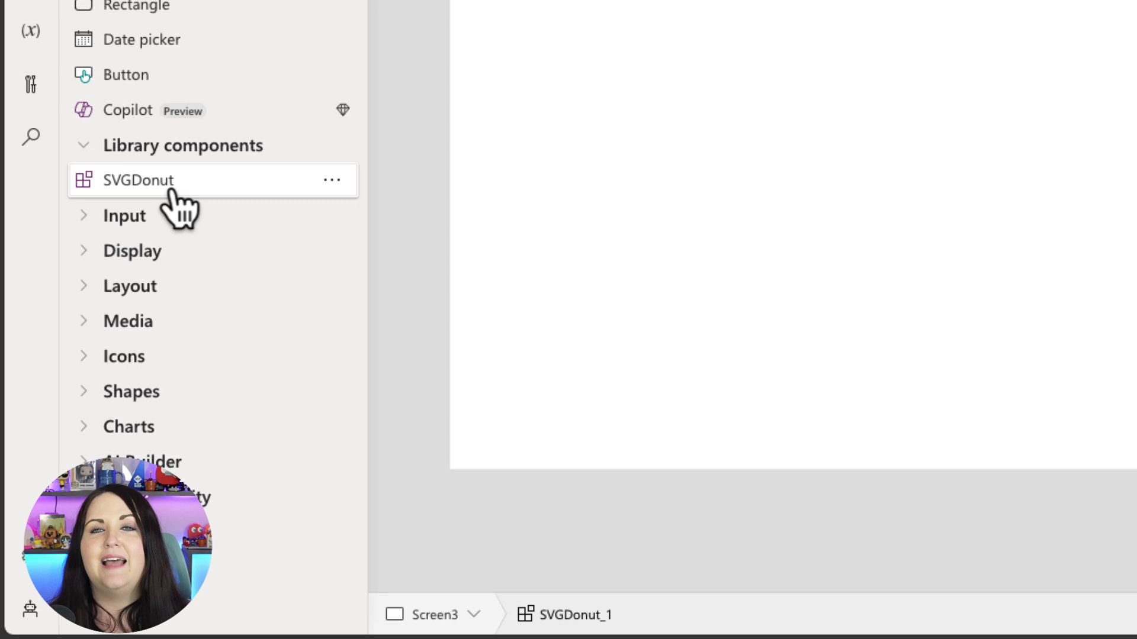
{"action": "left_click", "coordinate": [138, 180]}
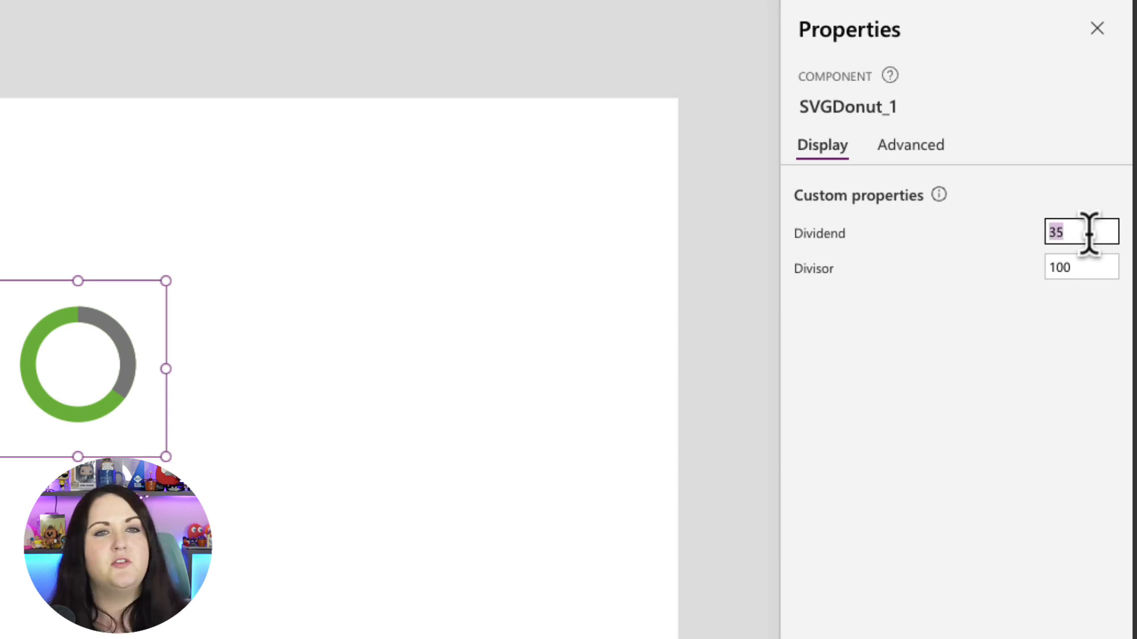
{"action": "type", "text": "80"}
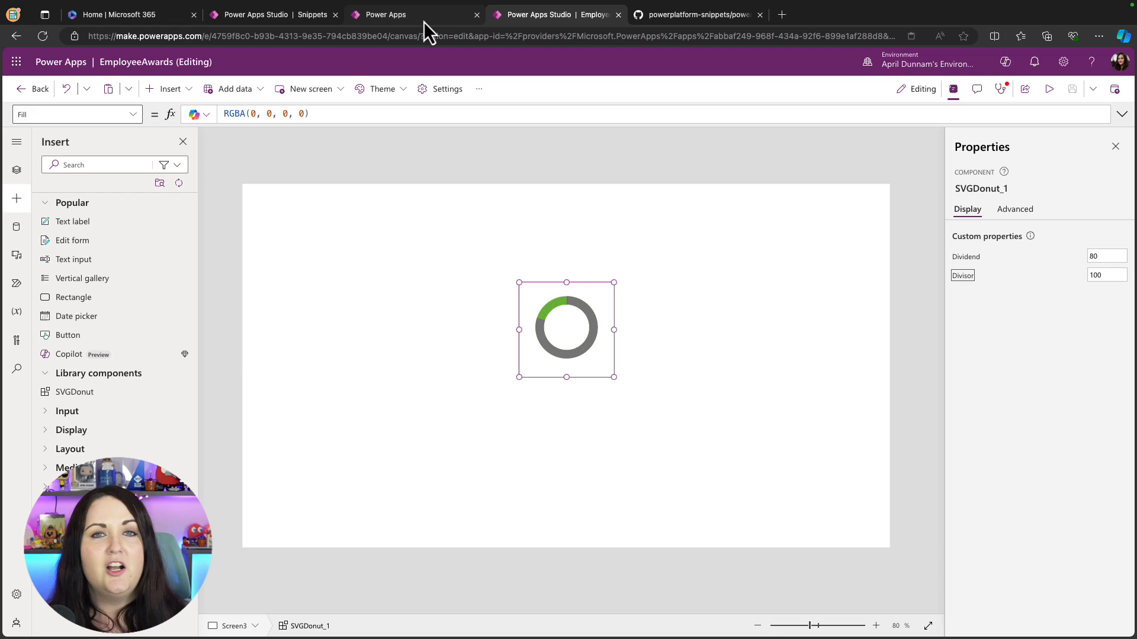
Step: Import SVGDonut from Snippets into Candidate Tracking, then return to the Snippets library
{"action": "left_click", "coordinate": [406, 14]}
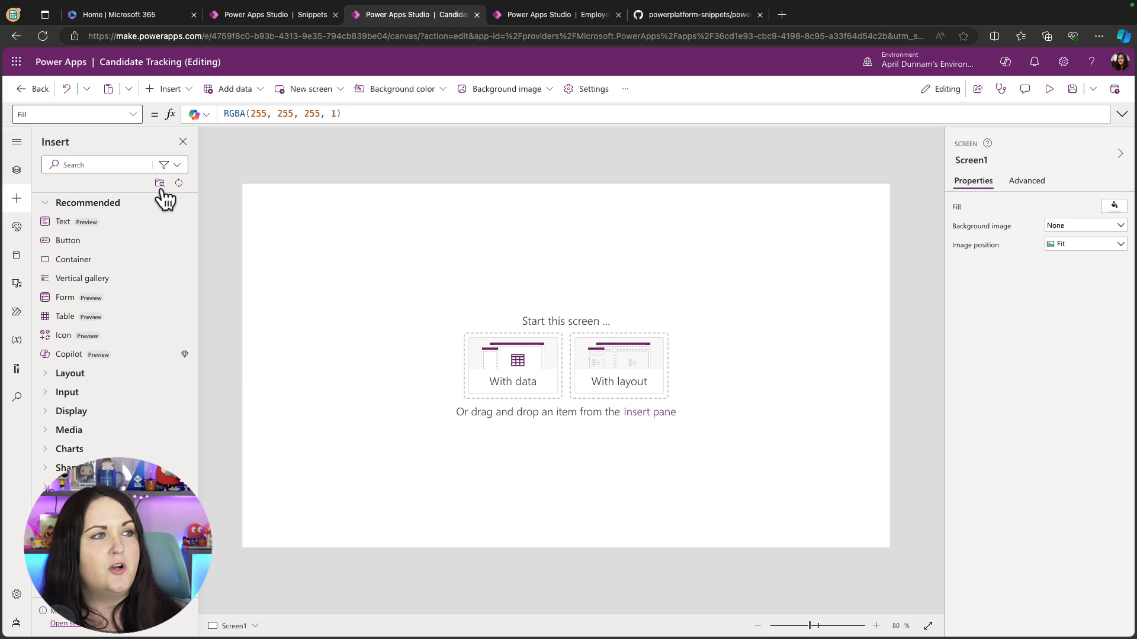
{"action": "left_click", "coordinate": [159, 183]}
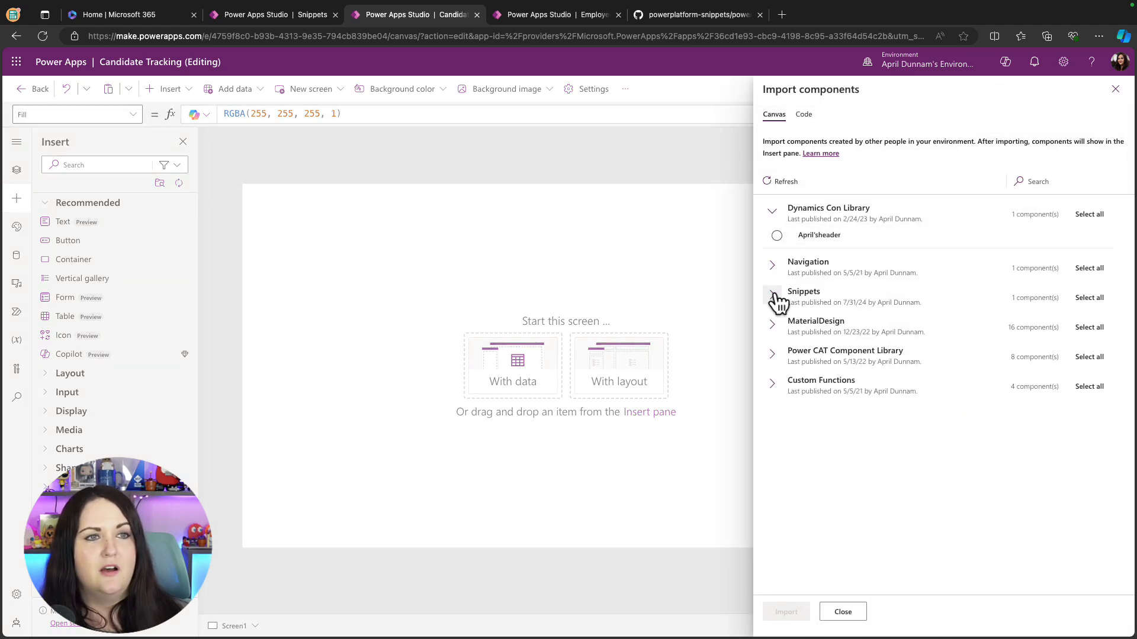
{"action": "left_click", "coordinate": [842, 611]}
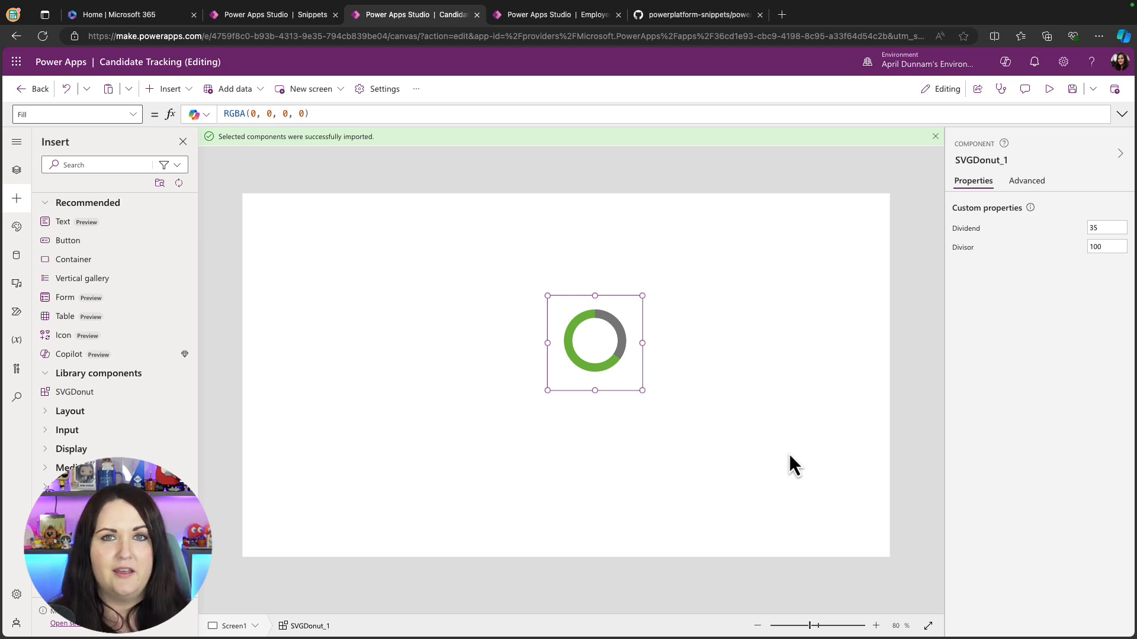
{"action": "mouse_move", "coordinate": [759, 482]}
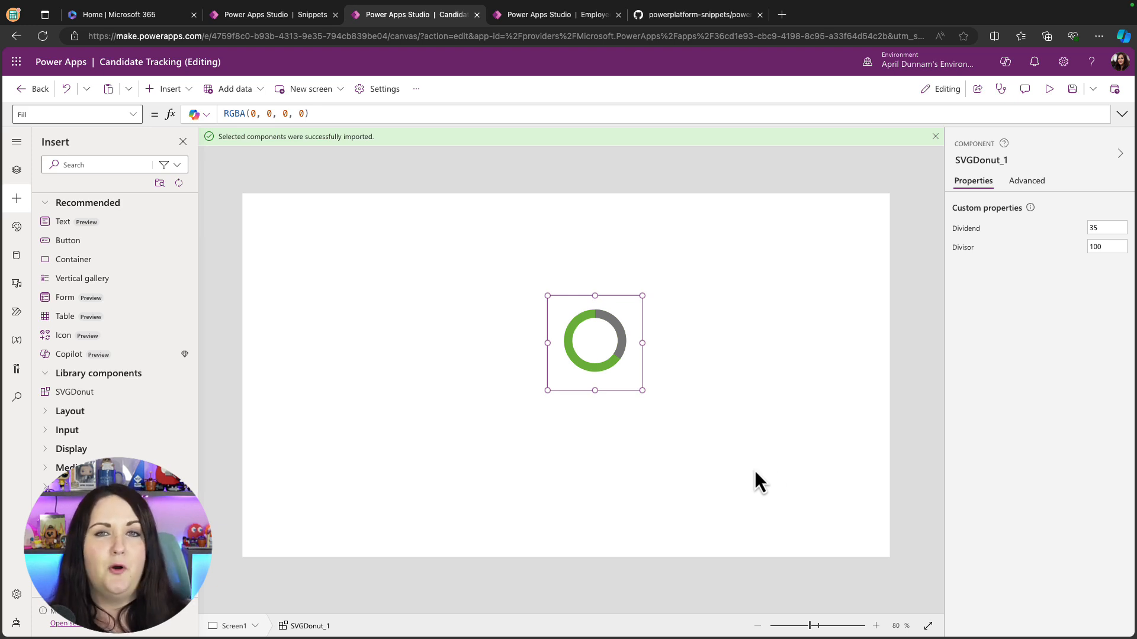
{"action": "left_click", "coordinate": [255, 14]}
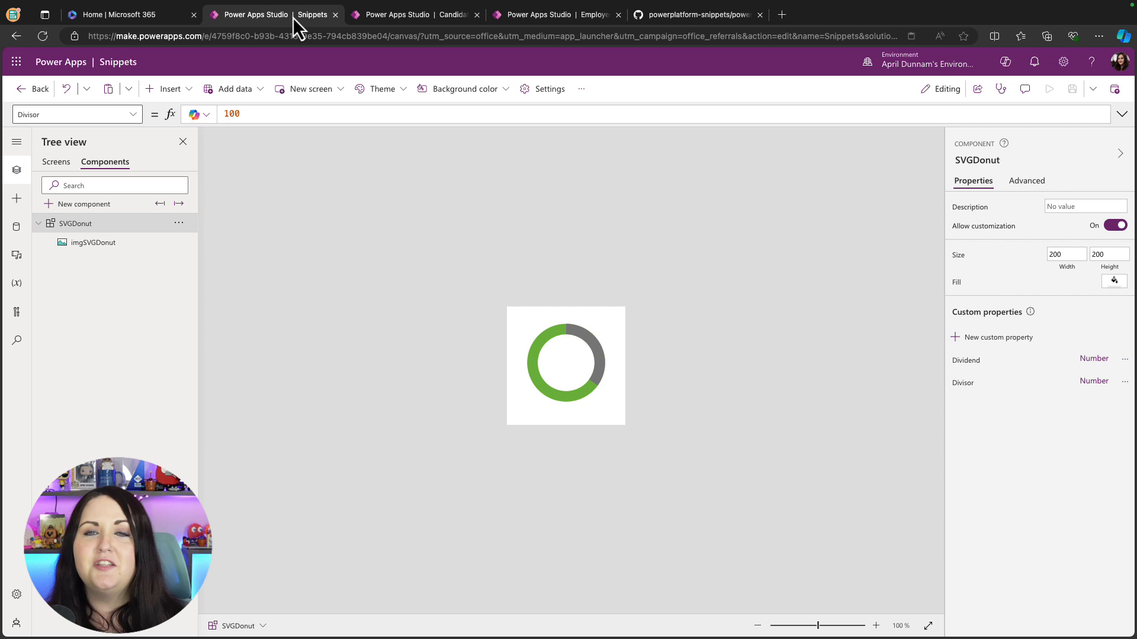
Step: Find stroke colours #74b741 and #808080 in imgSVGDonut's Image formula for lookup on color-hex
{"action": "left_click", "coordinate": [93, 242]}
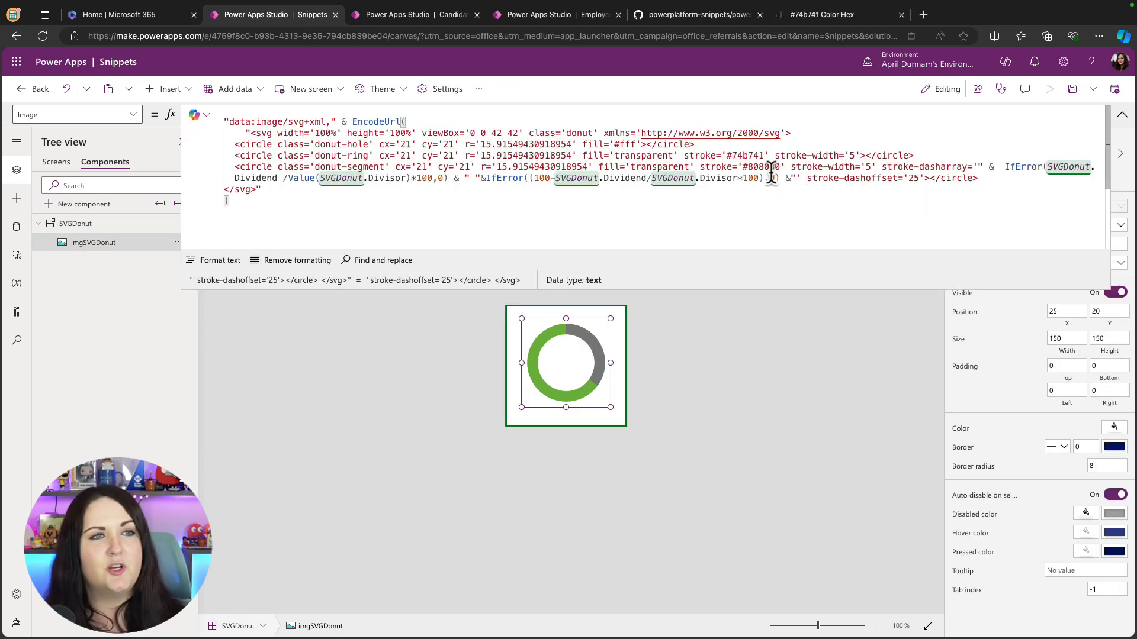
{"action": "double_click", "coordinate": [762, 167]}
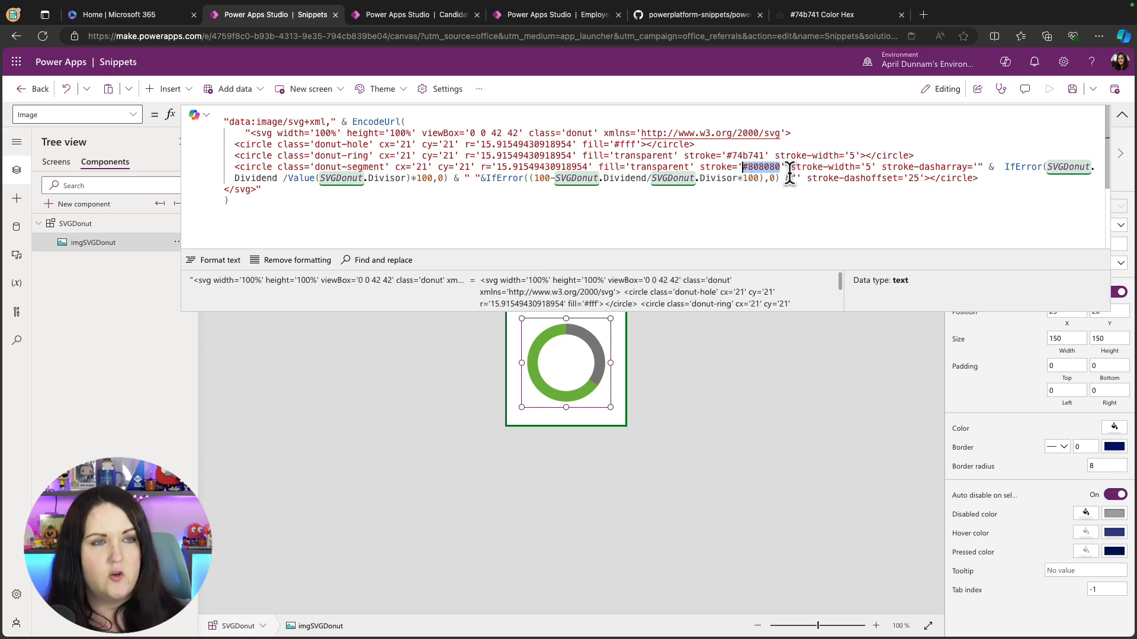
{"action": "left_click", "coordinate": [821, 15]}
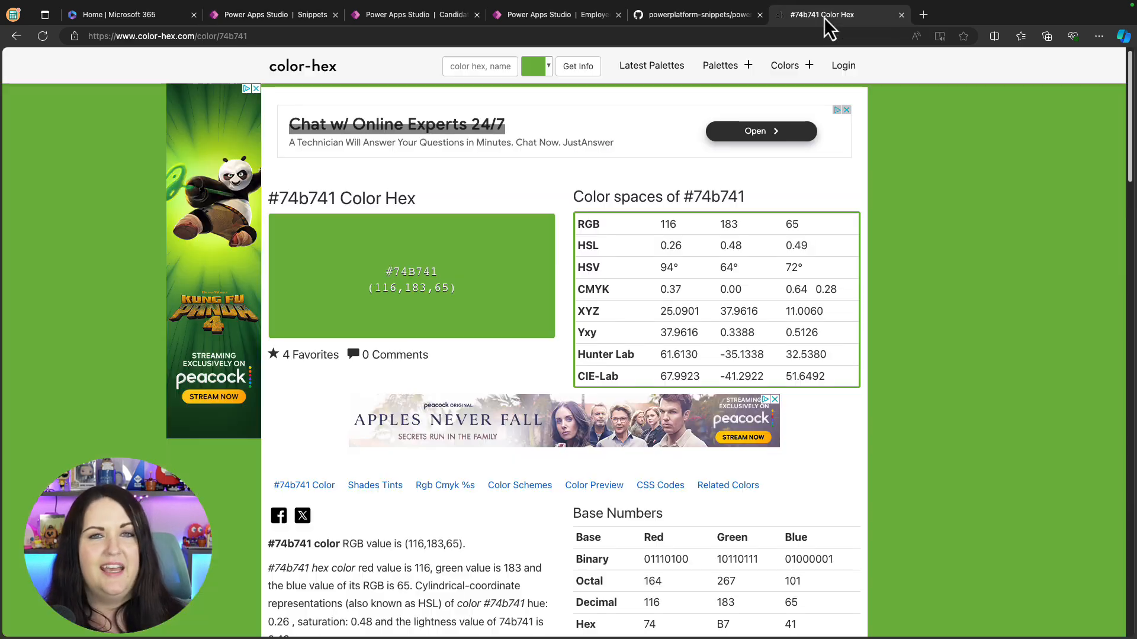
Step: Pick red #f44336 in color-hex's colour picker and select its hex code
{"action": "left_click", "coordinate": [546, 66]}
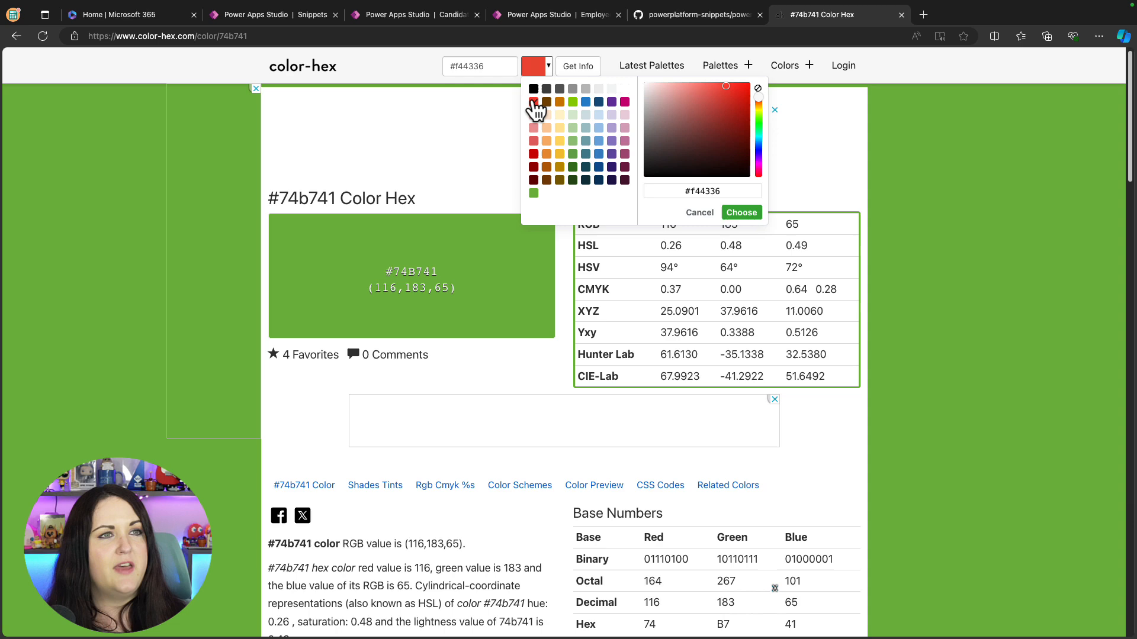
{"action": "left_click", "coordinate": [701, 191]}
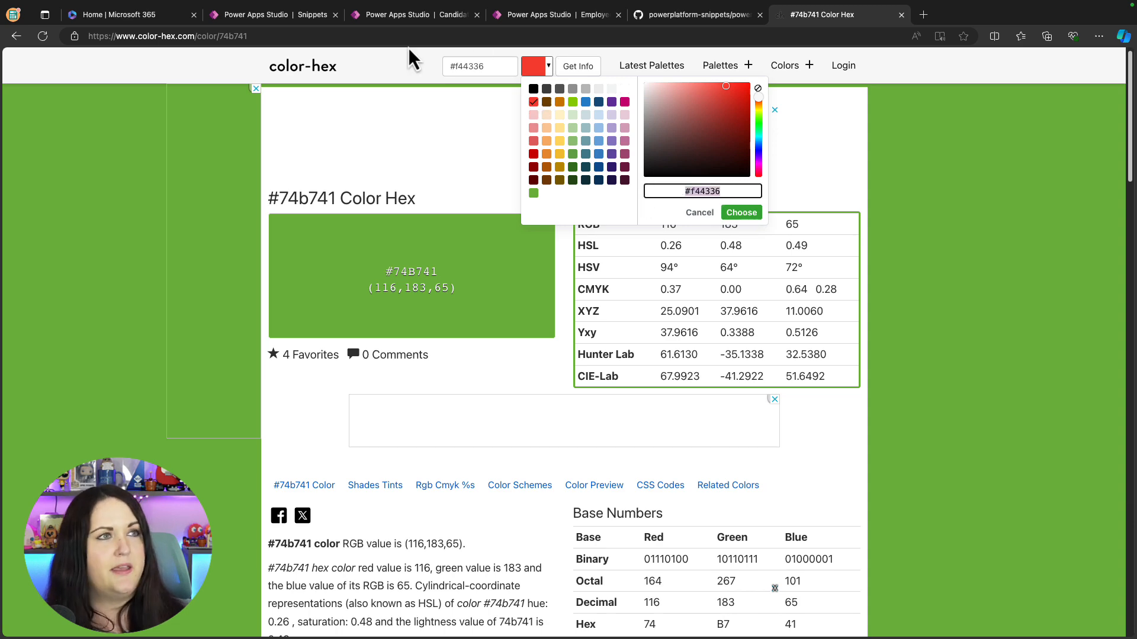
{"action": "left_click", "coordinate": [255, 14]}
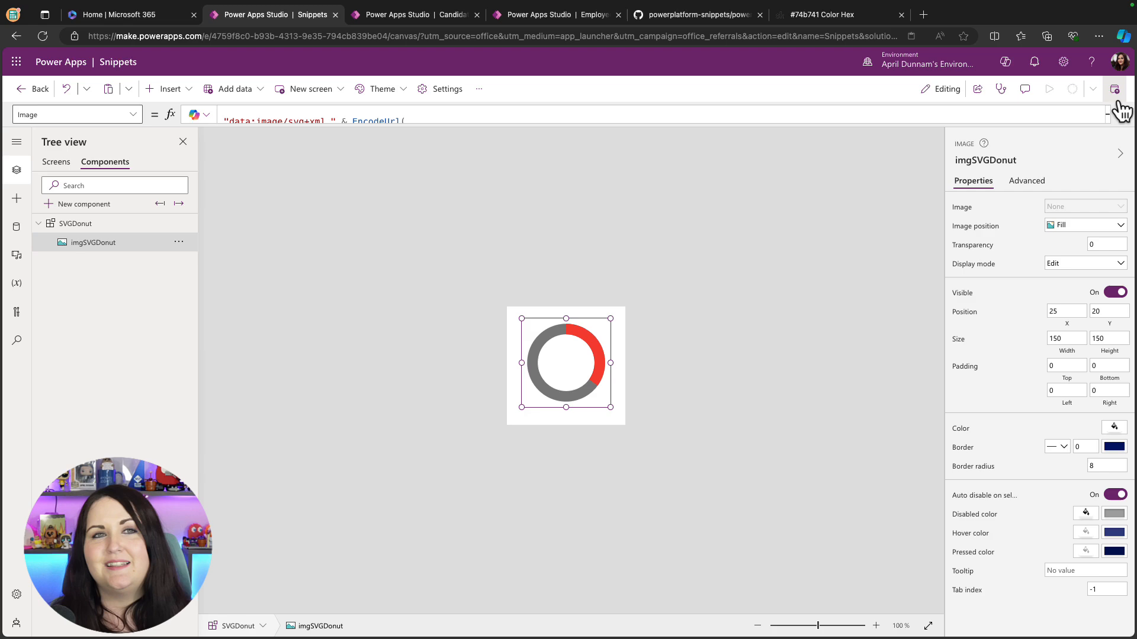
{"action": "mouse_move", "coordinate": [1115, 88]}
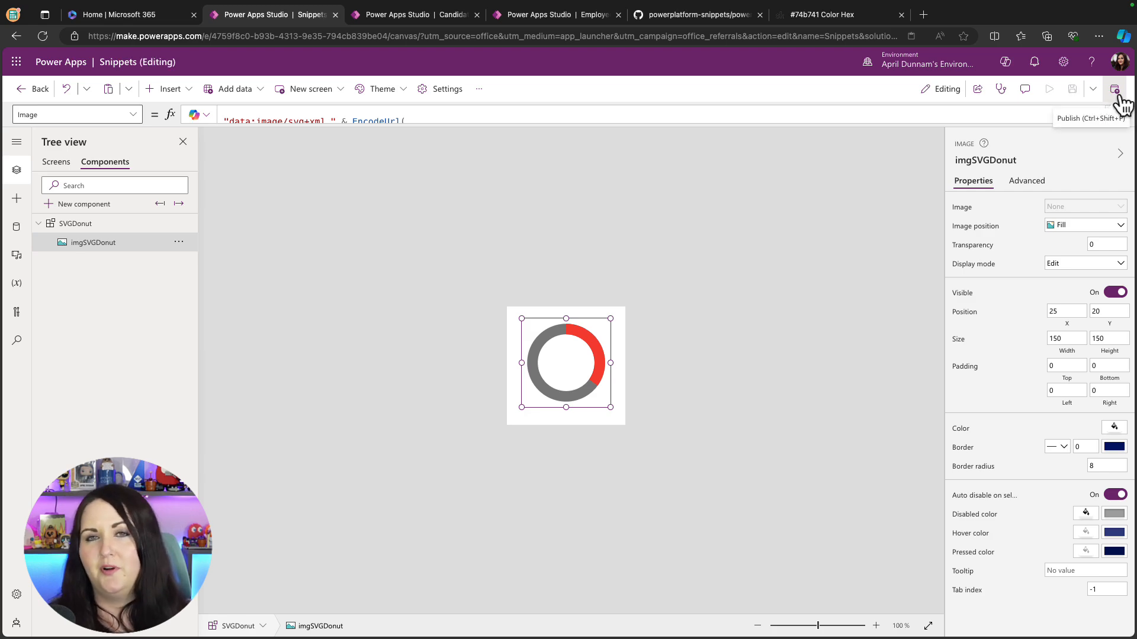
Step: Publish the Snippets library with the red-and-gray donut colours
{"action": "left_click", "coordinate": [397, 15]}
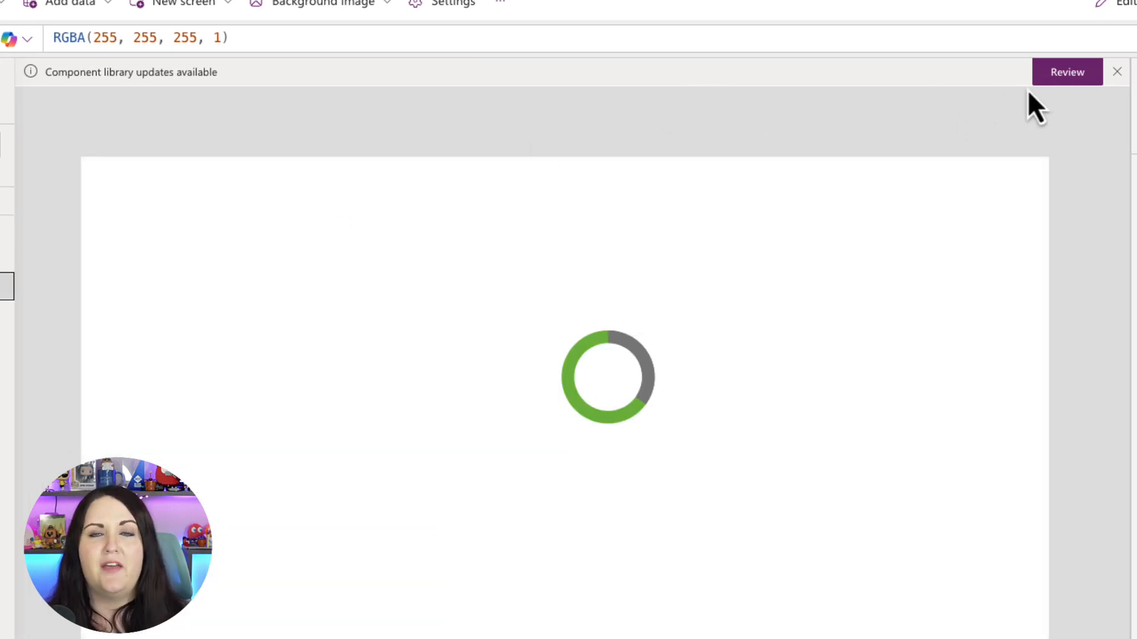
{"action": "mouse_move", "coordinate": [690, 106]}
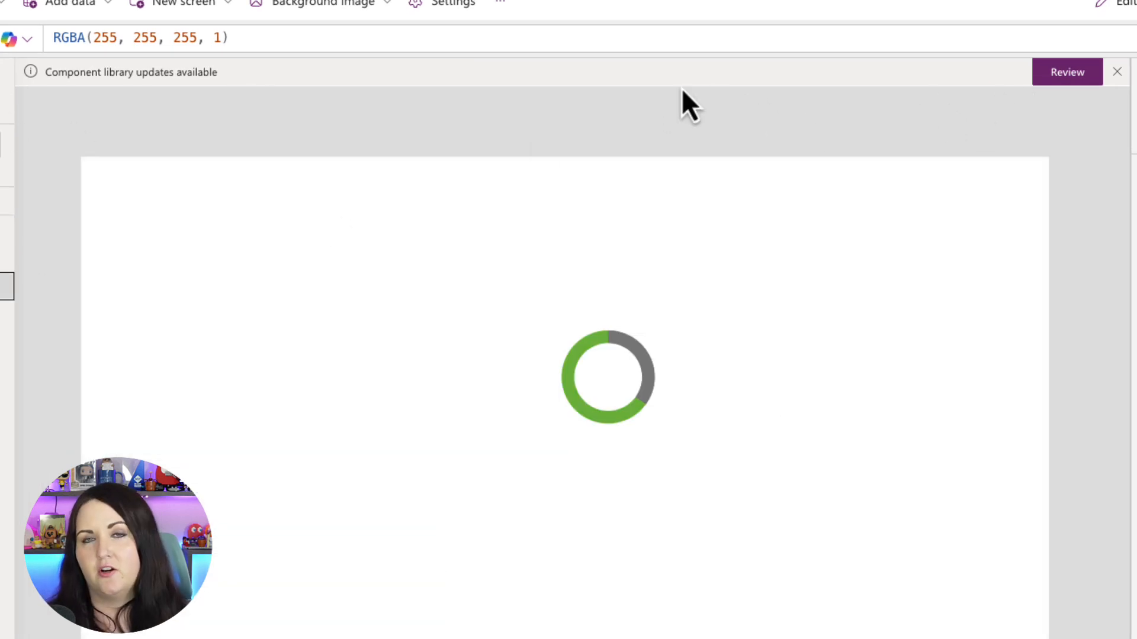
{"action": "mouse_move", "coordinate": [1085, 98]}
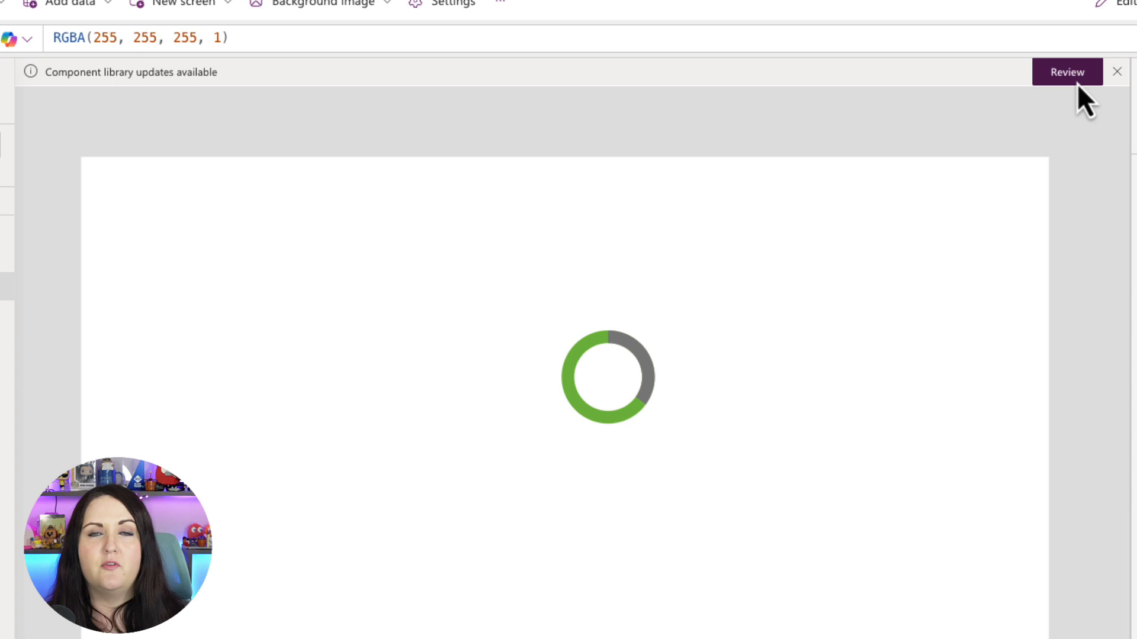
Step: Accept the Snippets update in Candidate Tracking, then switch to EmployeeAwards
{"action": "left_click", "coordinate": [1067, 71]}
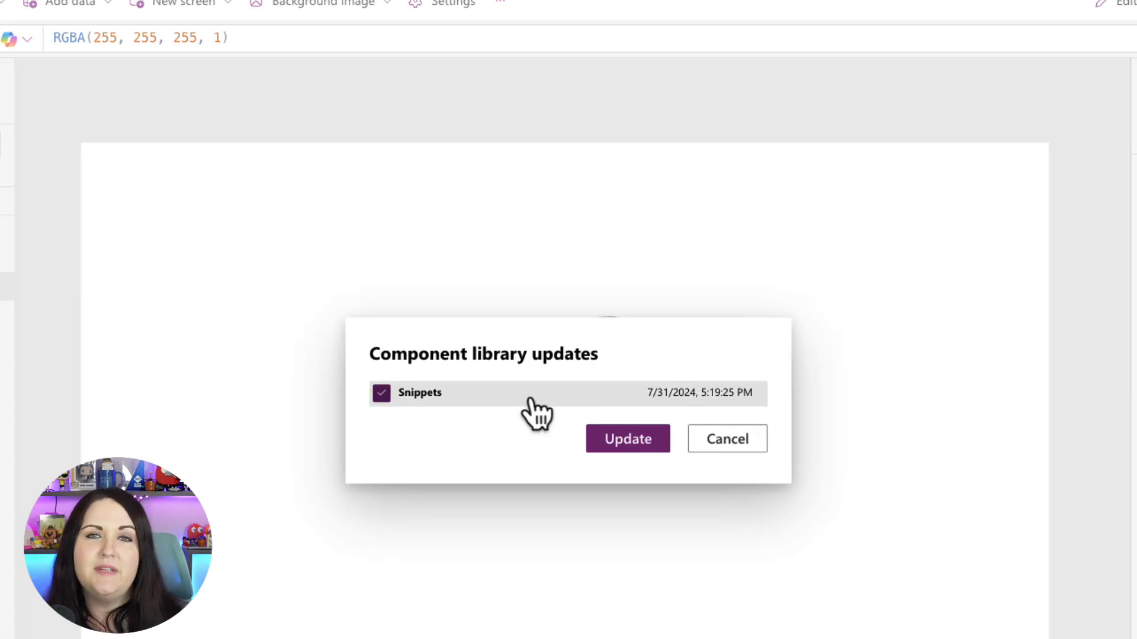
{"action": "left_click", "coordinate": [626, 439]}
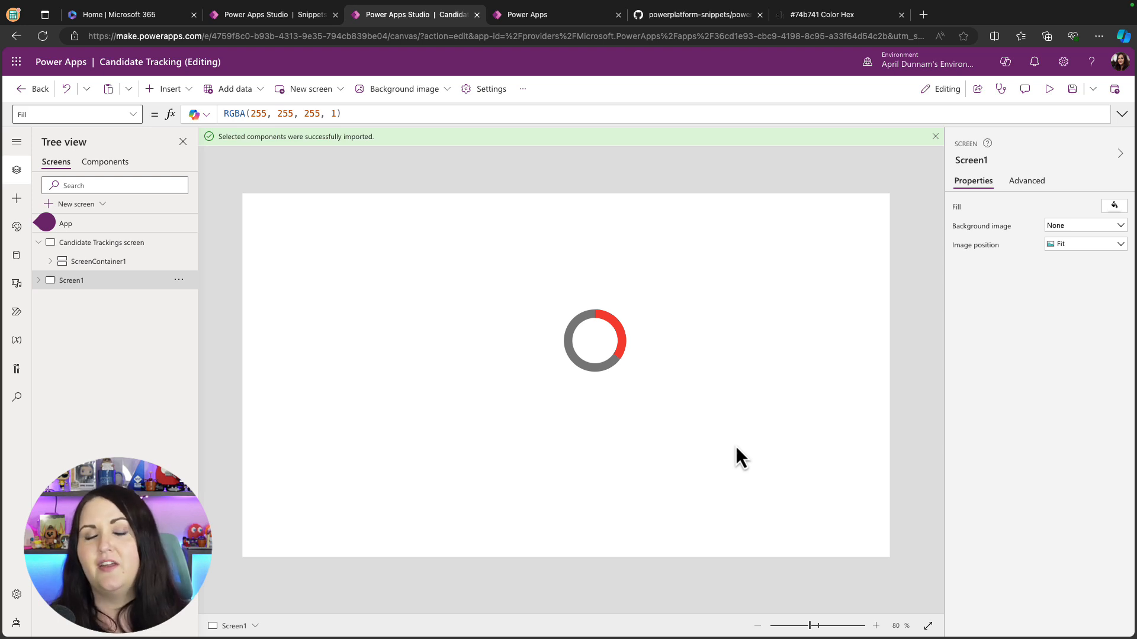
{"action": "mouse_move", "coordinate": [752, 422]}
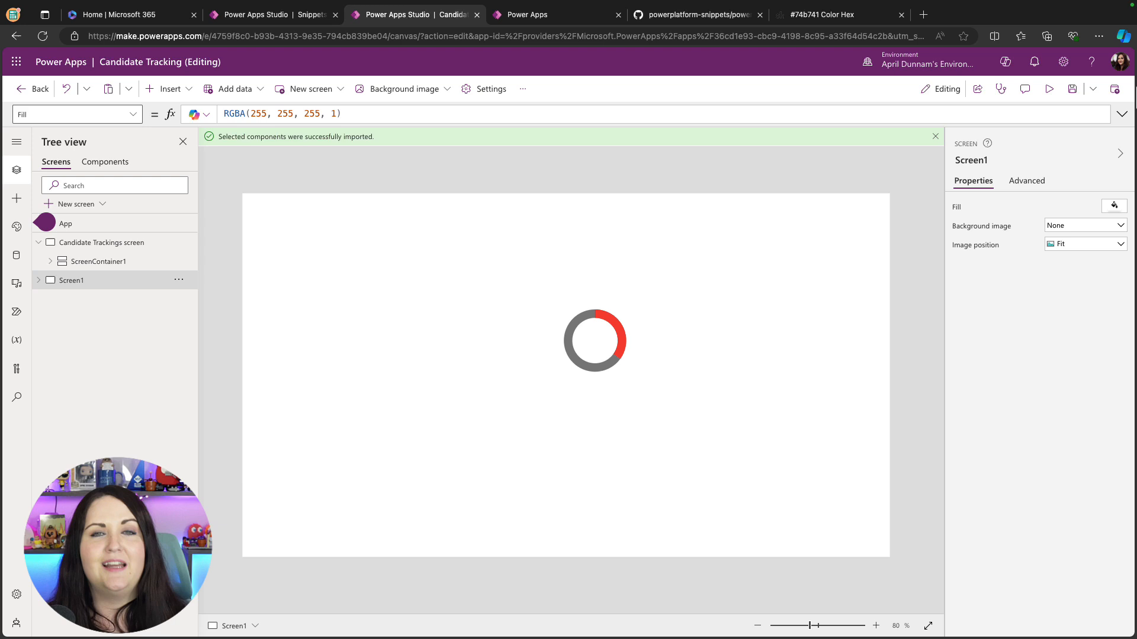
{"action": "left_click", "coordinate": [556, 14]}
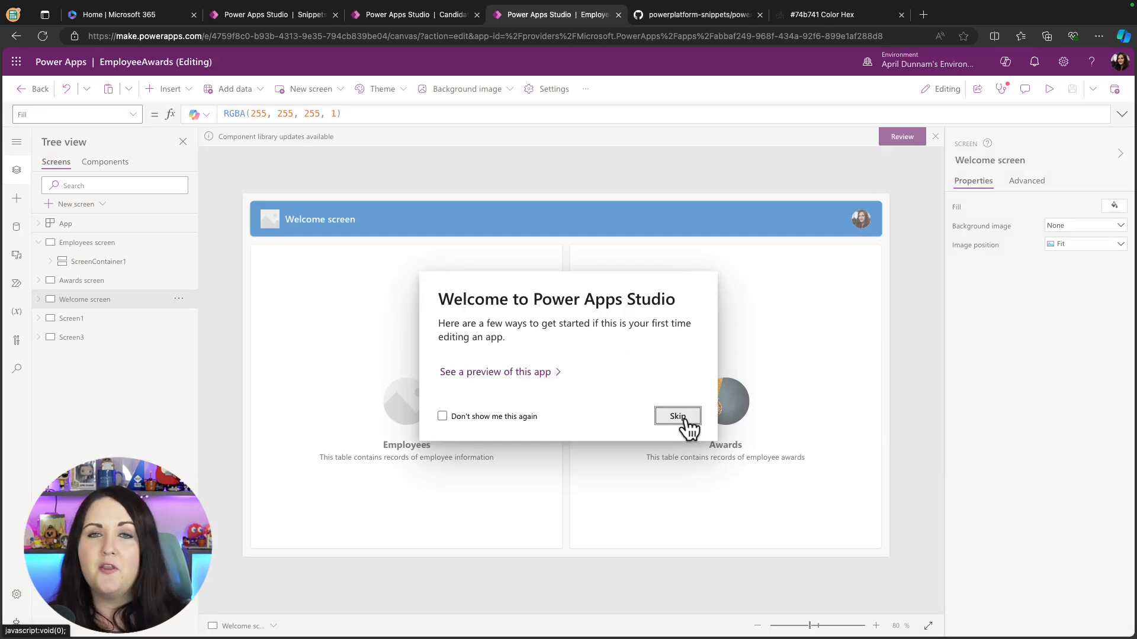
Step: Skip the welcome dialog, apply the Snippets update in EmployeeAwards, then return to Candidate Tracking
{"action": "left_click", "coordinate": [677, 415]}
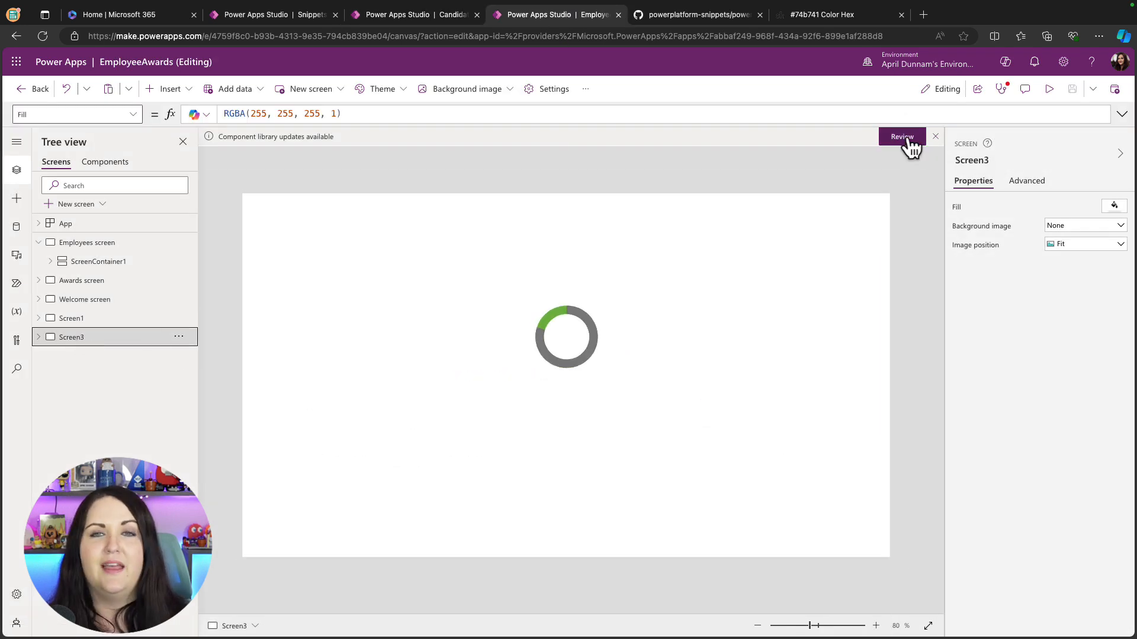
{"action": "left_click", "coordinate": [934, 136]}
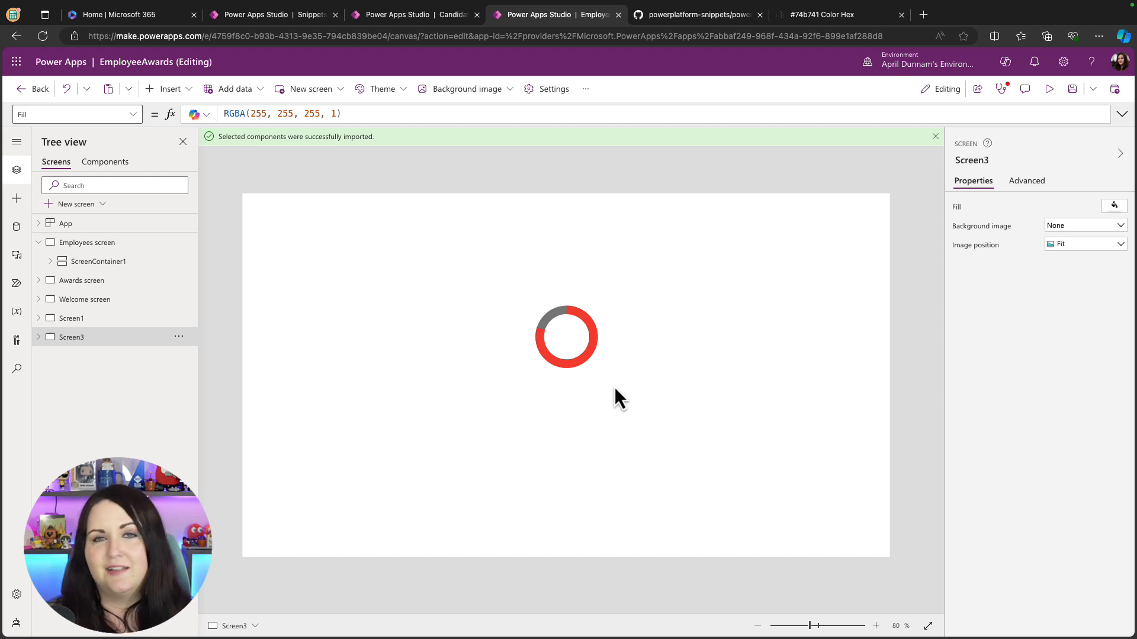
{"action": "mouse_move", "coordinate": [594, 369]}
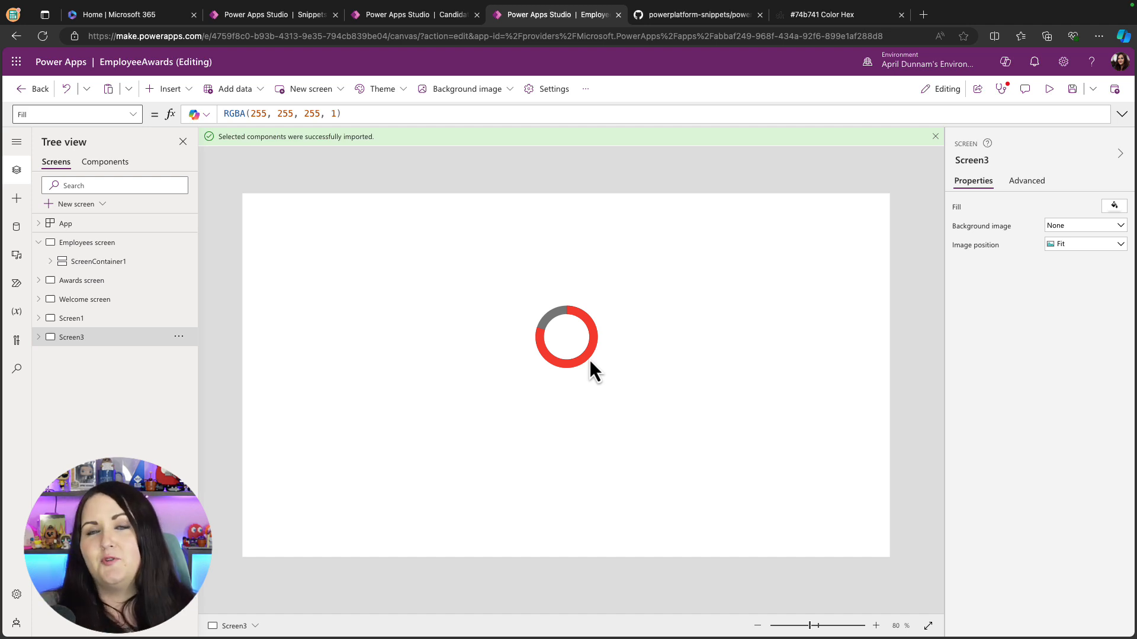
{"action": "left_click", "coordinate": [413, 15]}
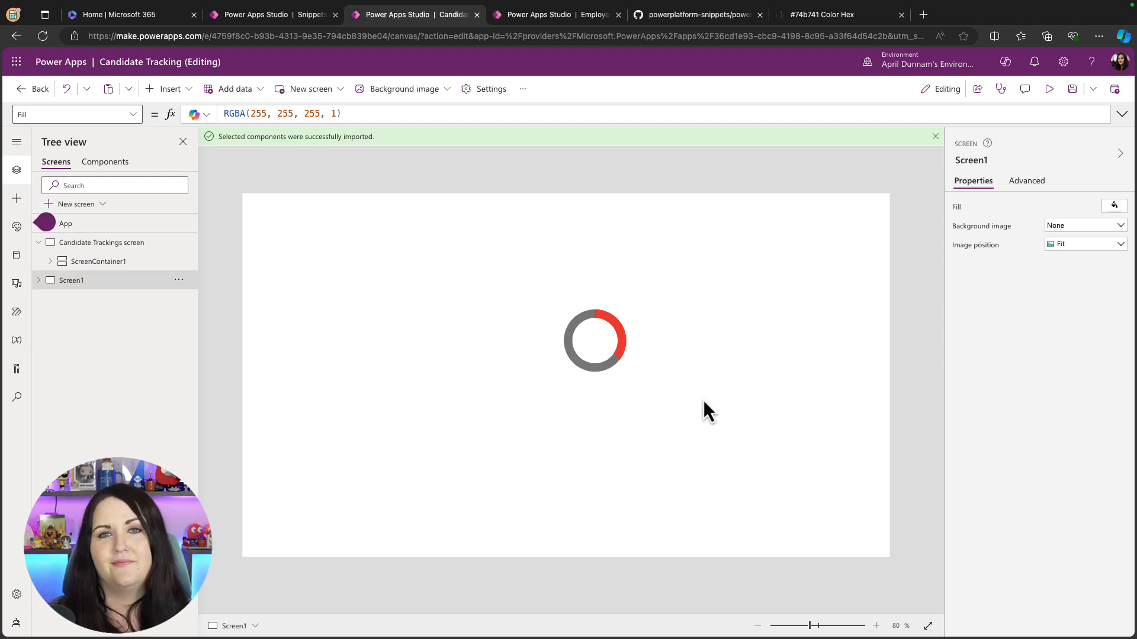